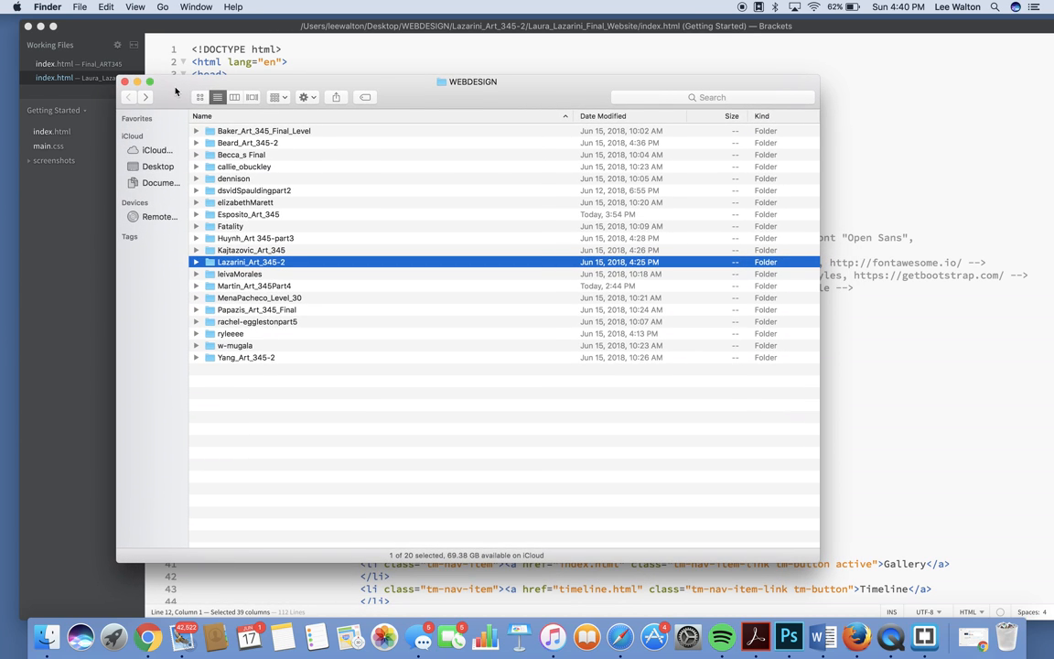
Step: Expand the leivaMorales folder and drag its index.html onto Firefox to open it
left_click(196, 273)
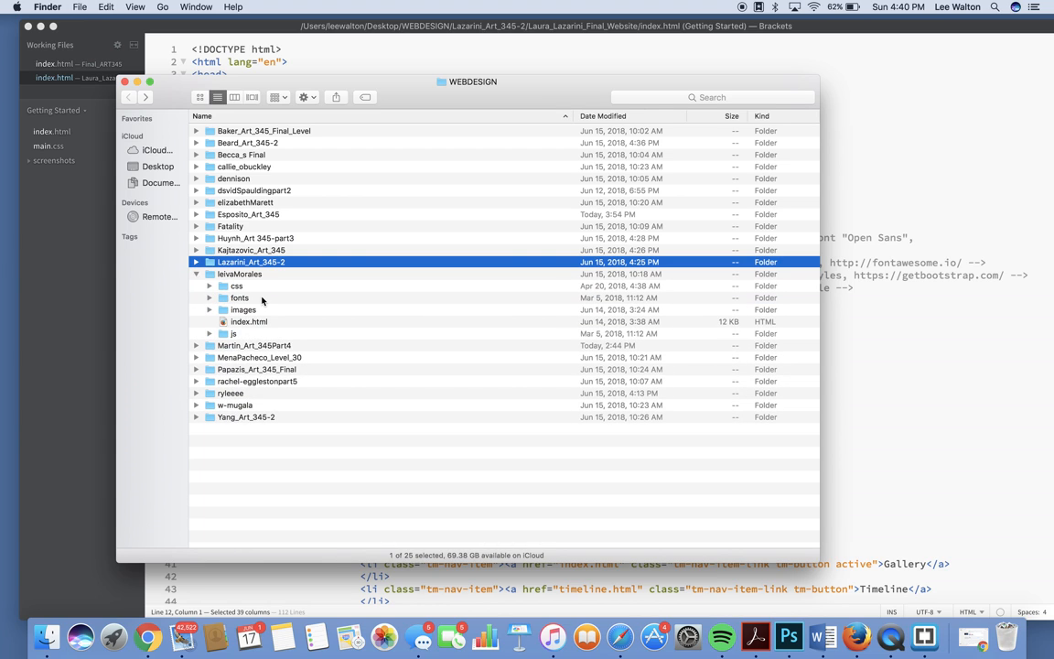
mouse_move(244, 324)
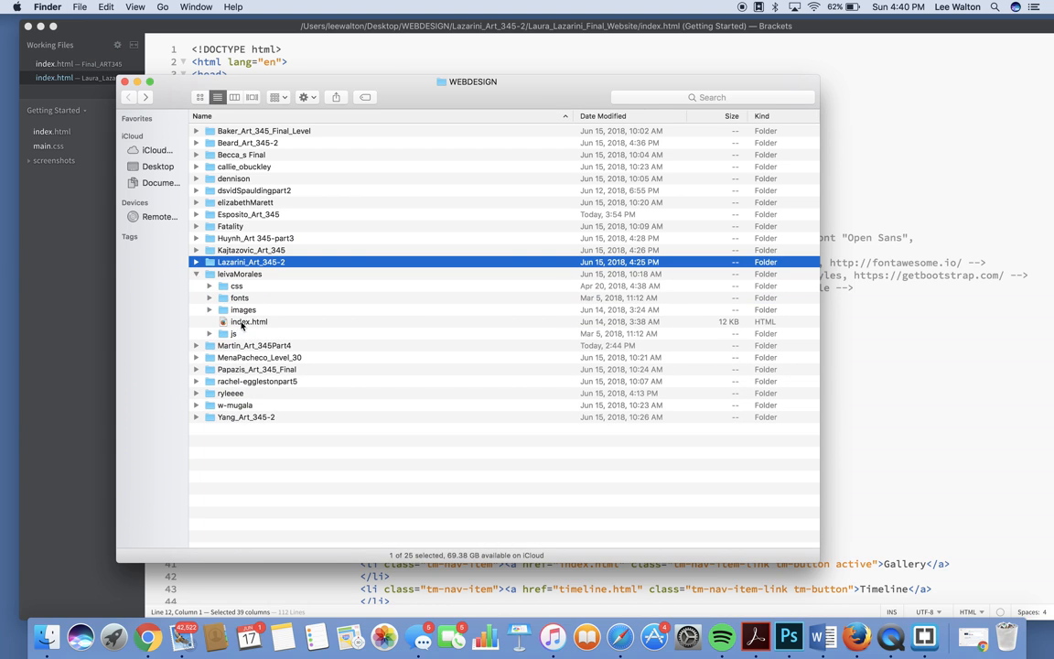
left_click(249, 321)
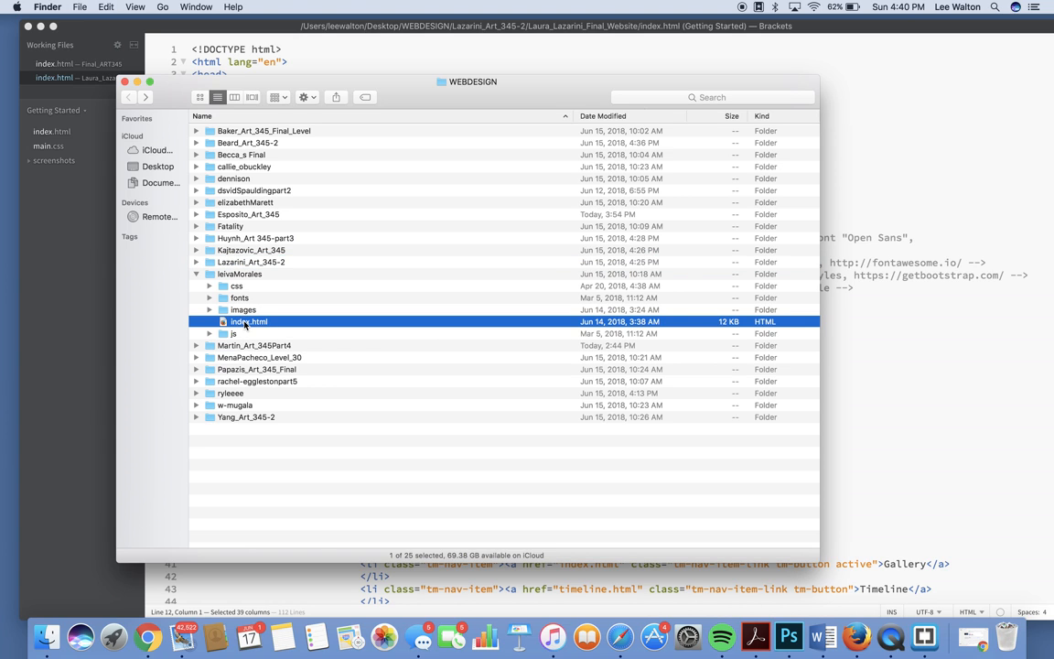
left_click_drag(249, 321, 810, 464)
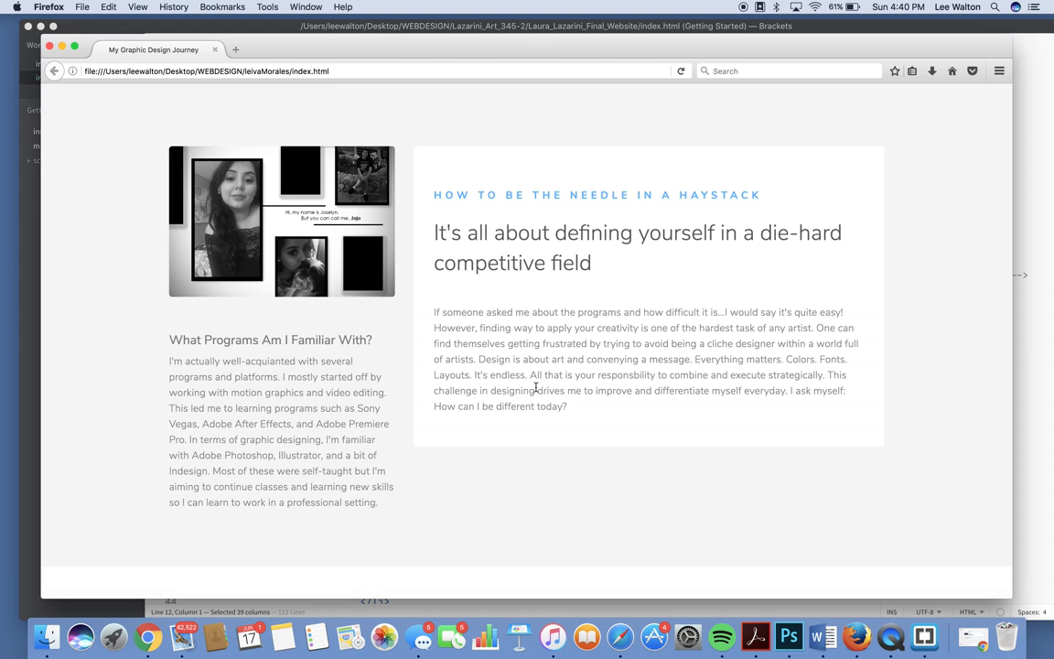
mouse_move(481, 197)
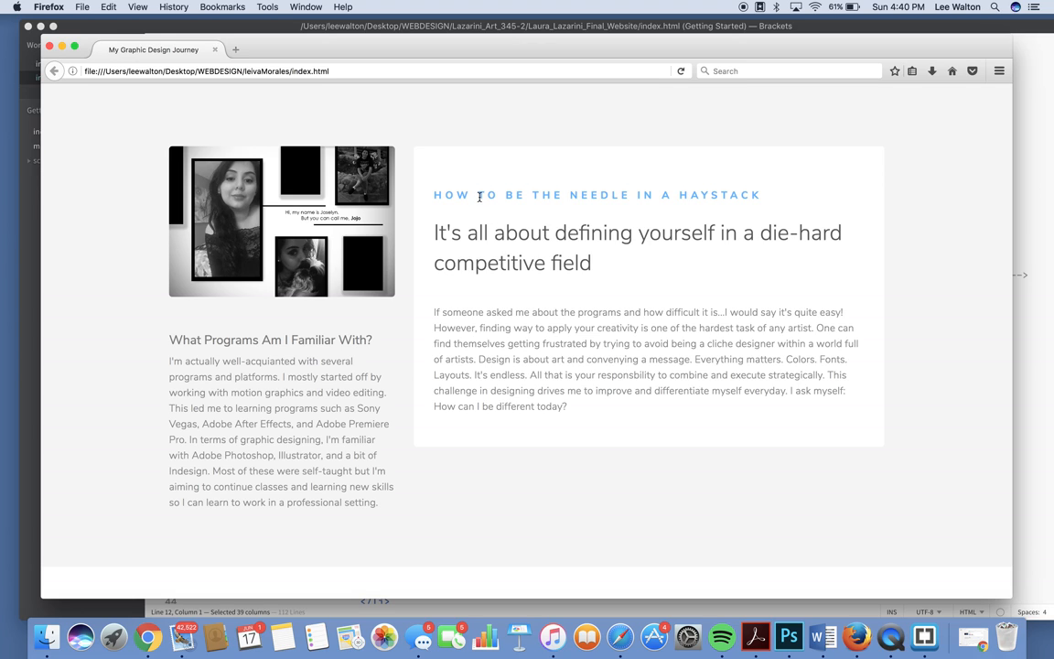
Step: Scroll down to the 'What Programs Am I Familiar With?' section
scroll("down", 3)
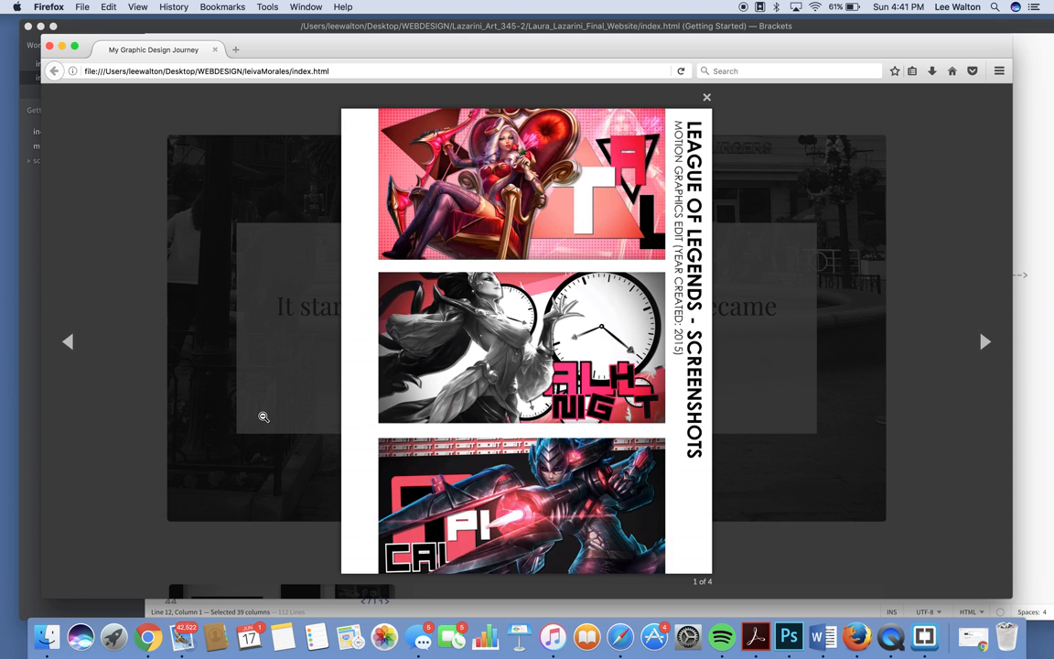
mouse_move(985, 342)
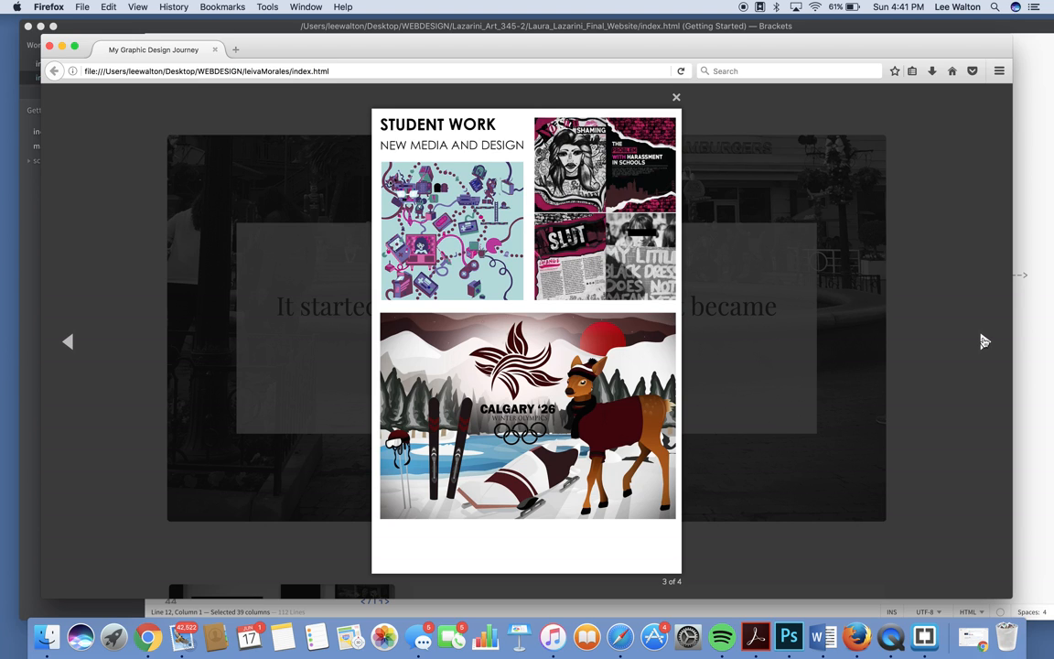
mouse_move(985, 340)
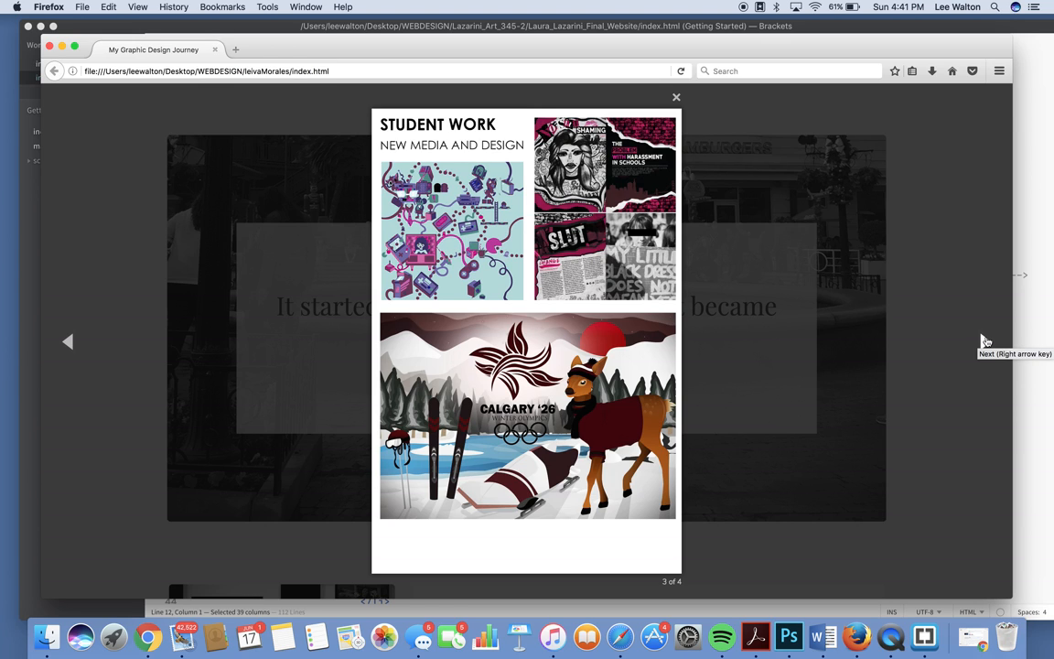
Step: Step forward and back through the work images, then close the lightbox
left_click(985, 341)
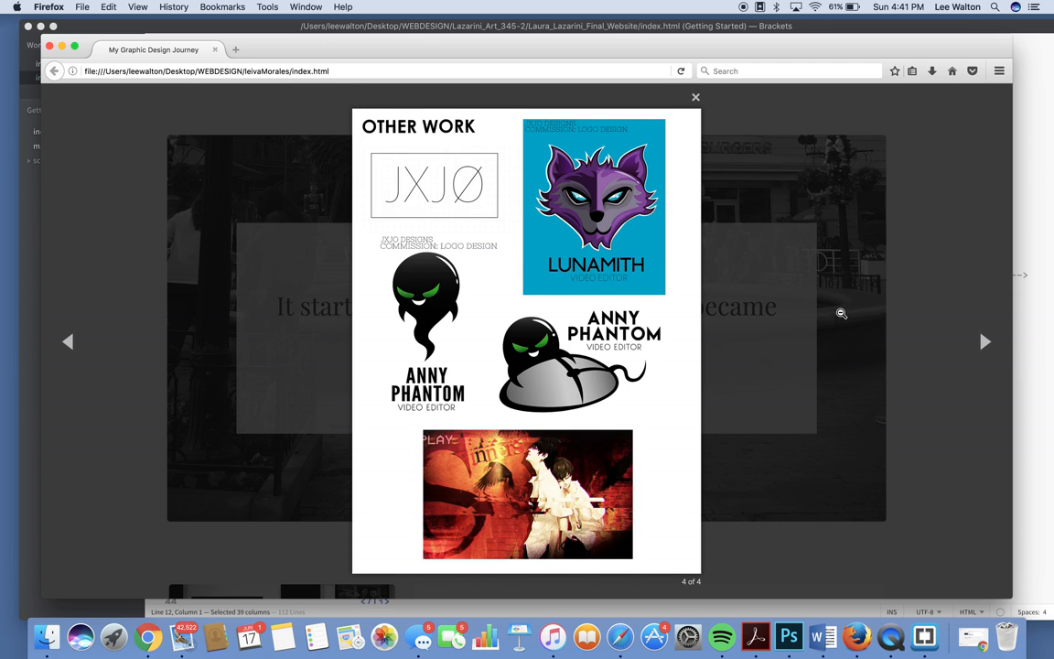
left_click(67, 341)
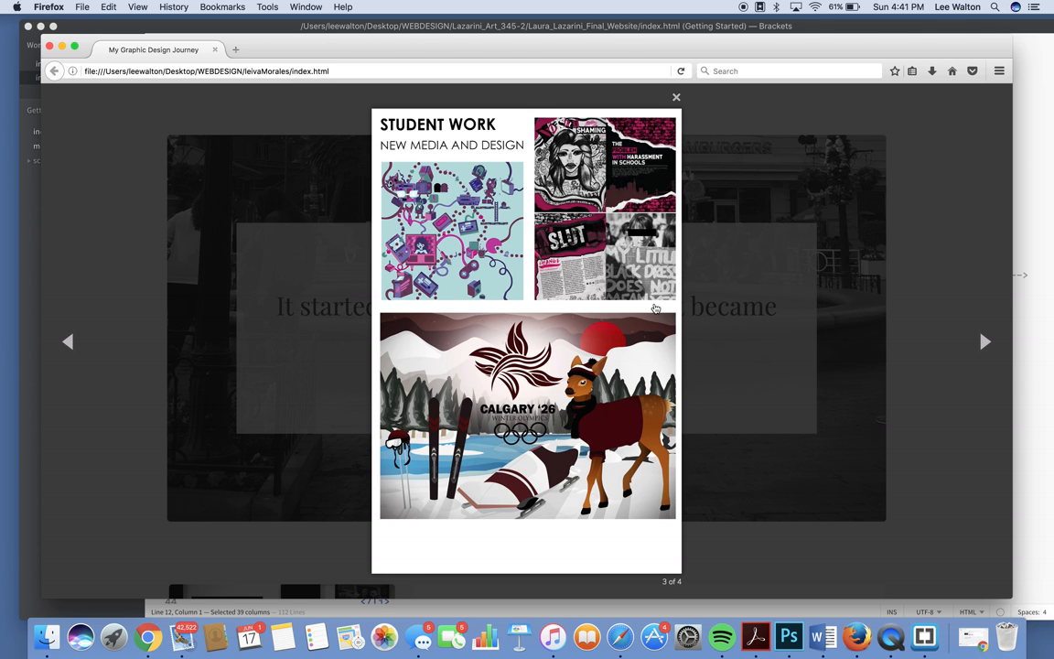
left_click(675, 97)
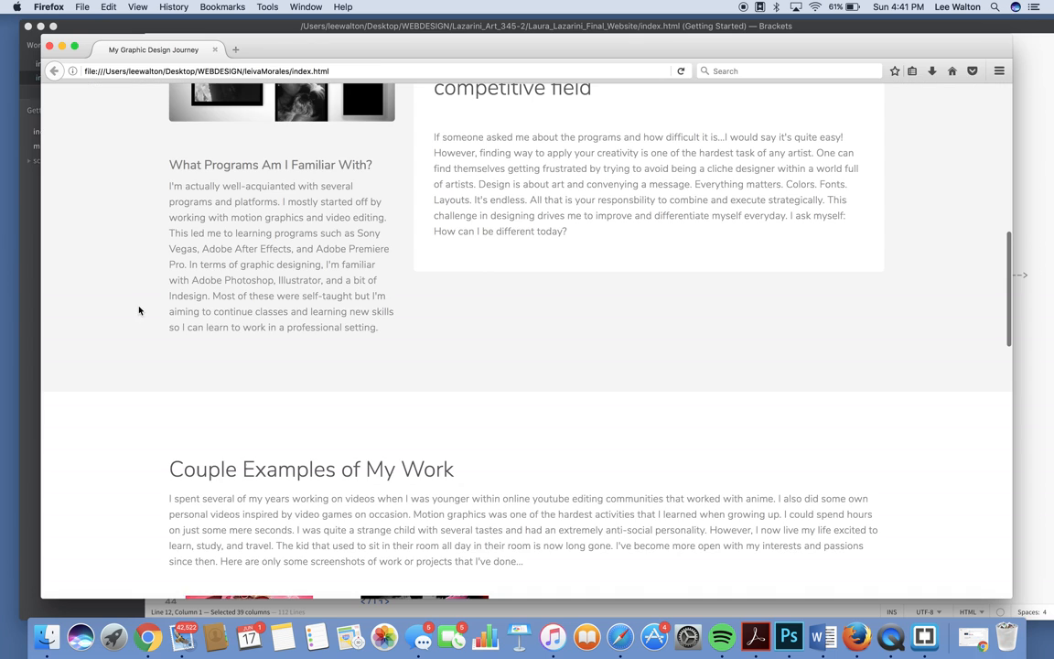
Step: Scroll down through the Couple Examples of My Work section
scroll("down", 3)
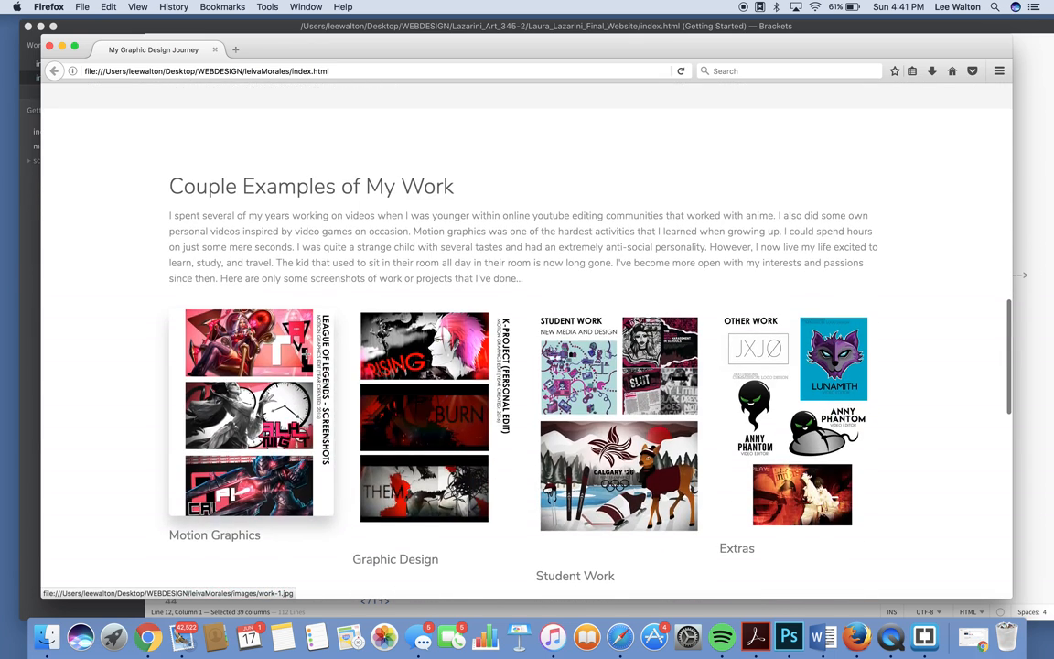
scroll("down", 3)
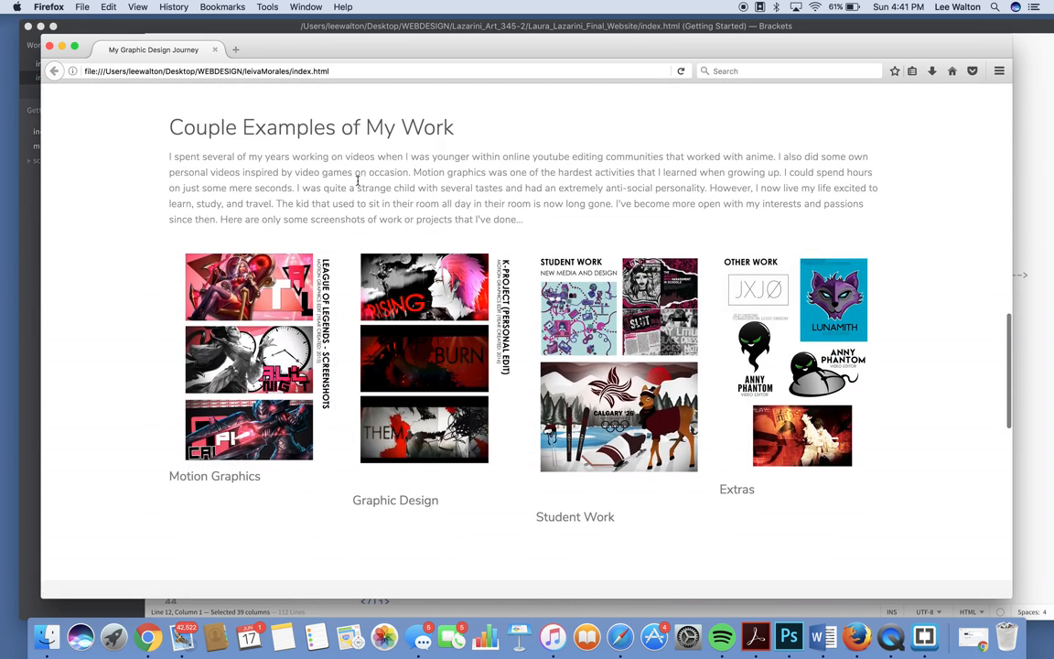
mouse_move(336, 190)
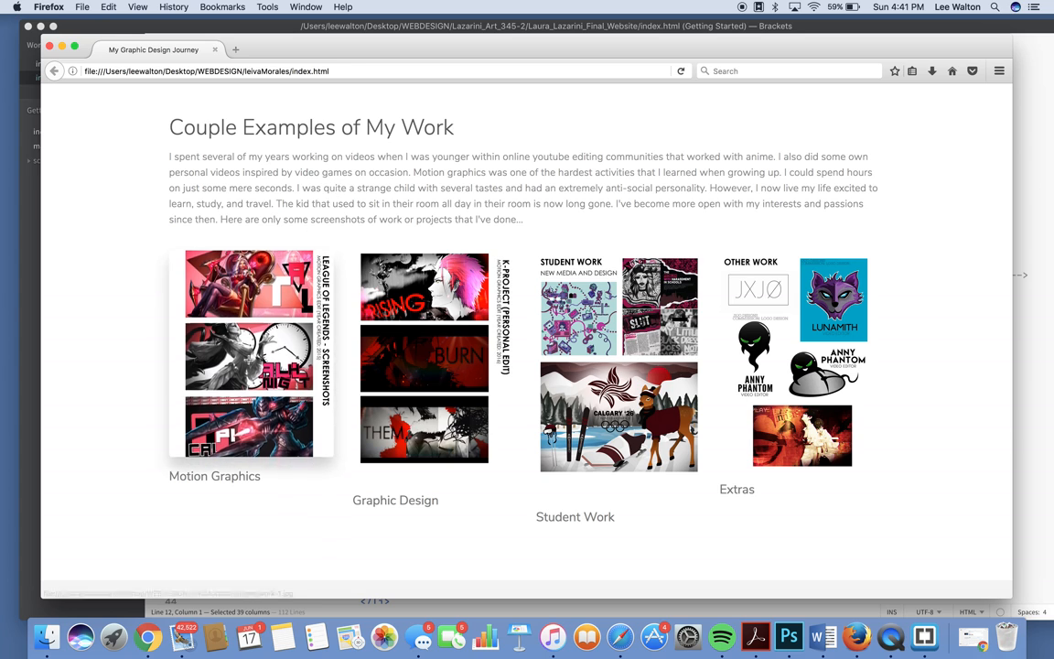
scroll("down", 3)
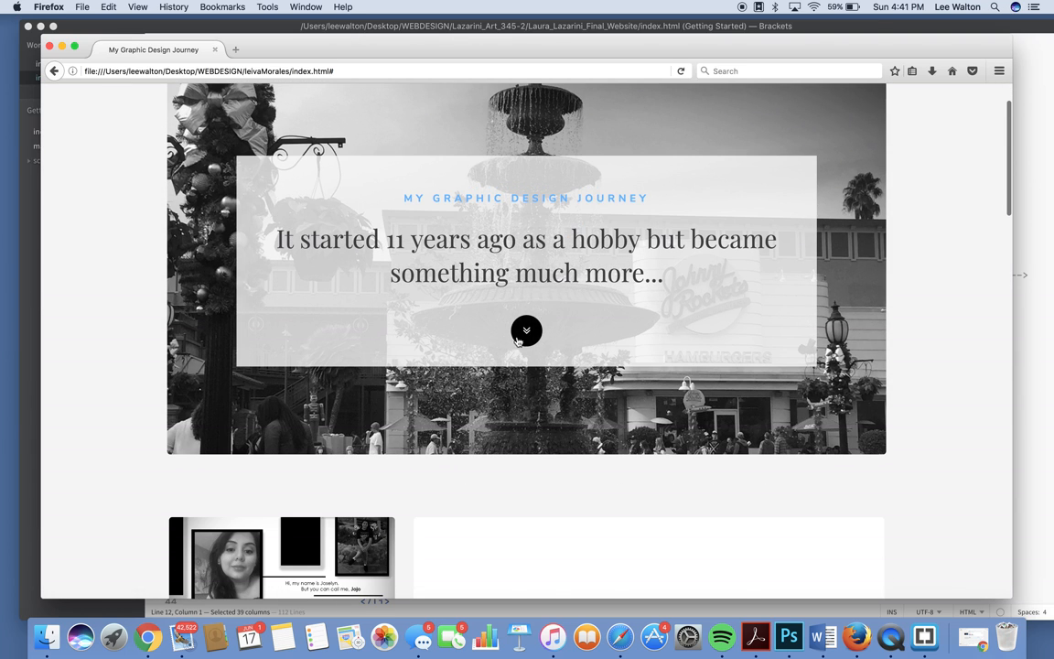
scroll("down", 3)
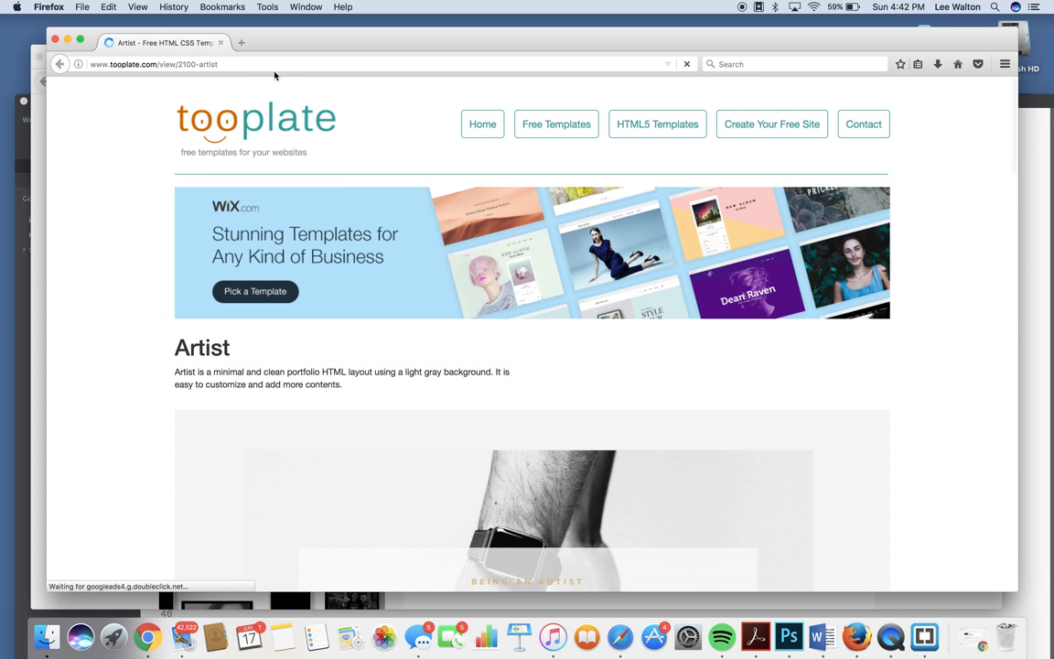
Step: Scroll past the Artist template screenshots and launch its Live View
scroll("down", 3)
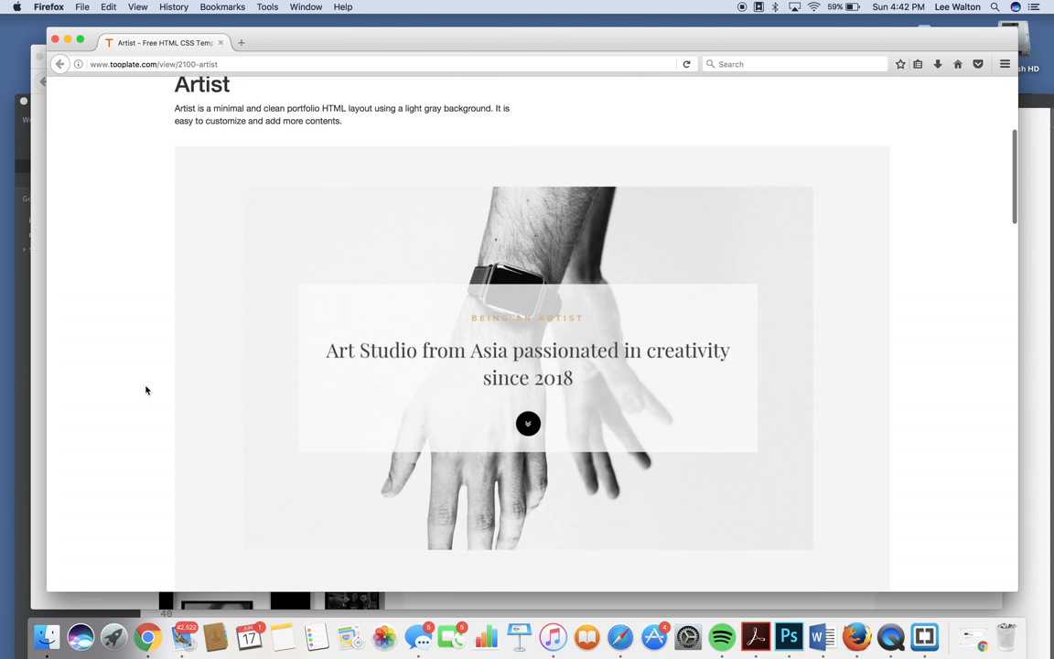
scroll("down", 3)
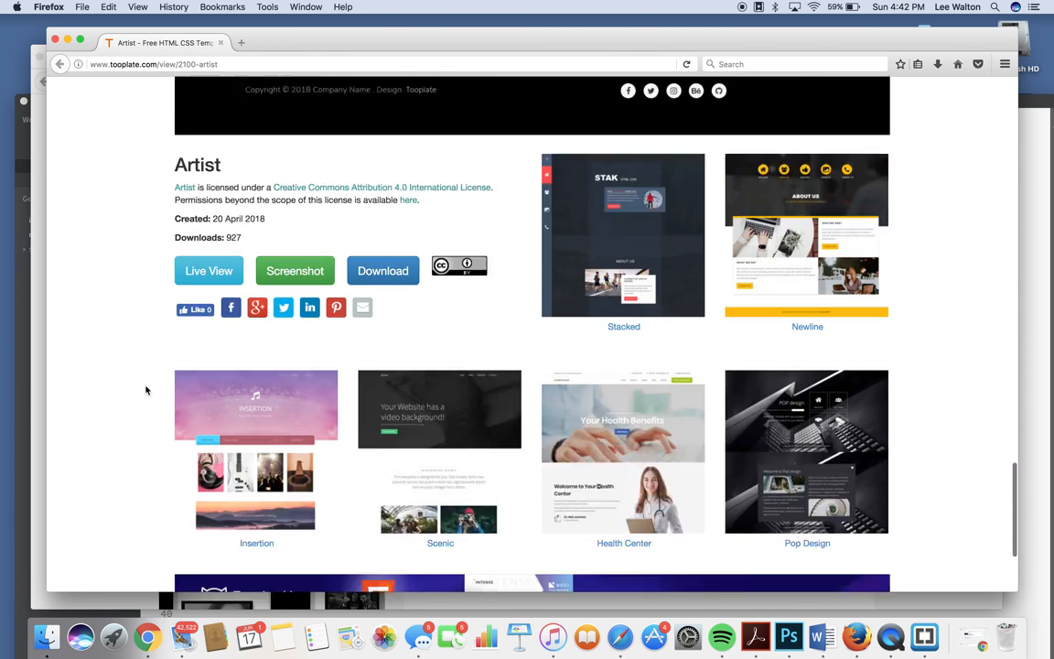
left_click(209, 270)
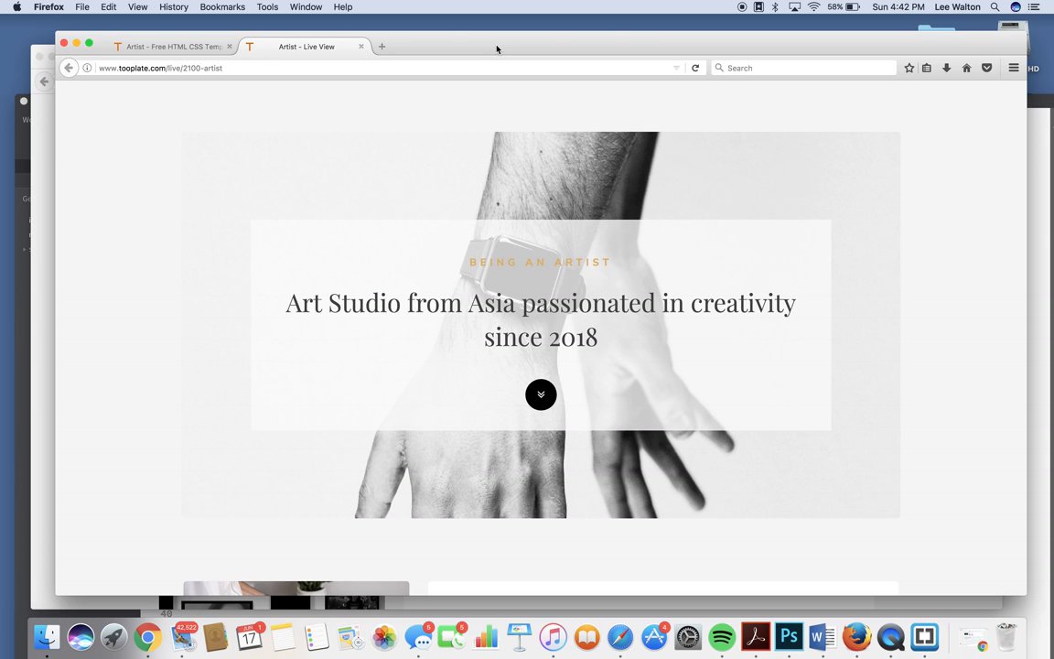
mouse_move(442, 55)
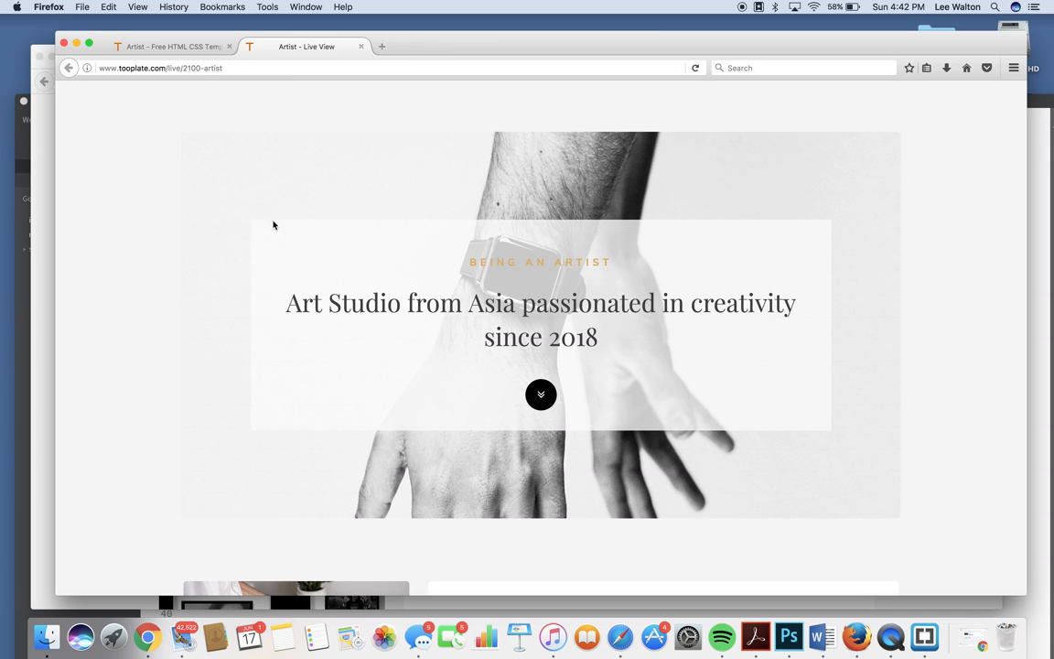
Step: Move the Artist live preview into its own window and preview the Fine Arts dancer photo
left_click(173, 46)
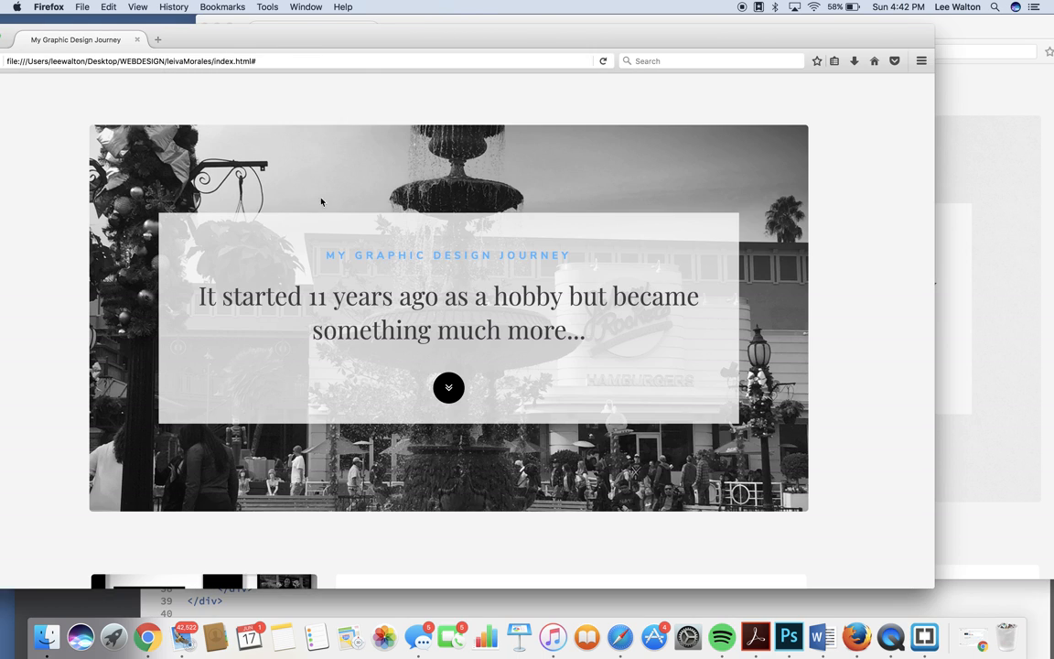
mouse_move(974, 313)
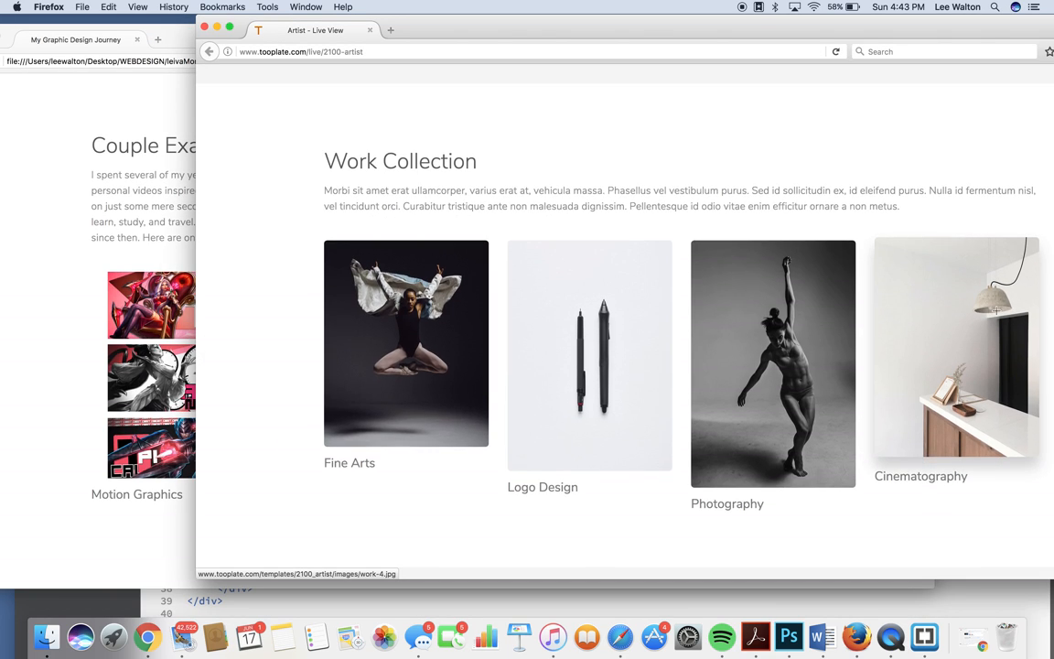
left_click(407, 343)
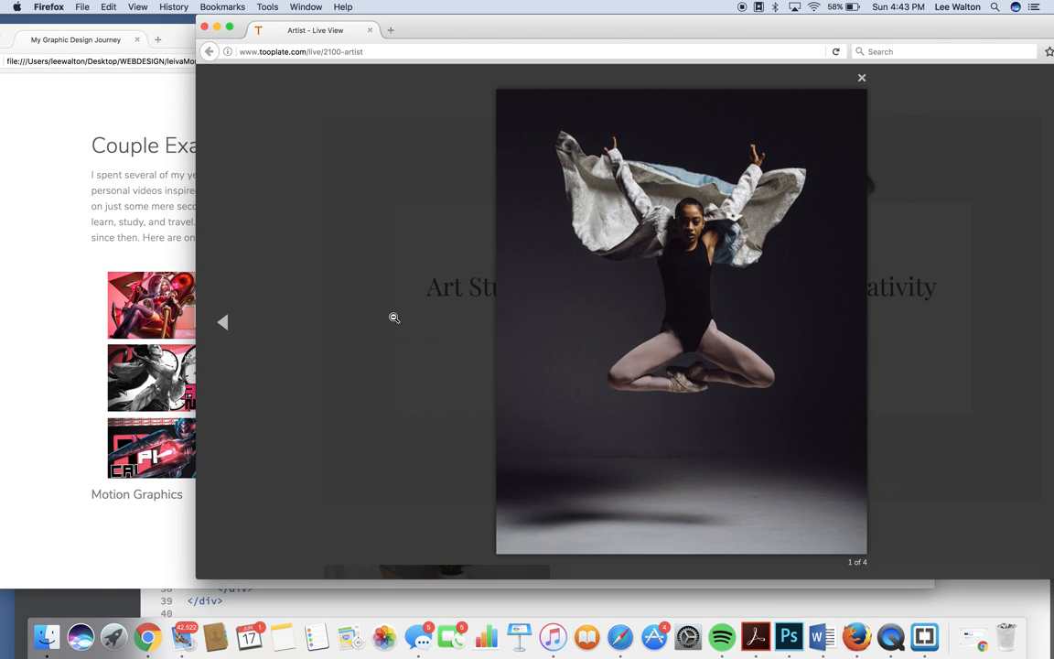
left_click(861, 77)
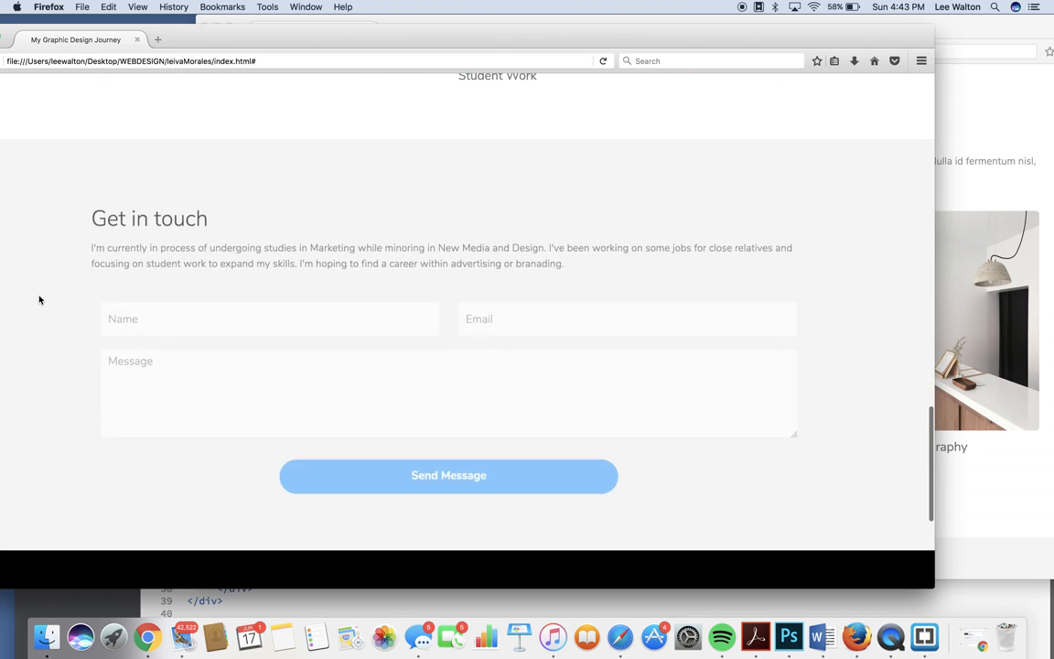
Step: Scroll down the template page and back up to its hero
scroll("down", 3)
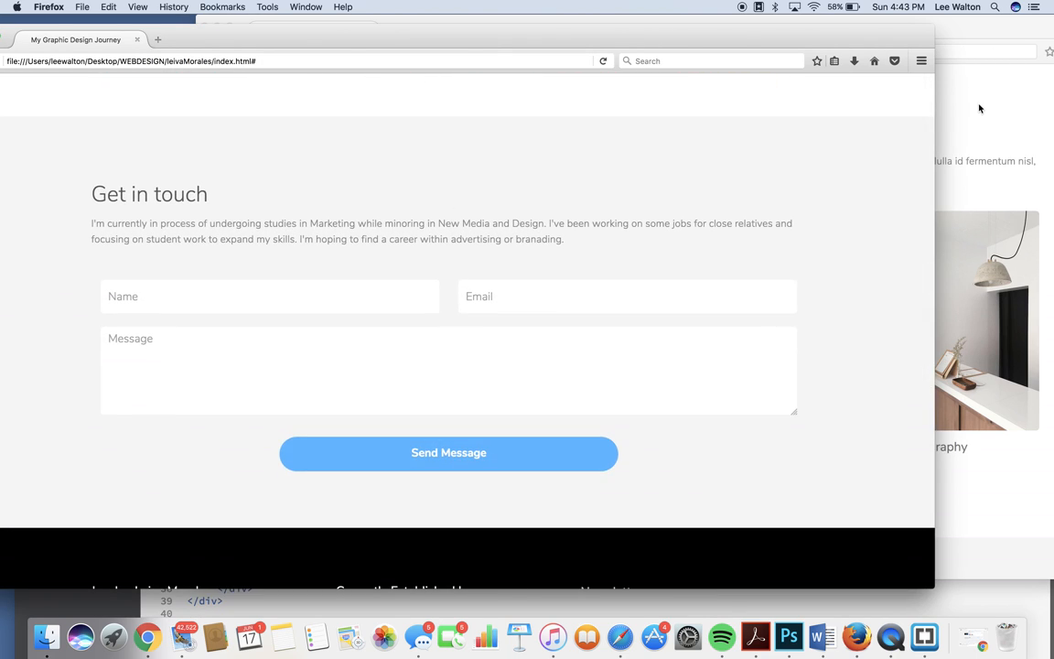
mouse_move(635, 208)
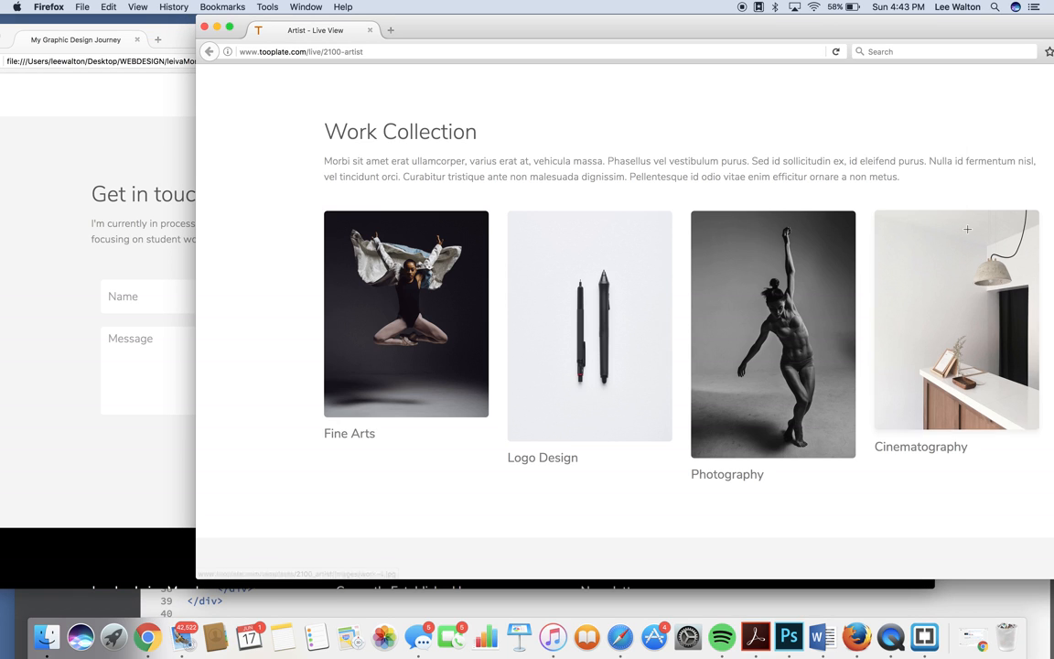
scroll("down", 3)
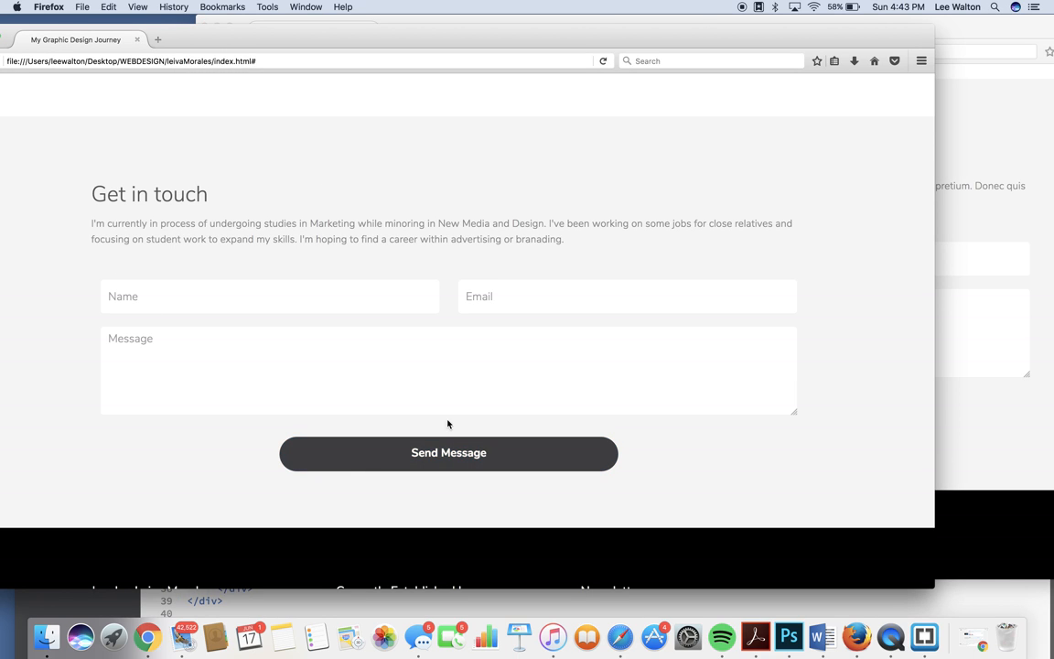
scroll("up", 3)
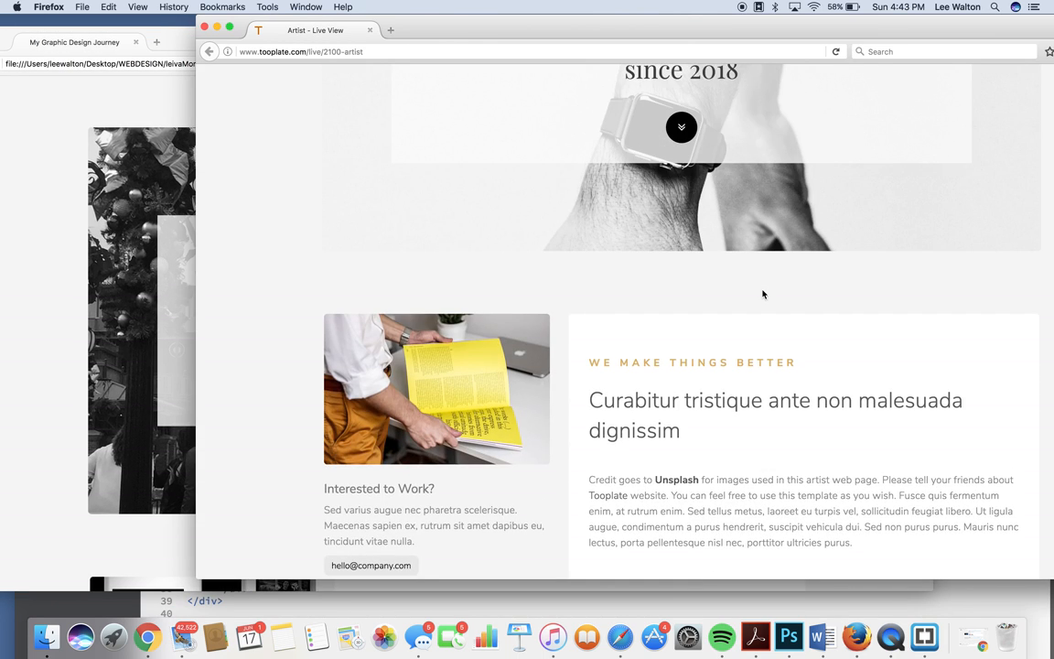
scroll("up", 3)
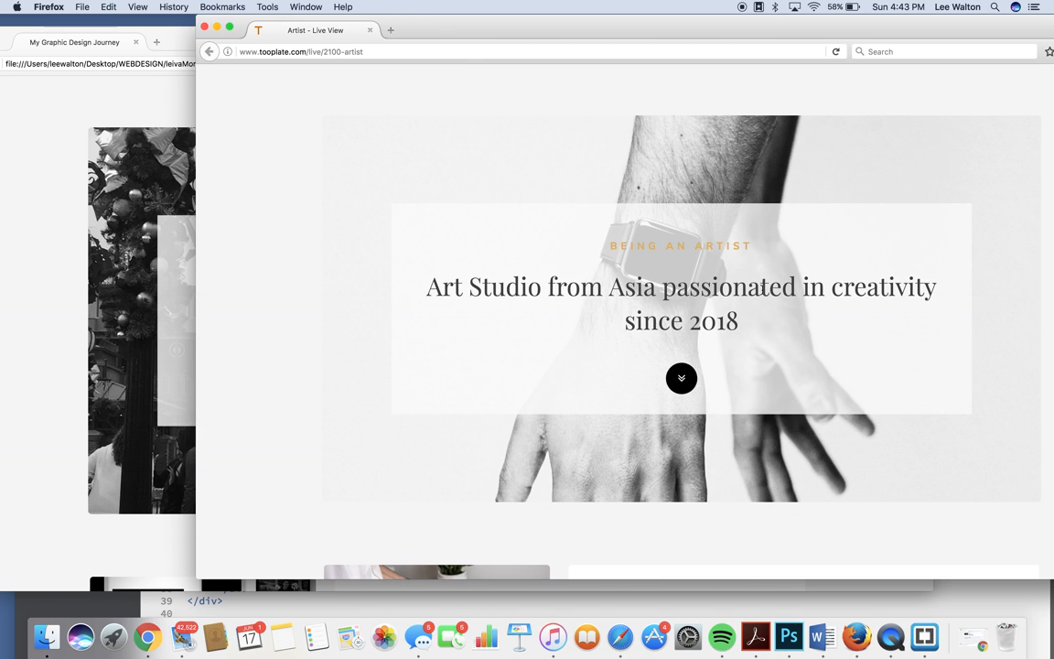
mouse_move(461, 31)
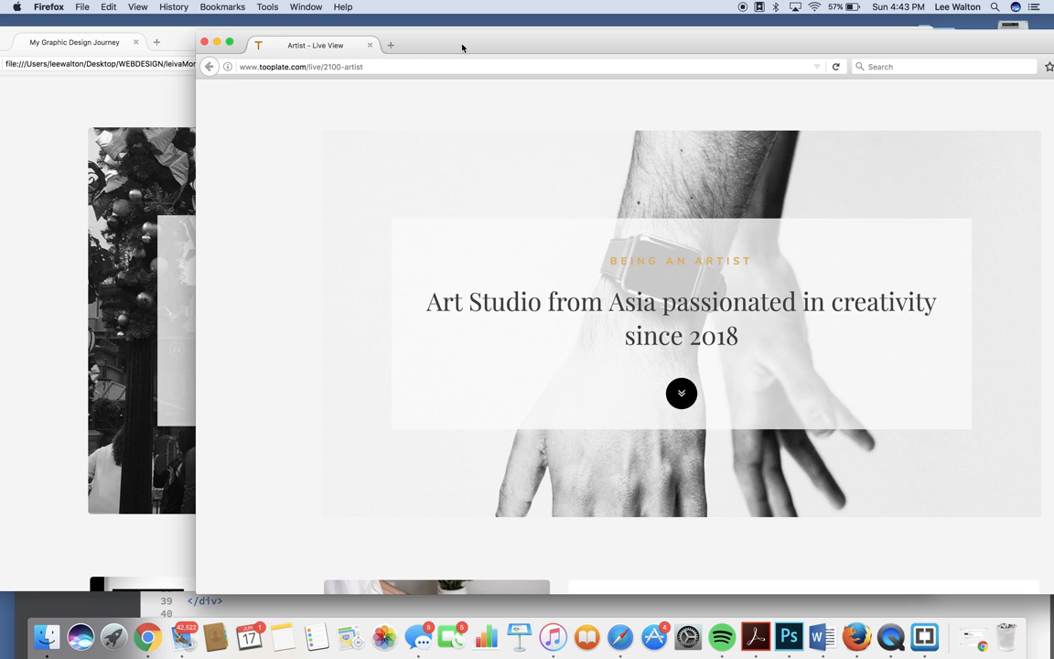
left_click_drag(462, 48, 468, 61)
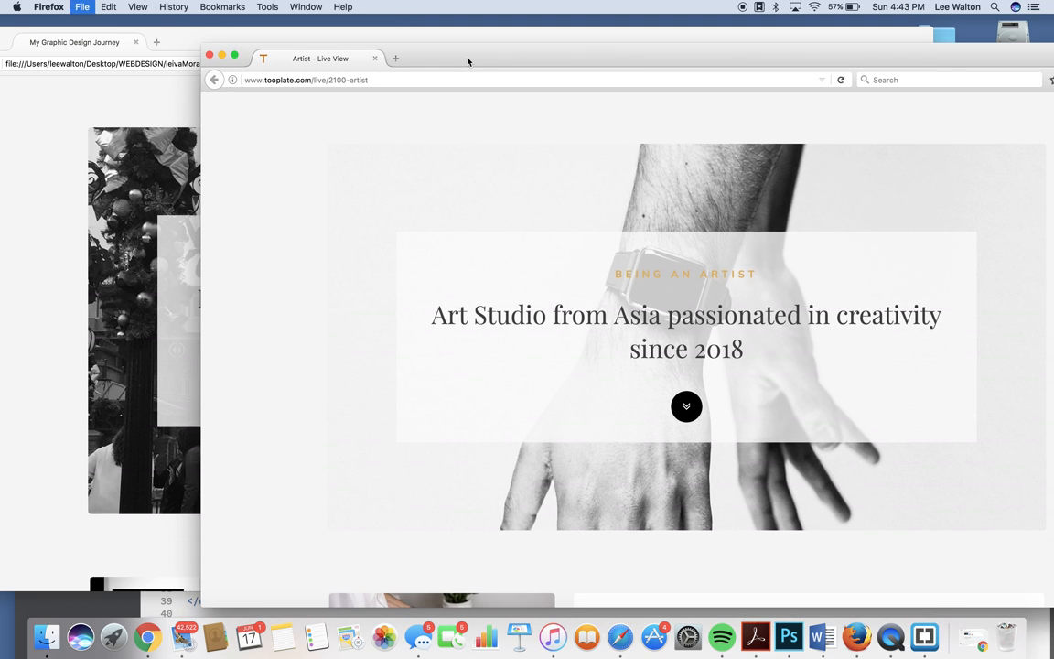
left_click(87, 42)
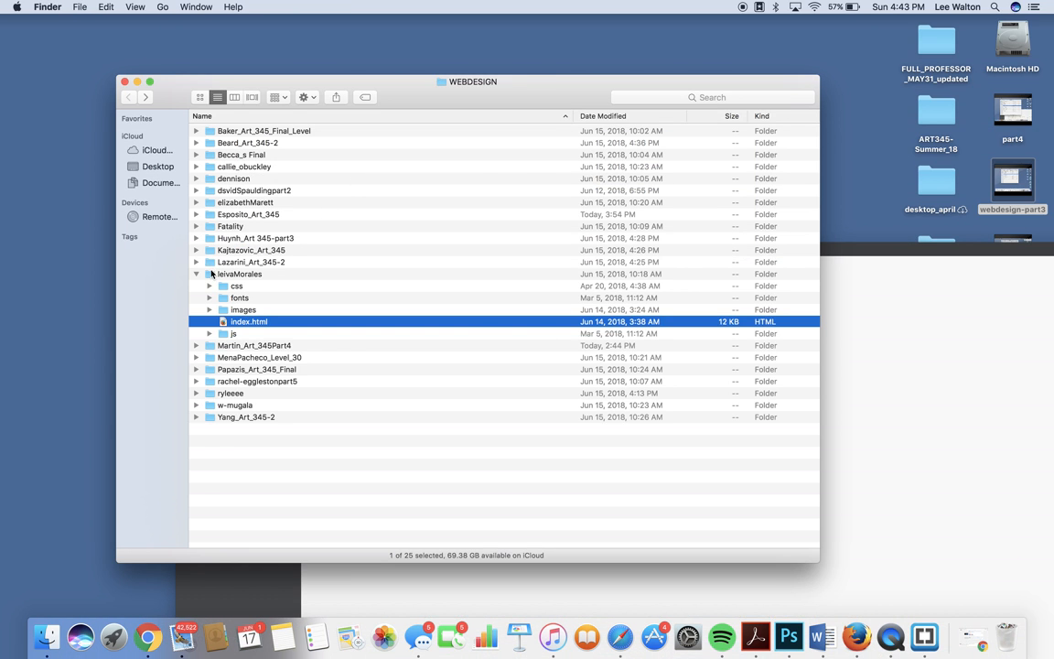
left_click(195, 274)
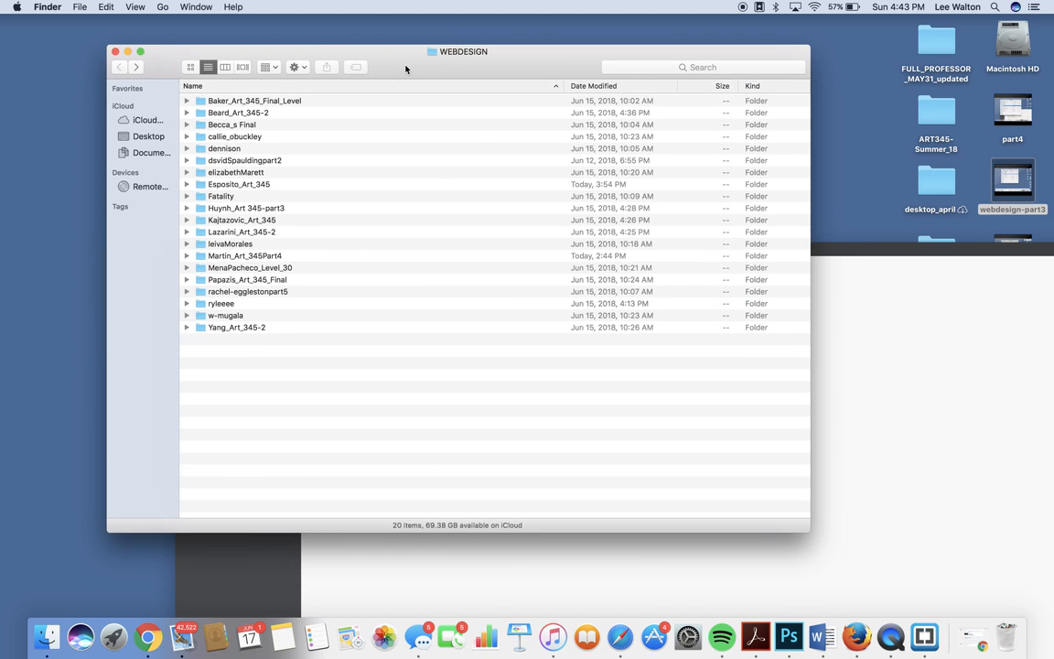
mouse_move(232, 233)
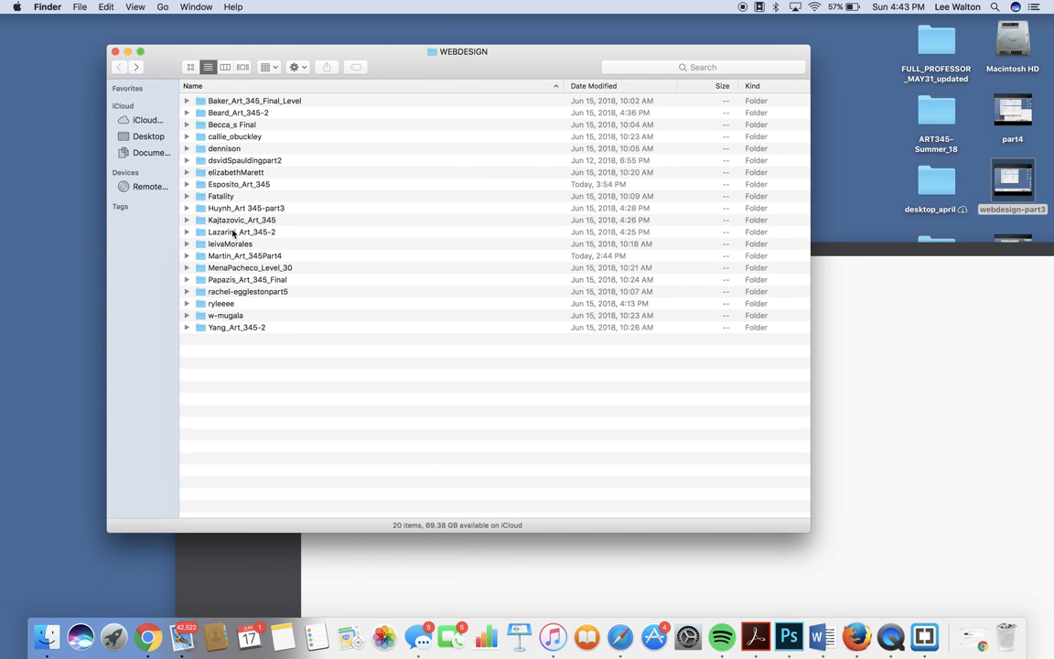
left_click(187, 255)
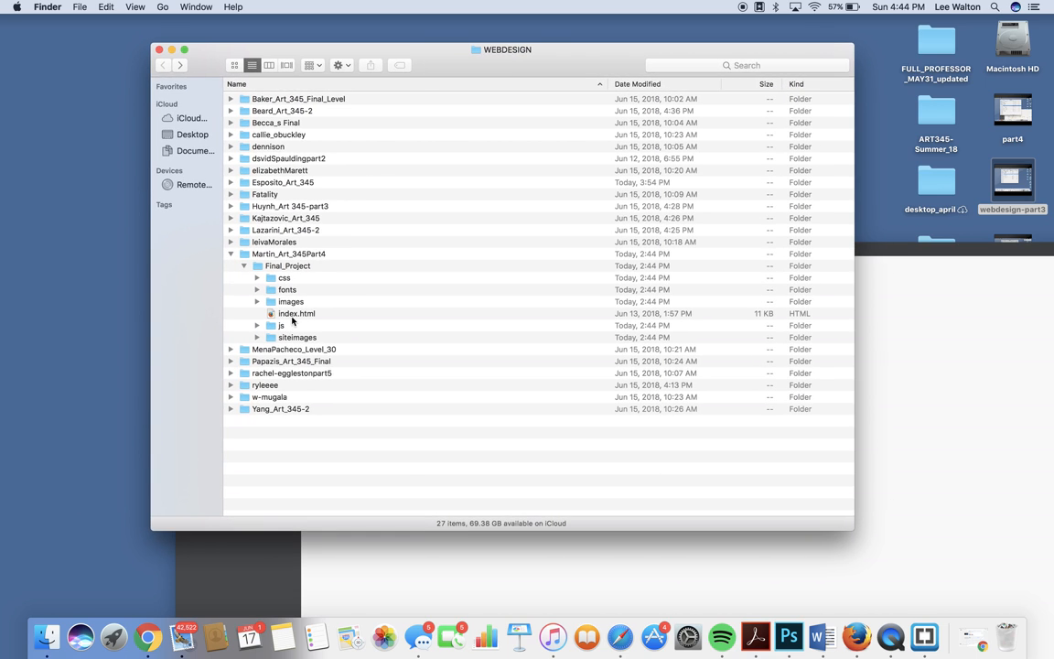
left_click(281, 325)
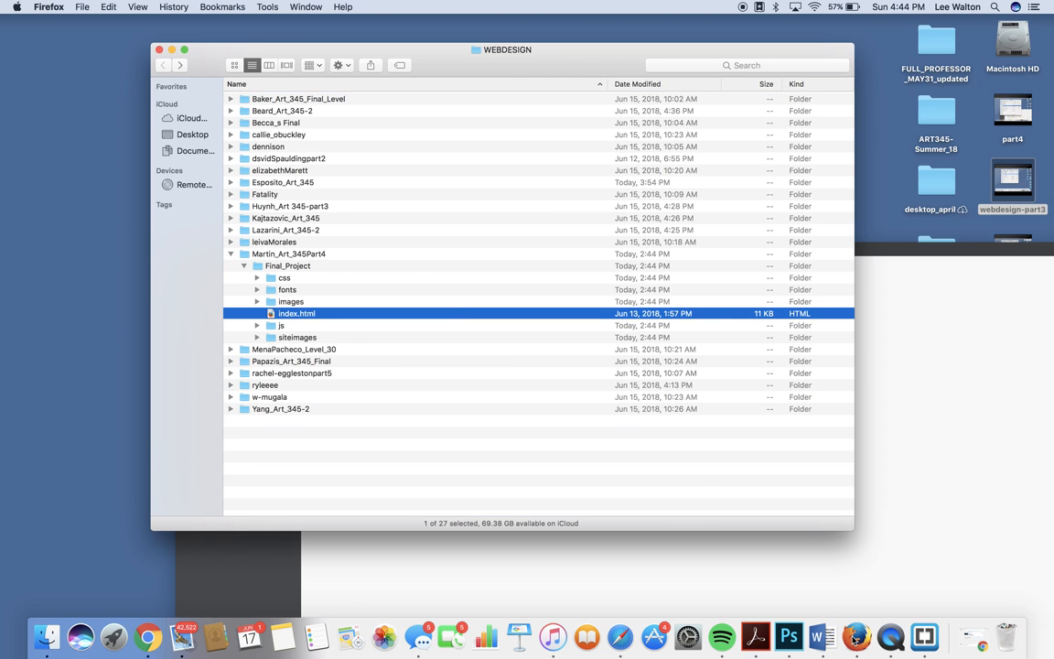
double_click(296, 313)
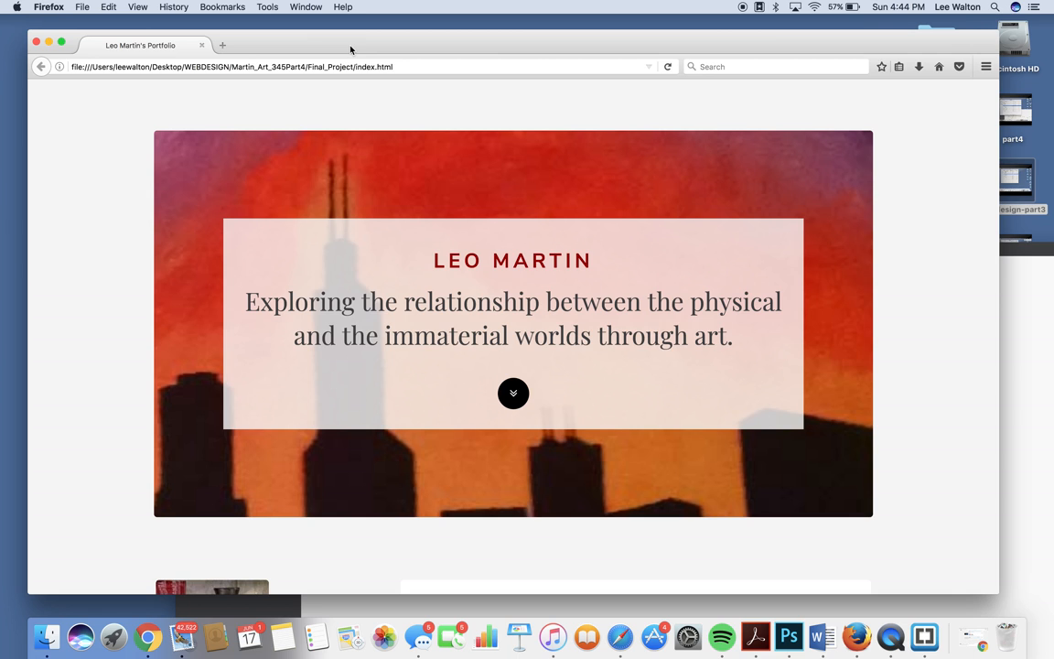
mouse_move(326, 380)
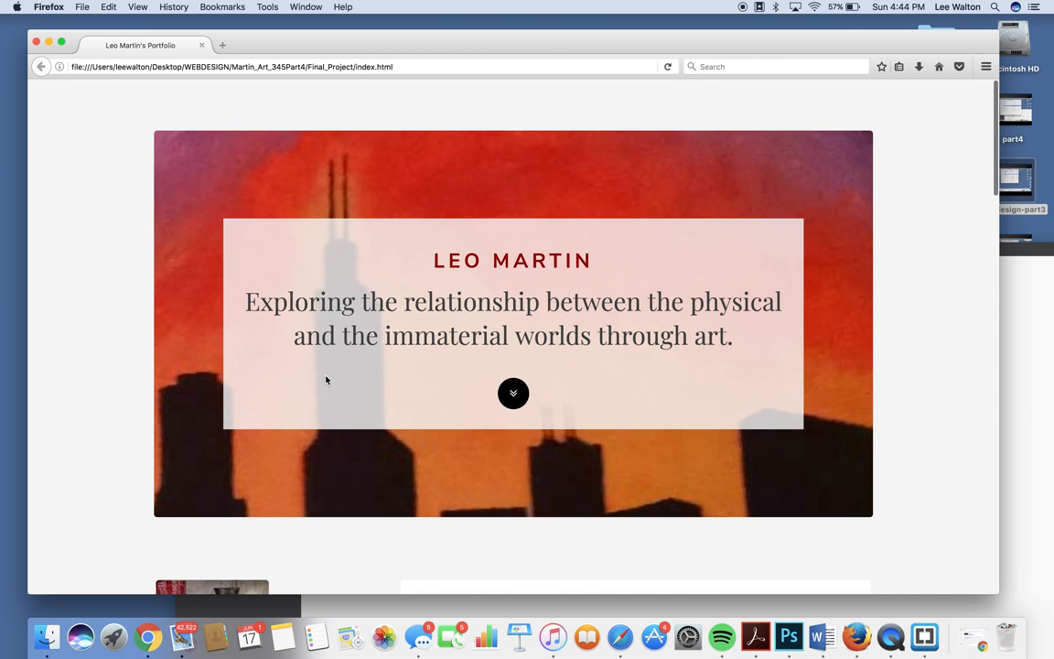
Step: Scroll Leo Martin's portfolio through the Physical vs Immaterial and commission sections
scroll("down", 3)
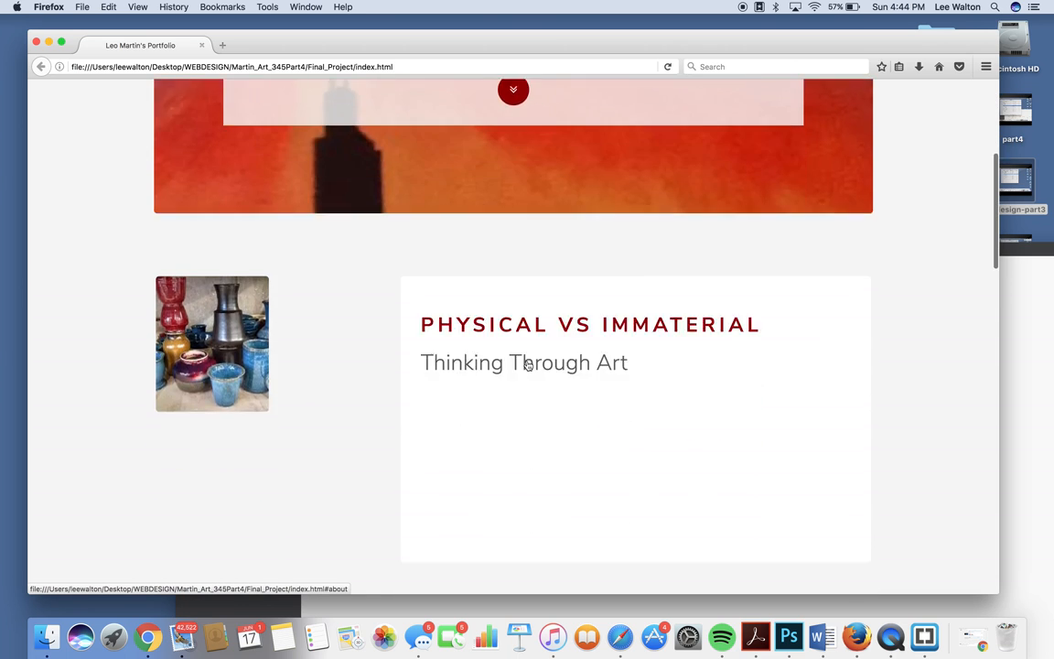
scroll("down", 3)
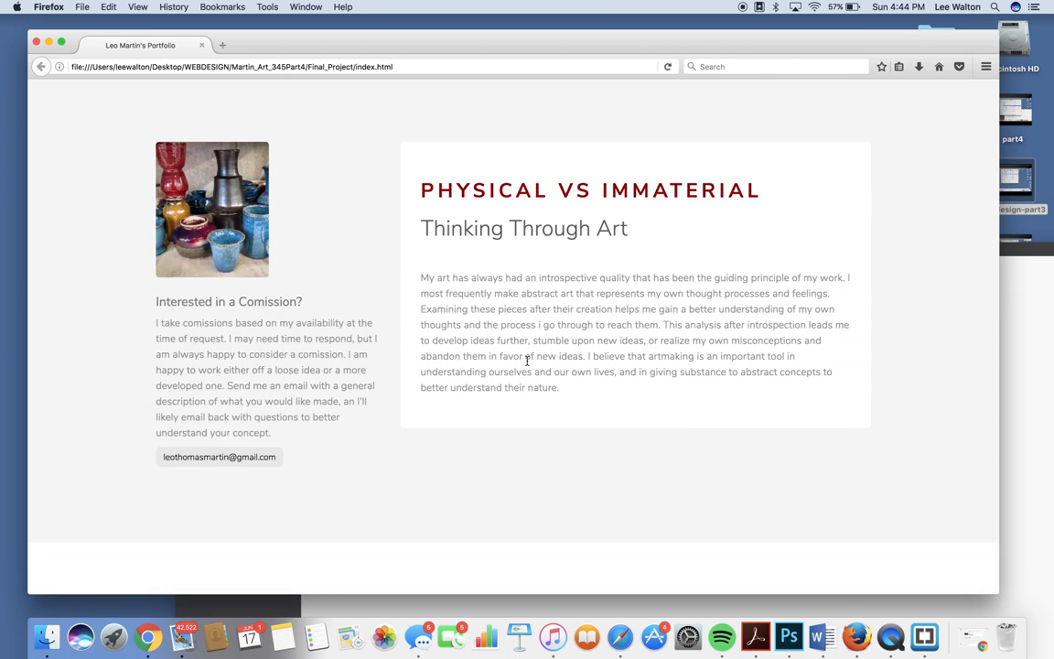
mouse_move(211, 269)
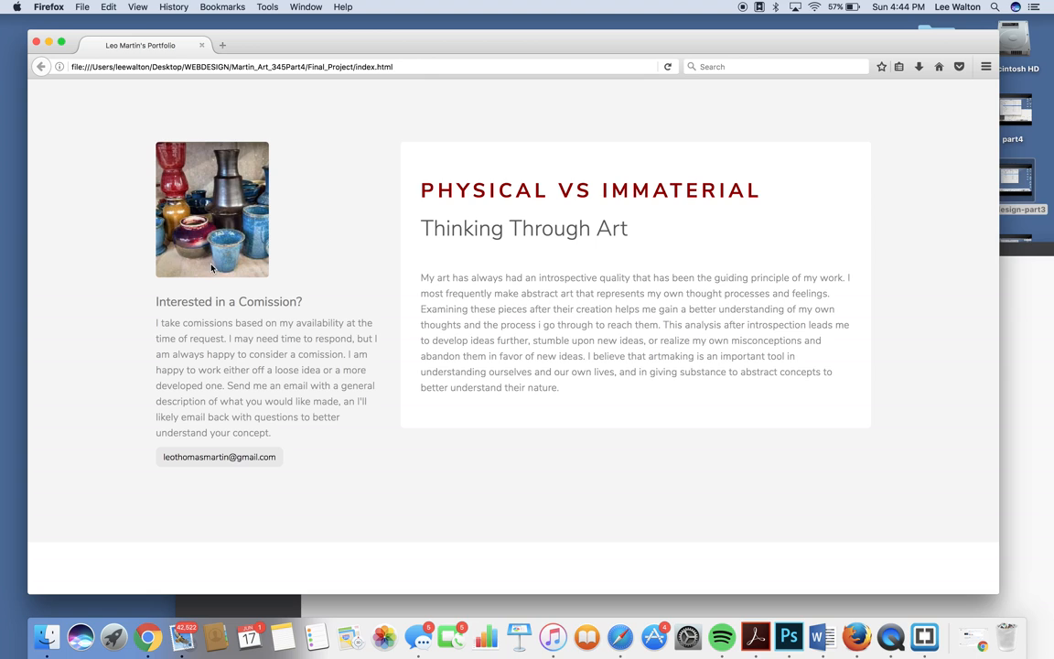
double_click(221, 301)
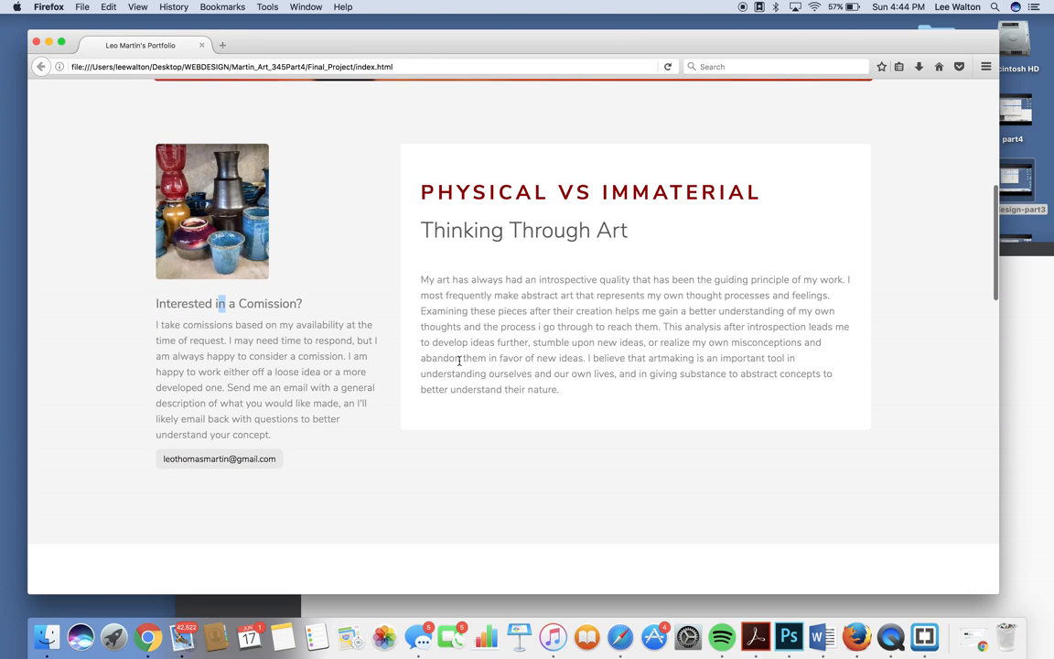
mouse_move(424, 295)
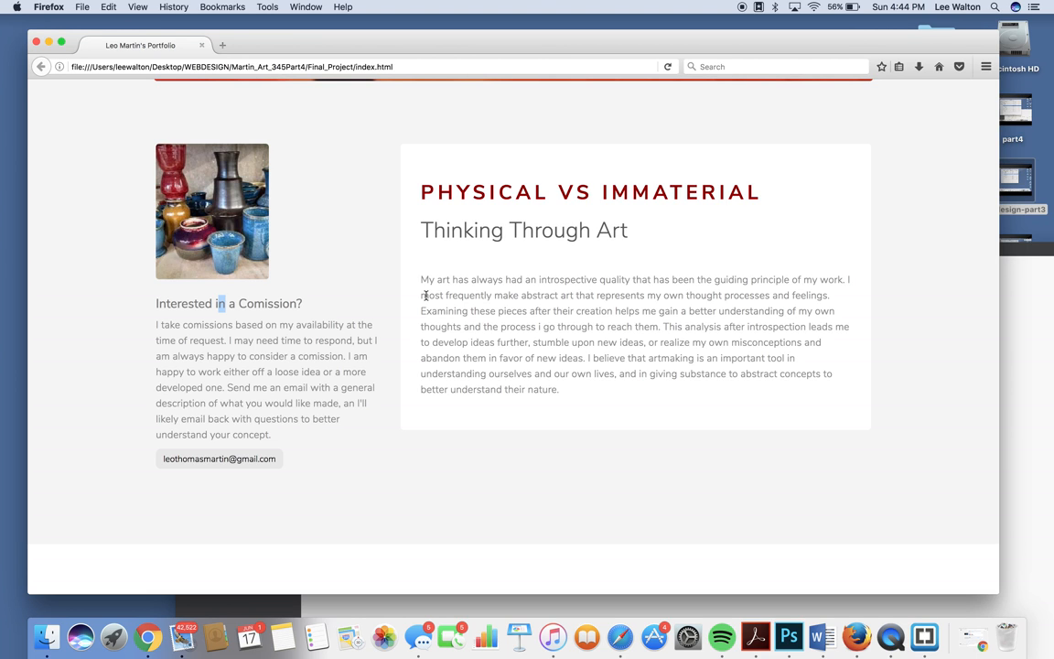
scroll("down", 3)
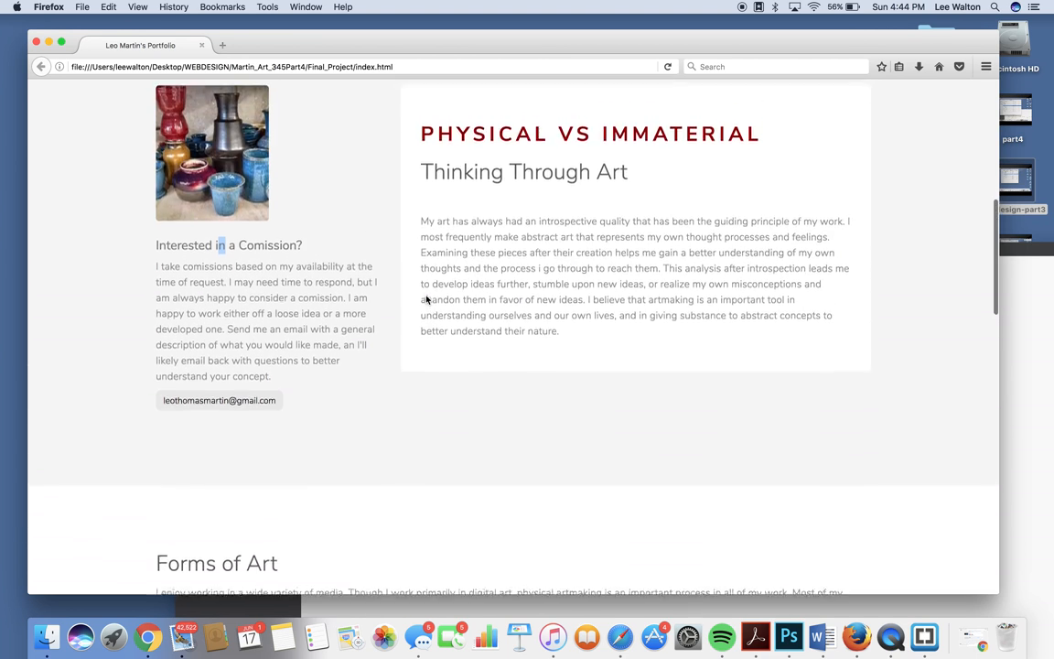
scroll("down", 3)
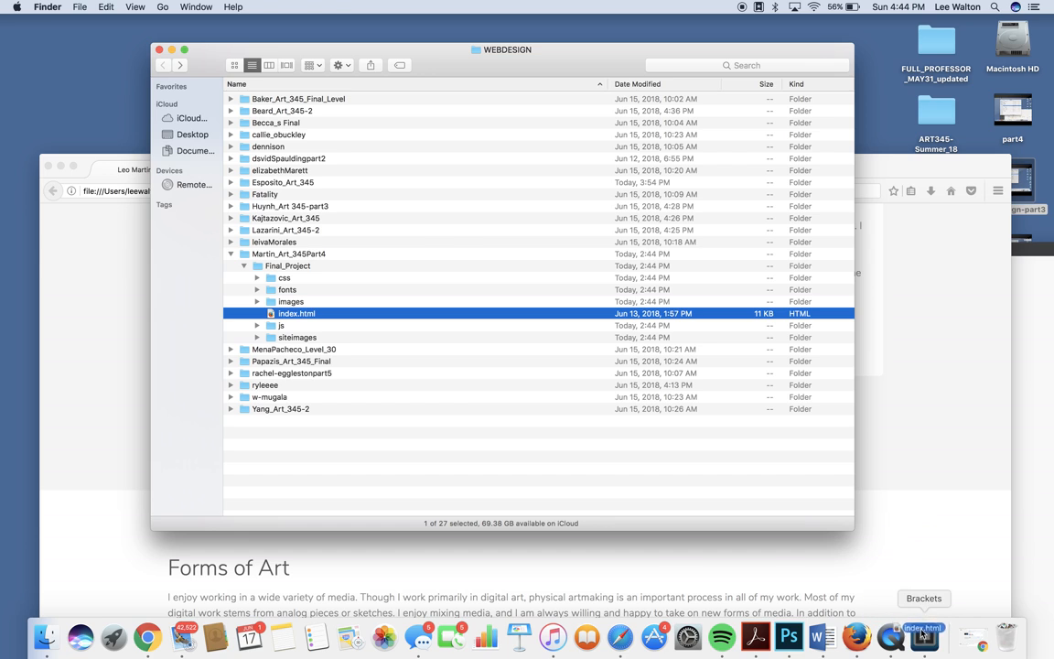
left_click(921, 636)
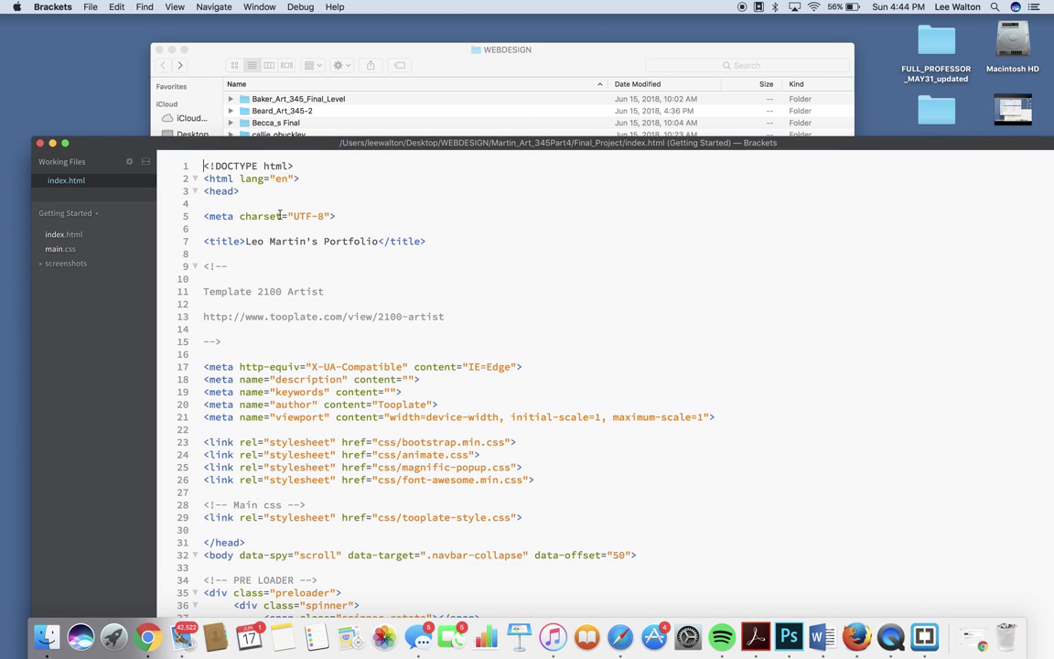
double_click(321, 316)
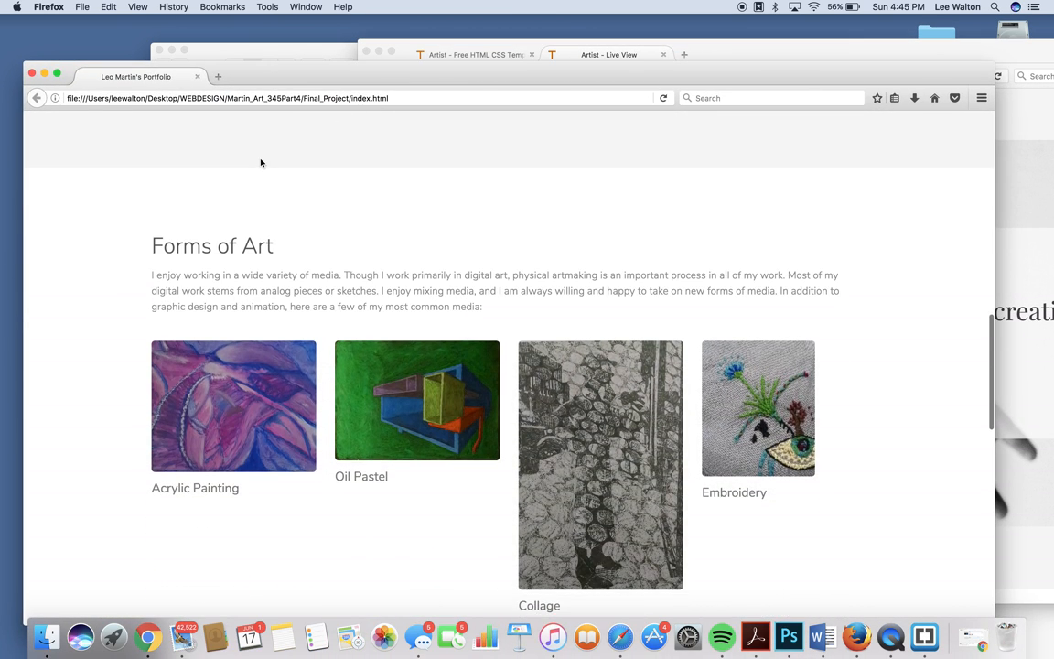
Step: Scroll up and down Leo Martin's portfolio to the Forms of Art gallery
scroll("up", 3)
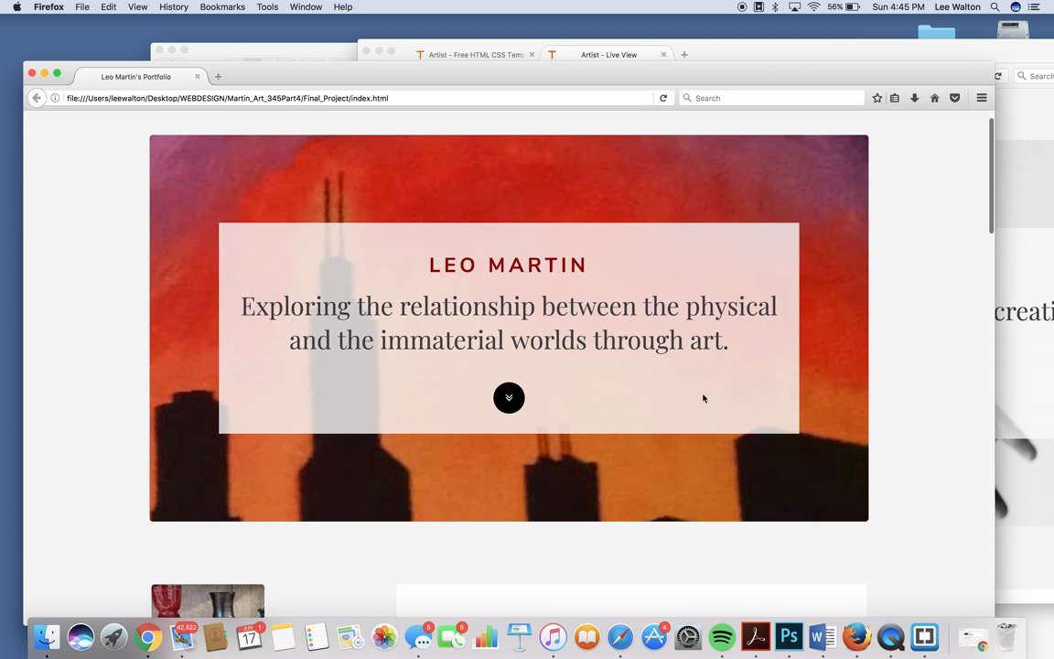
mouse_move(203, 279)
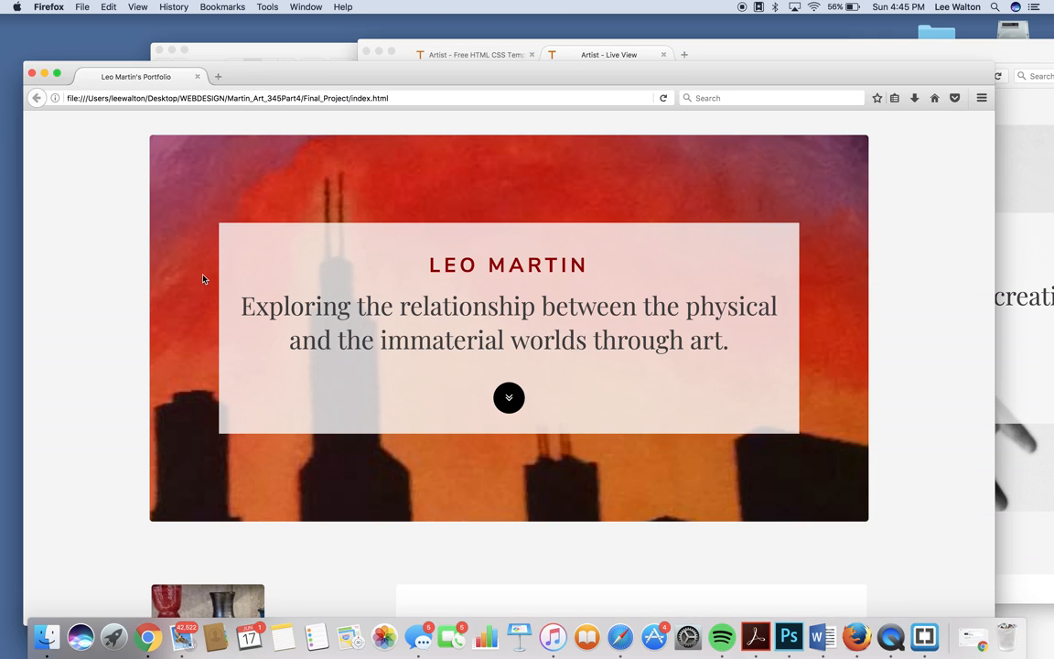
scroll("down", 3)
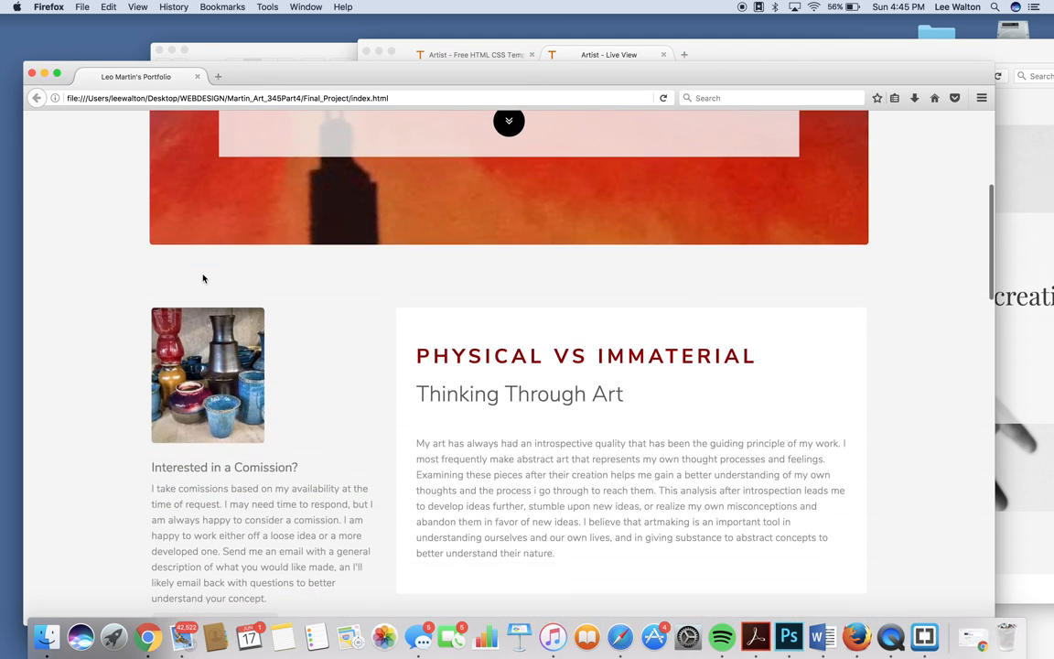
scroll("down", 3)
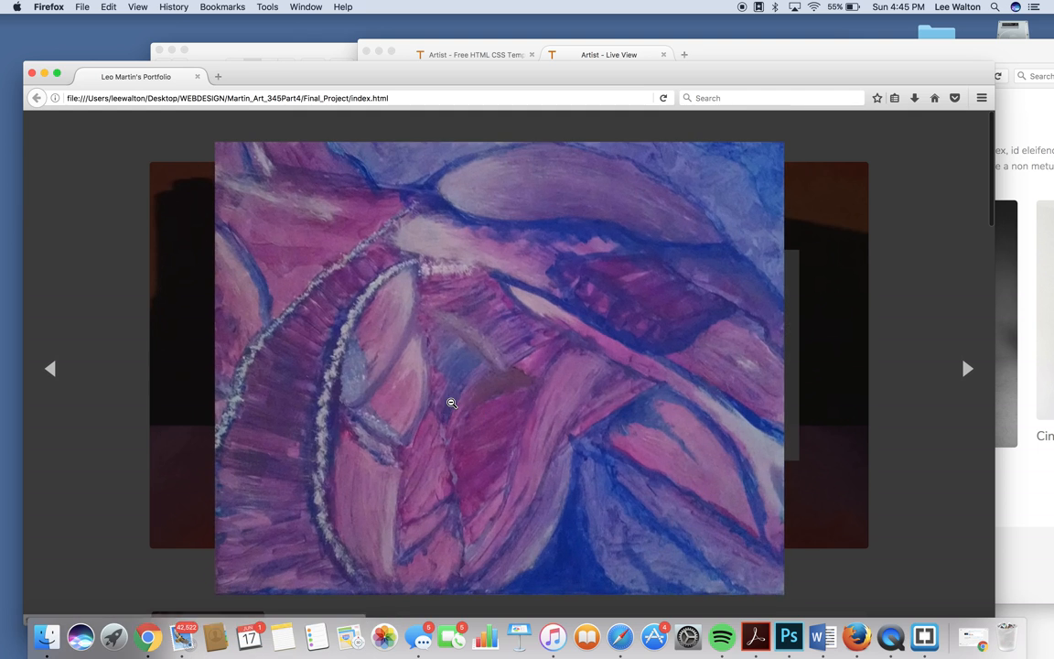
left_click(967, 369)
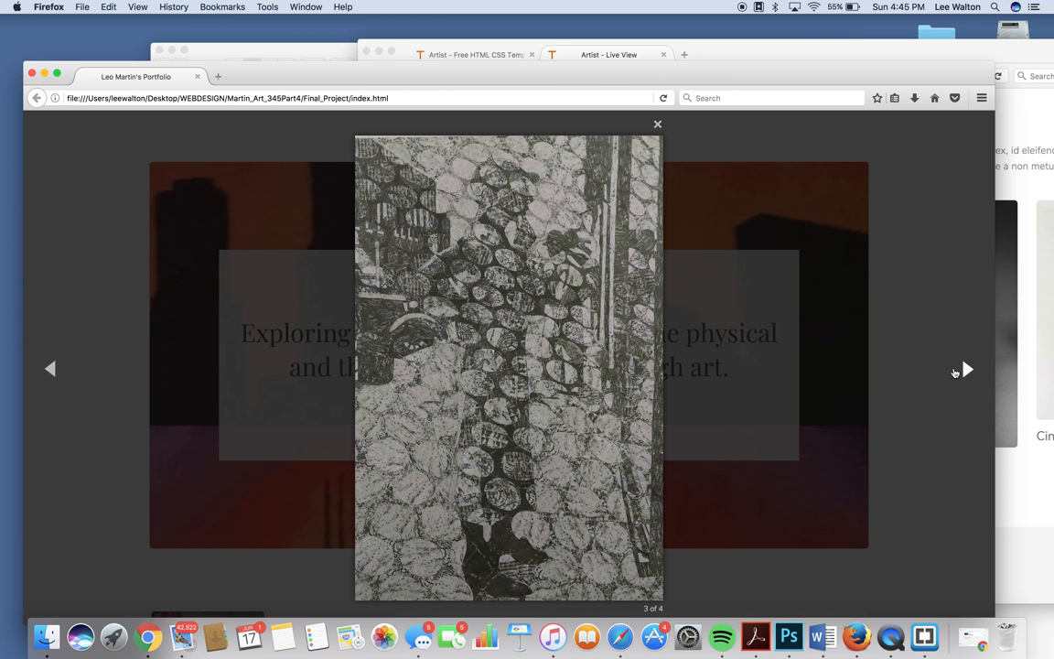
left_click(968, 369)
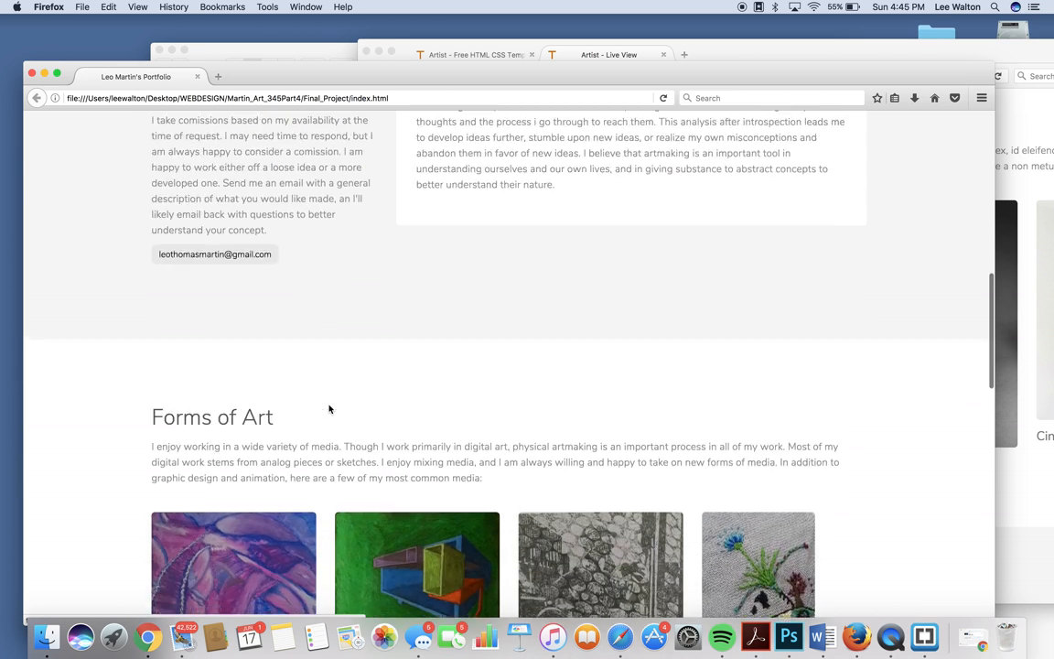
left_click(767, 565)
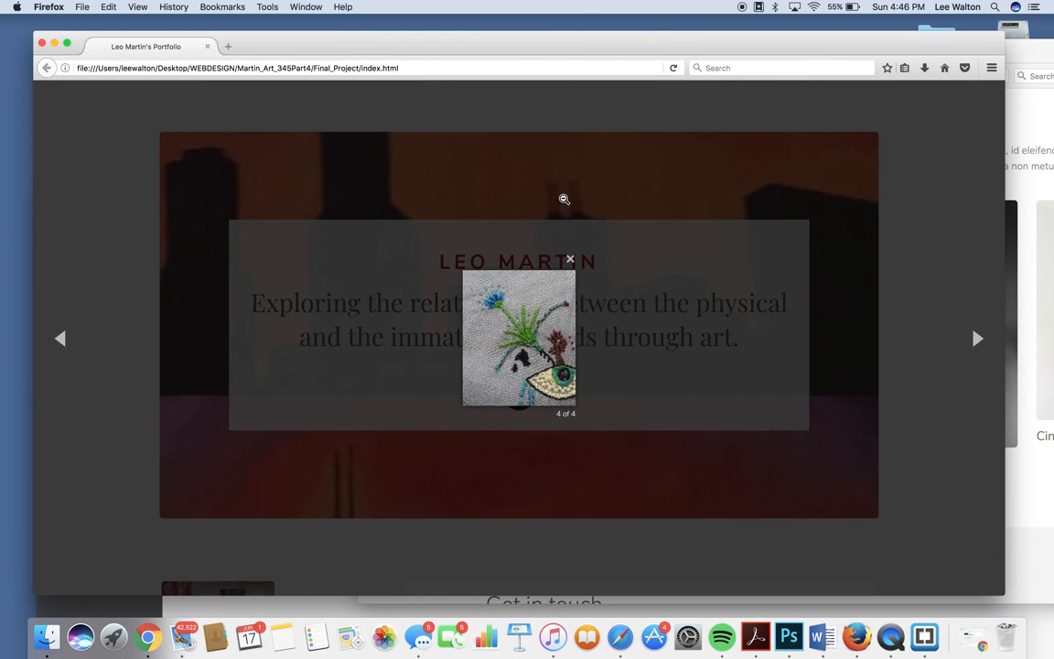
mouse_move(682, 353)
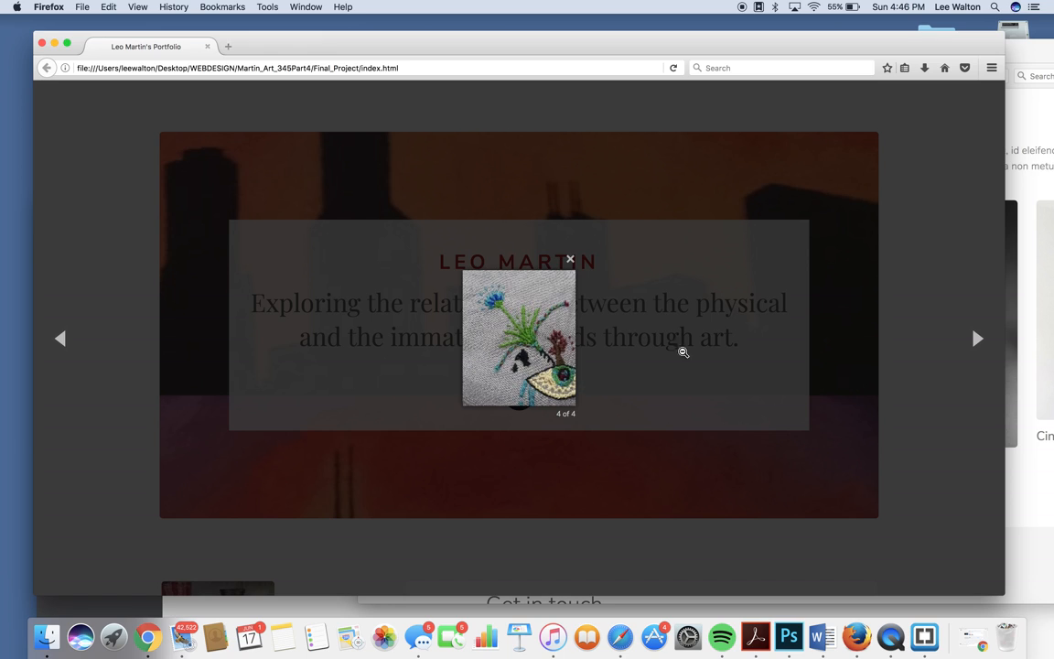
mouse_move(959, 340)
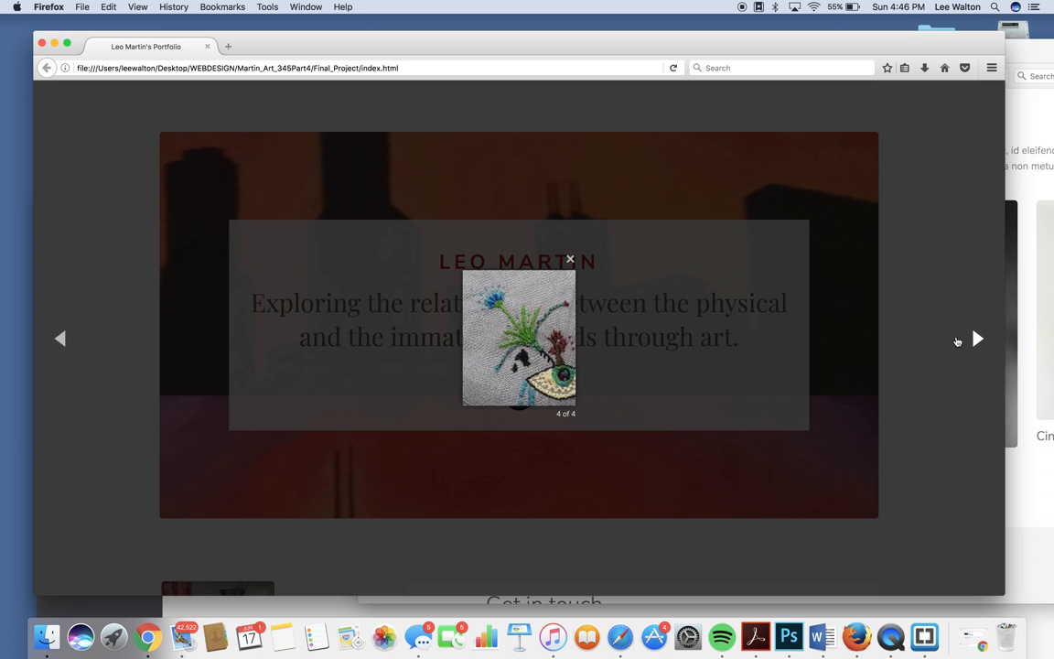
mouse_move(973, 351)
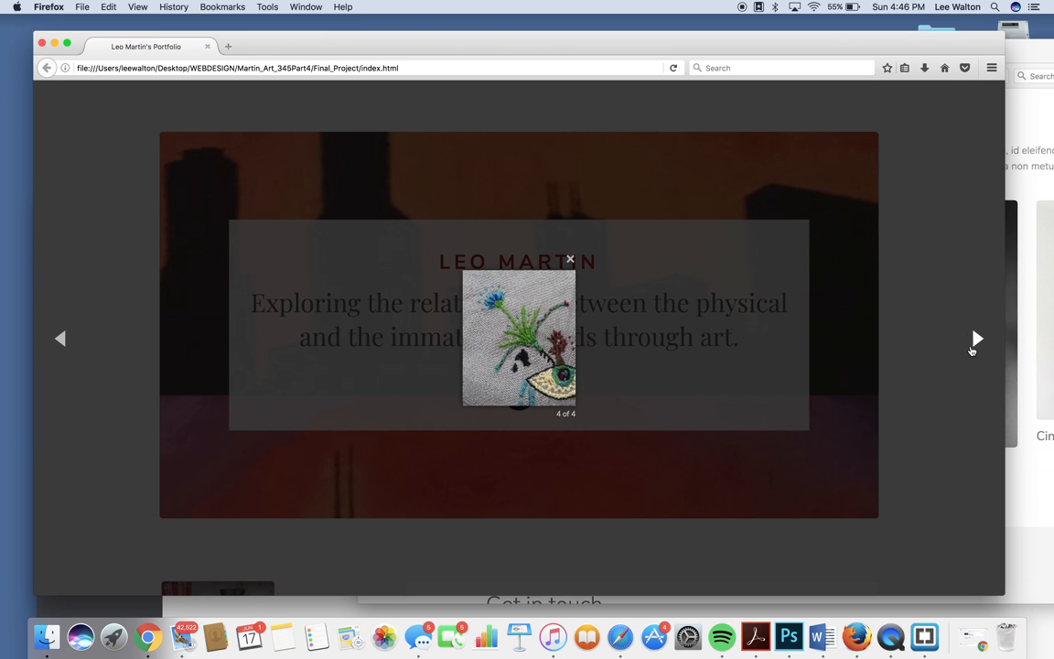
left_click(977, 339)
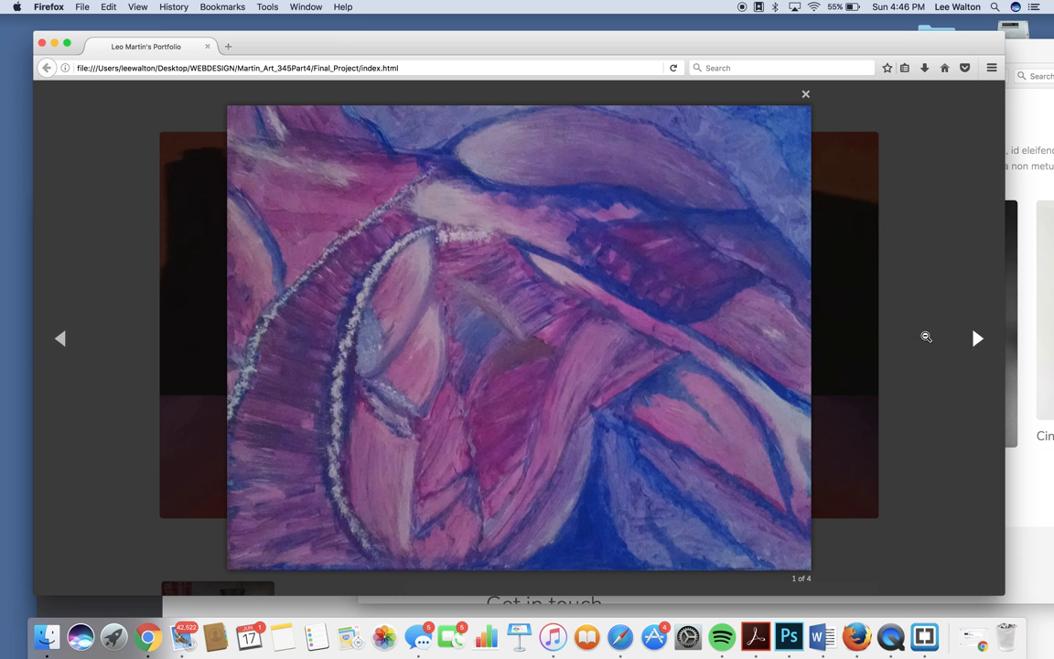
left_click(806, 94)
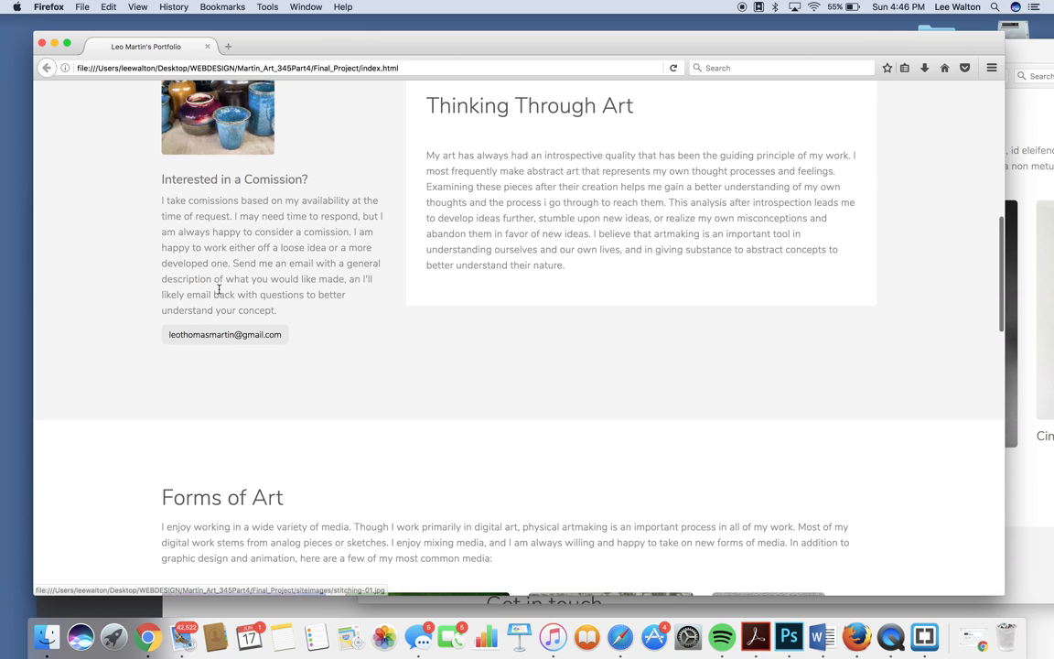
scroll("down", 3)
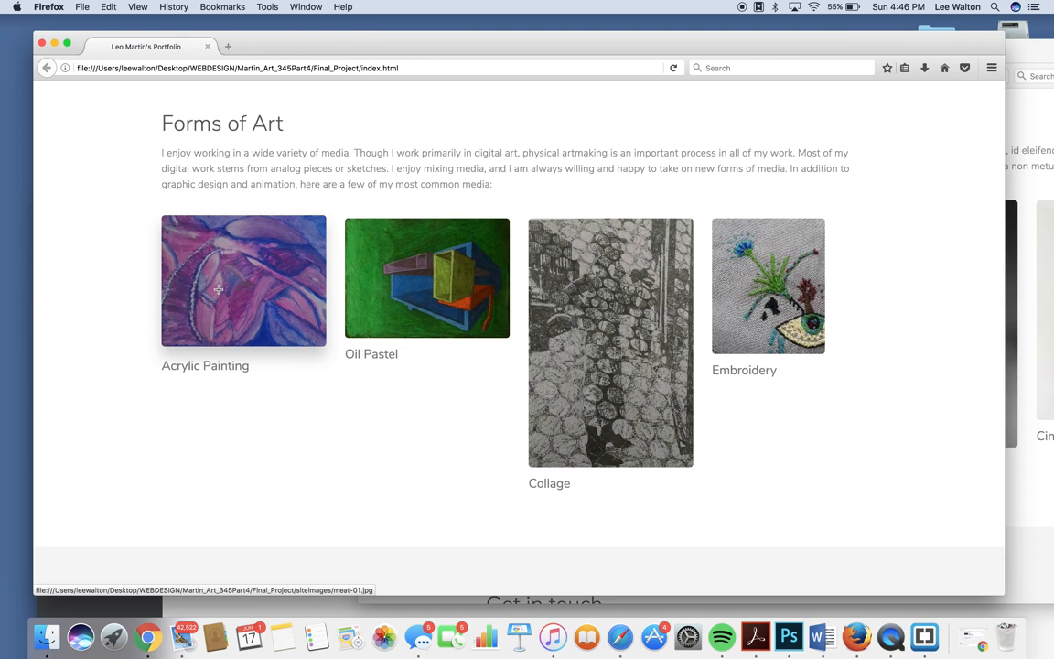
scroll("down", 3)
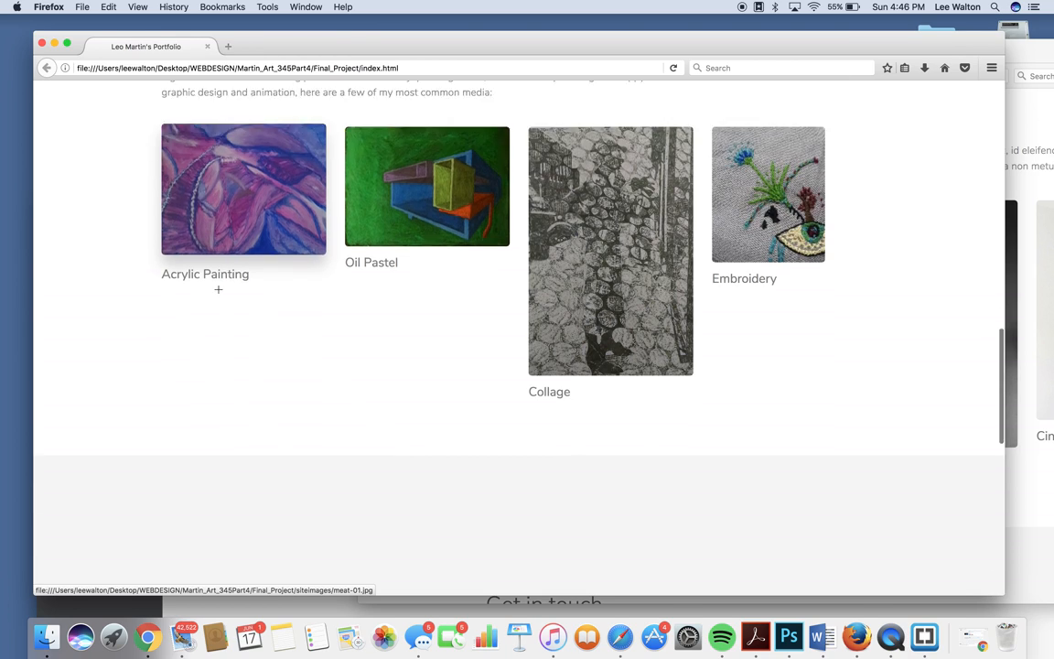
scroll("down", 3)
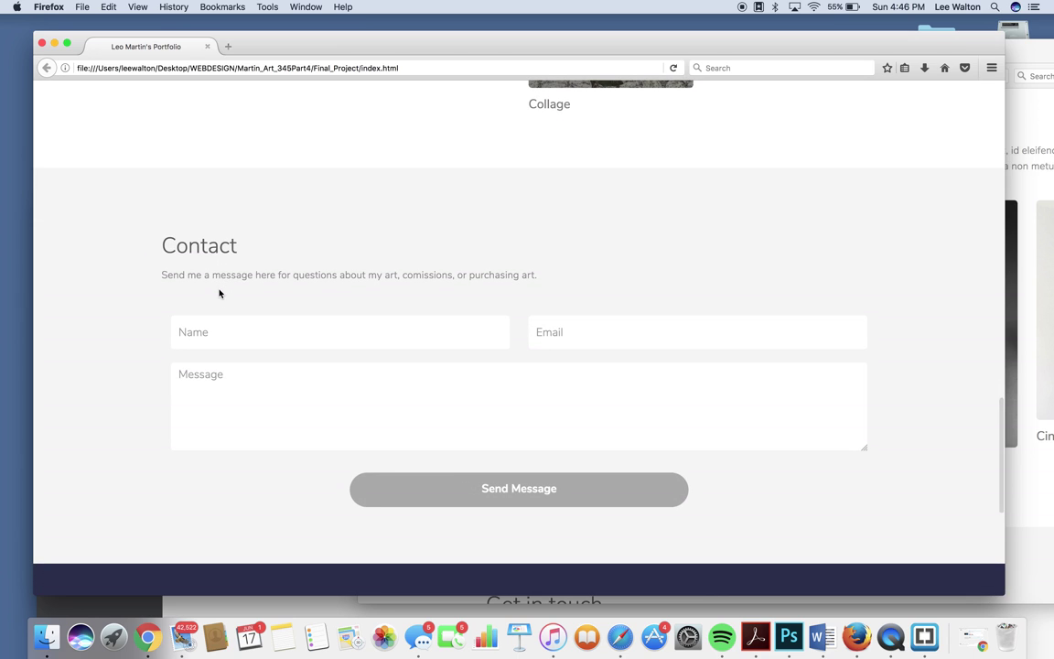
mouse_move(576, 488)
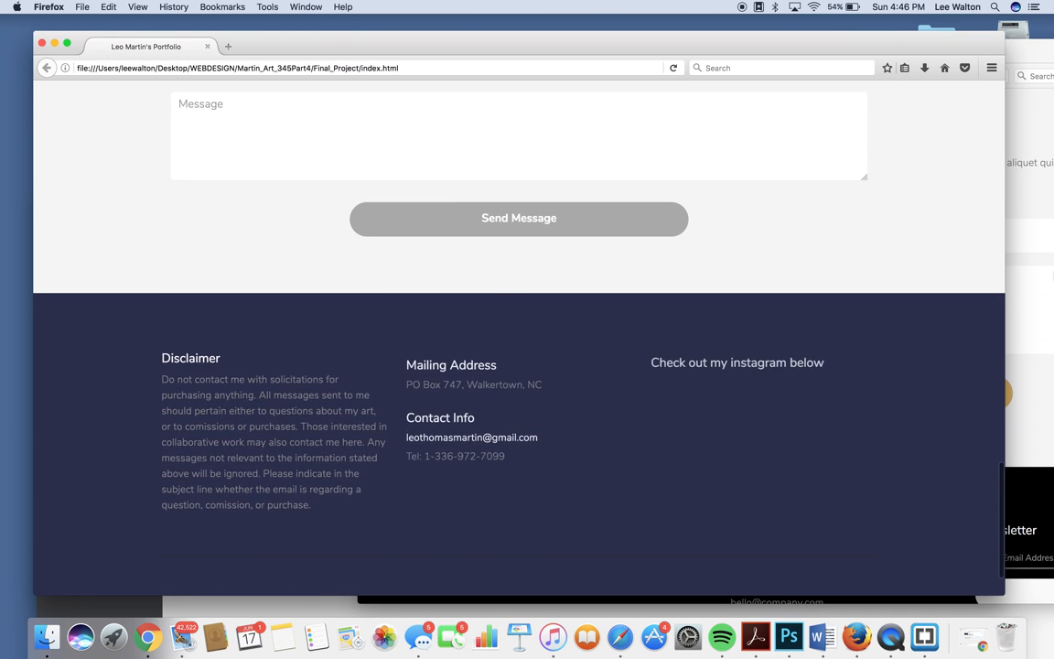
scroll("down", 3)
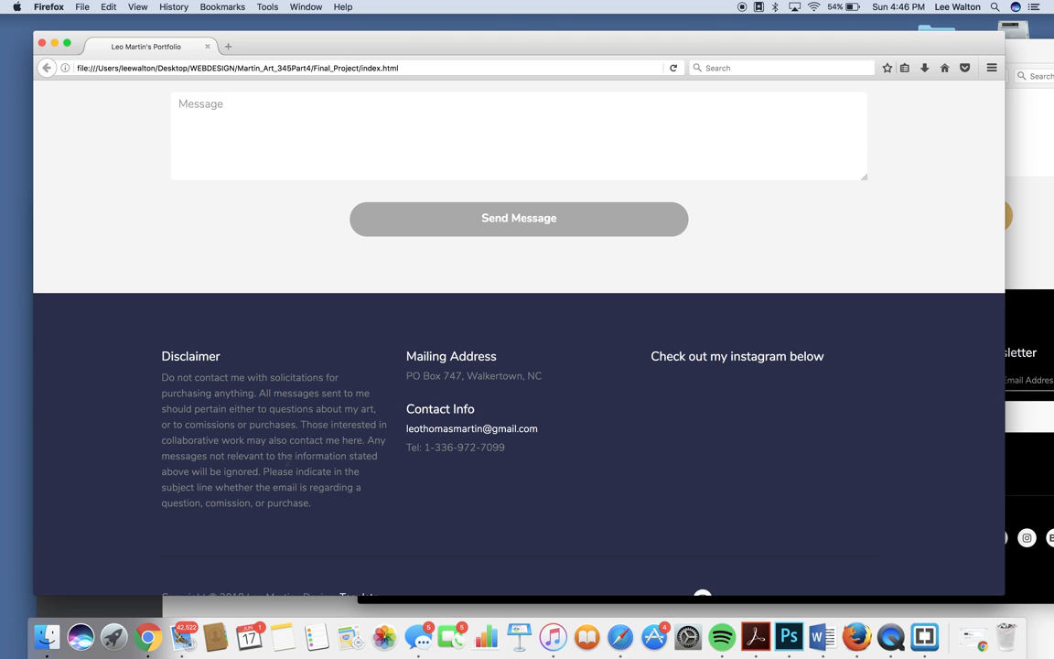
scroll("up", 3)
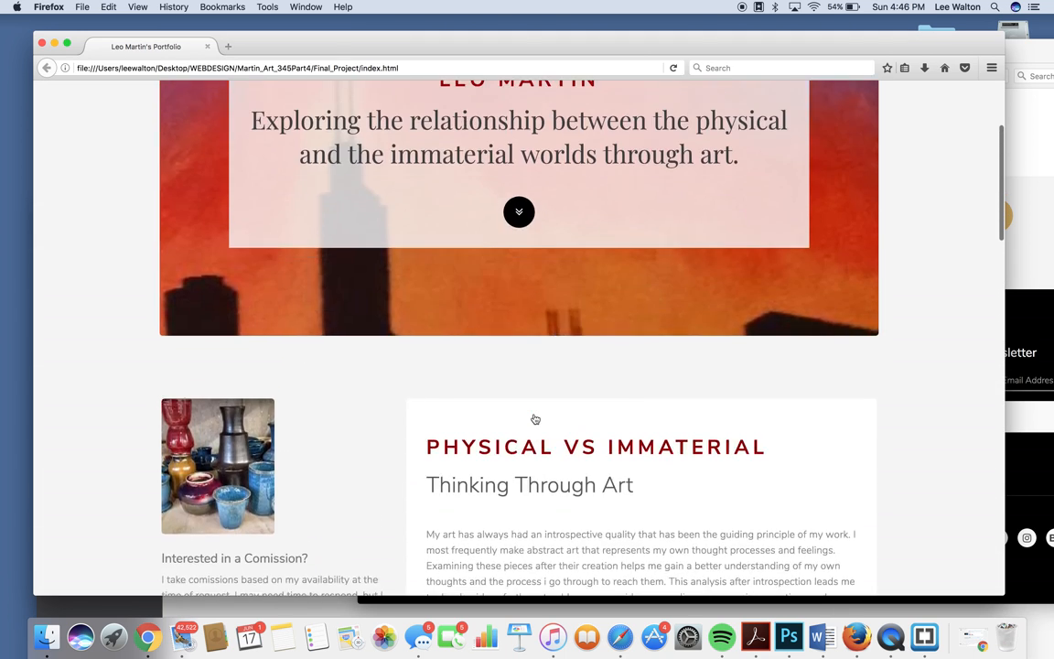
scroll("up", 3)
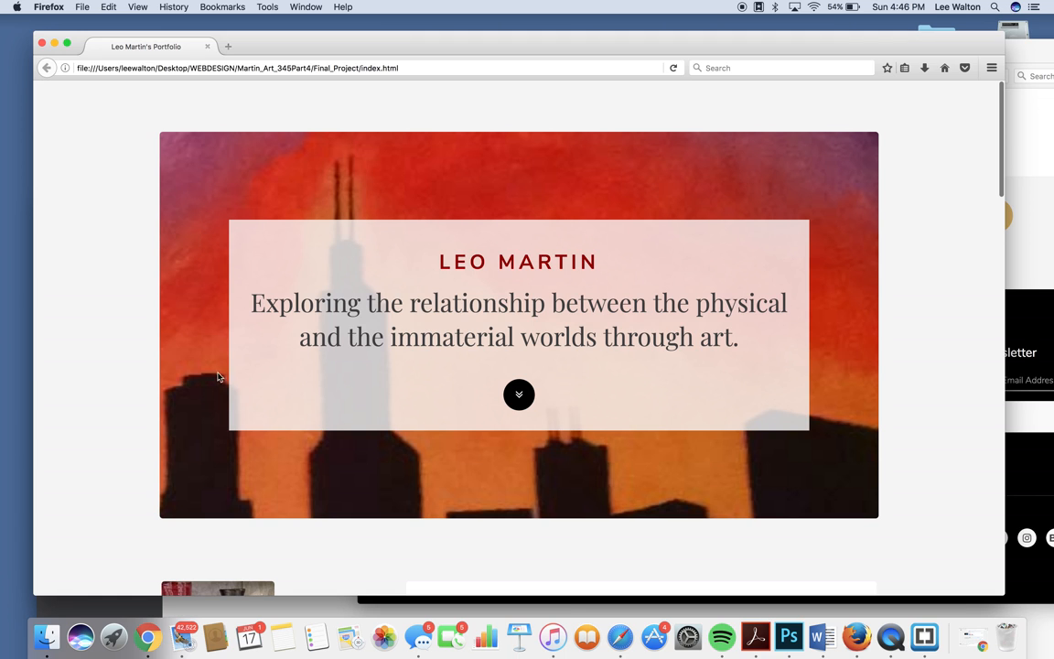
scroll("down", 3)
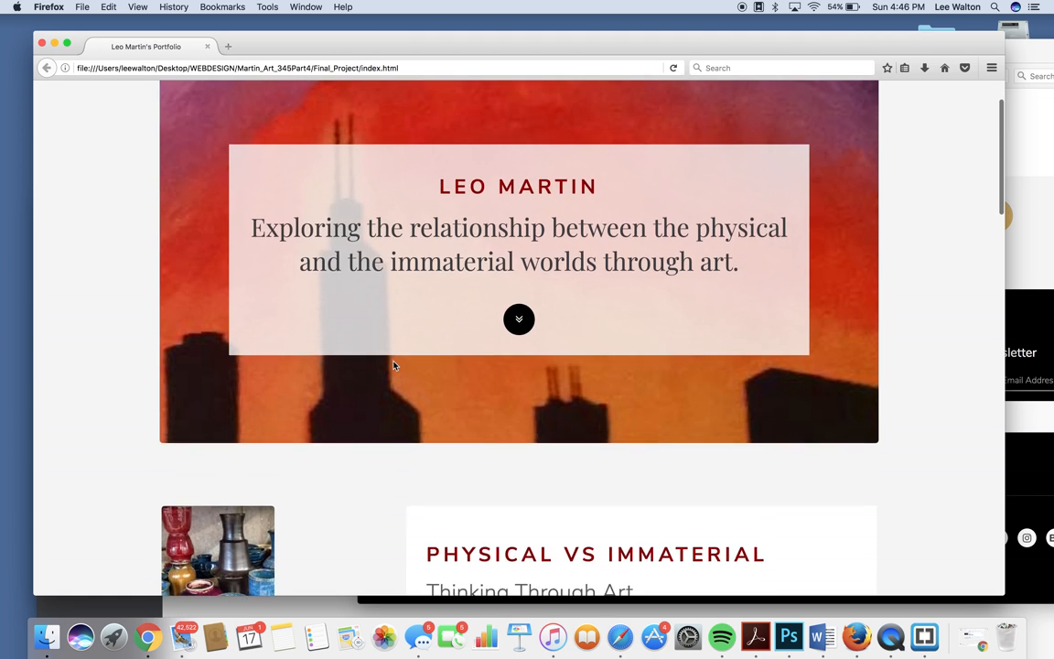
scroll("down", 3)
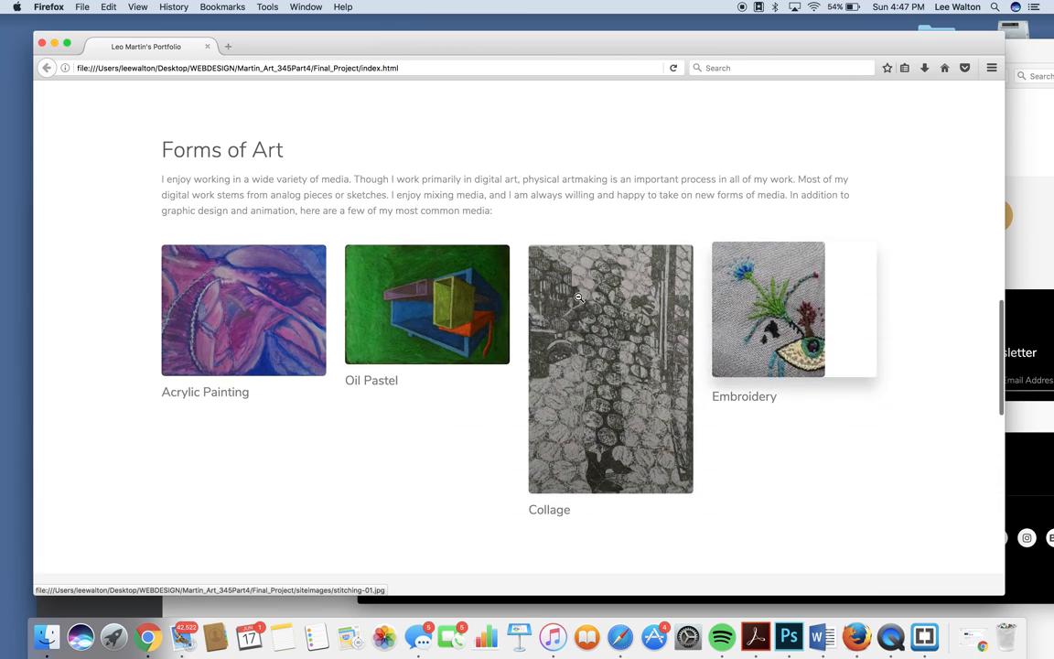
scroll("up", 3)
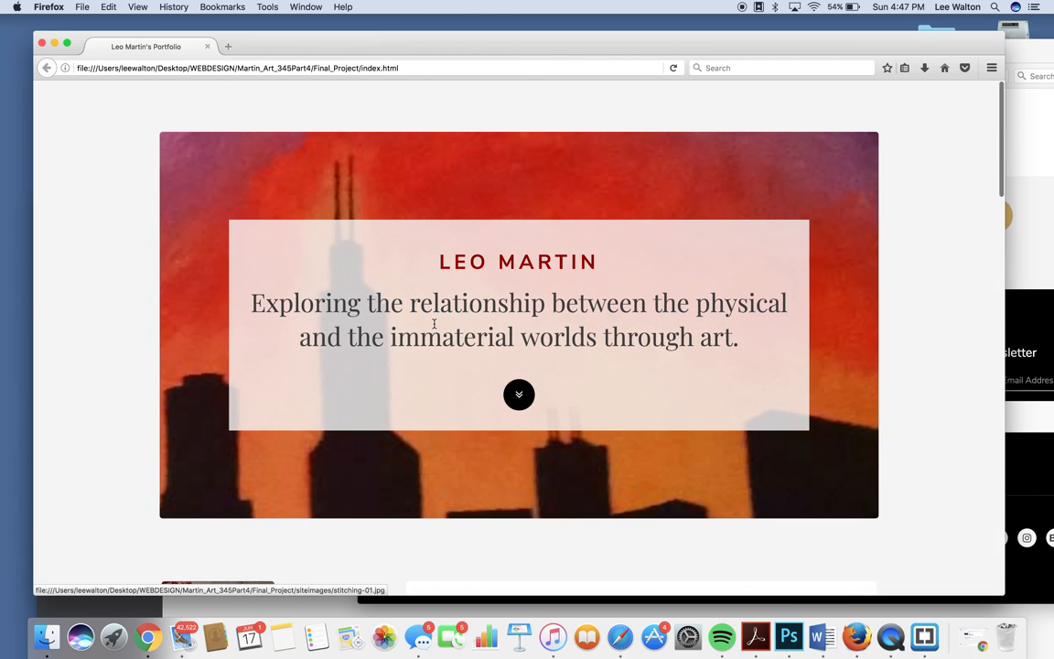
mouse_move(432, 215)
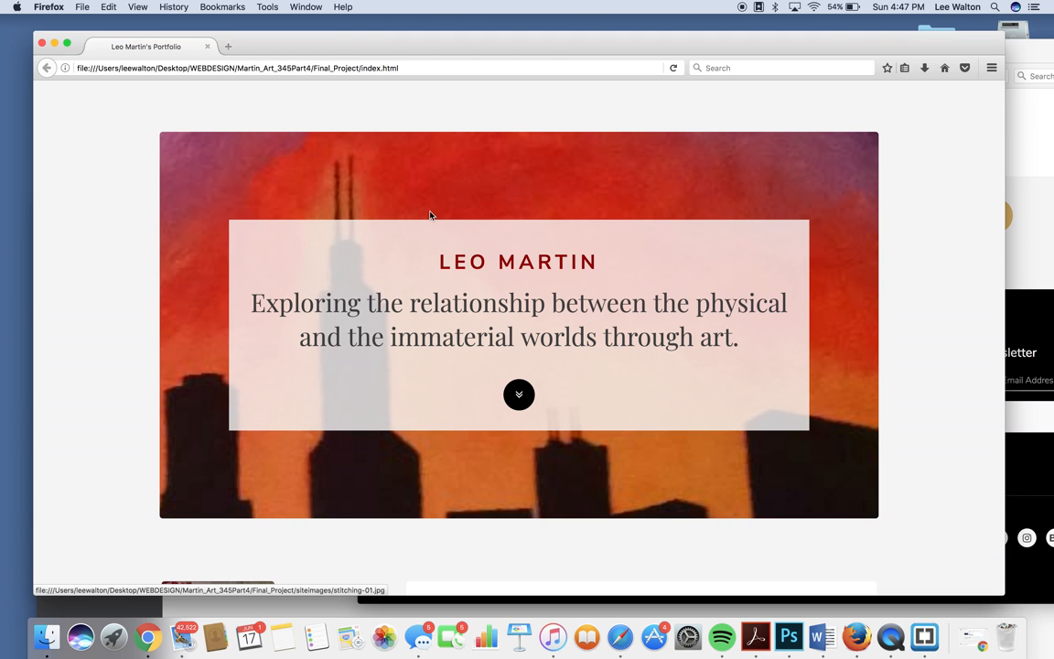
mouse_move(471, 387)
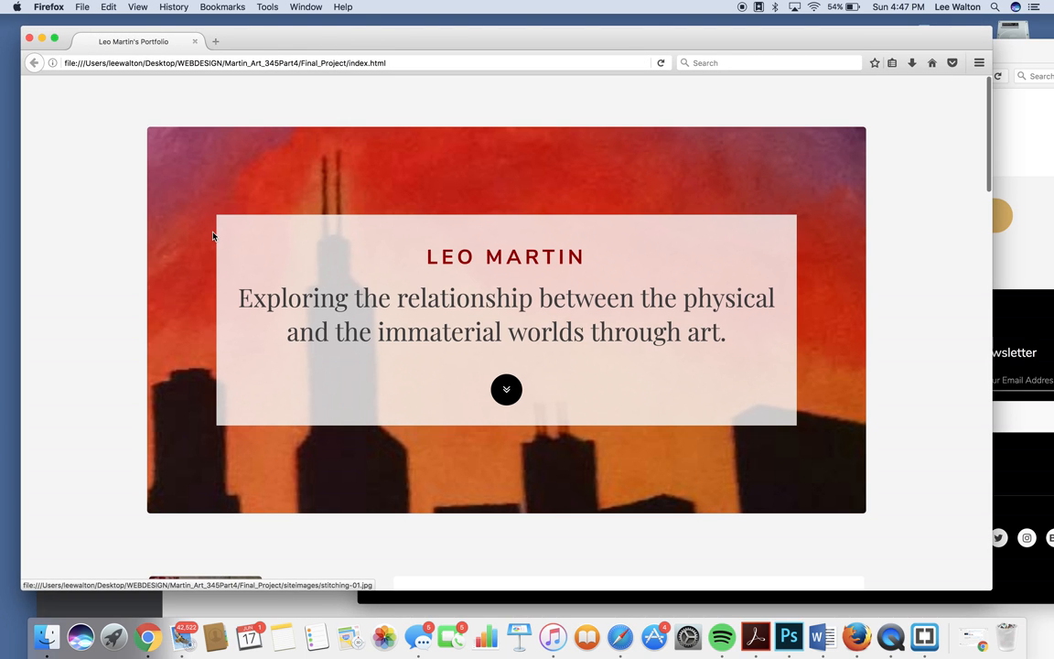
scroll("down", 3)
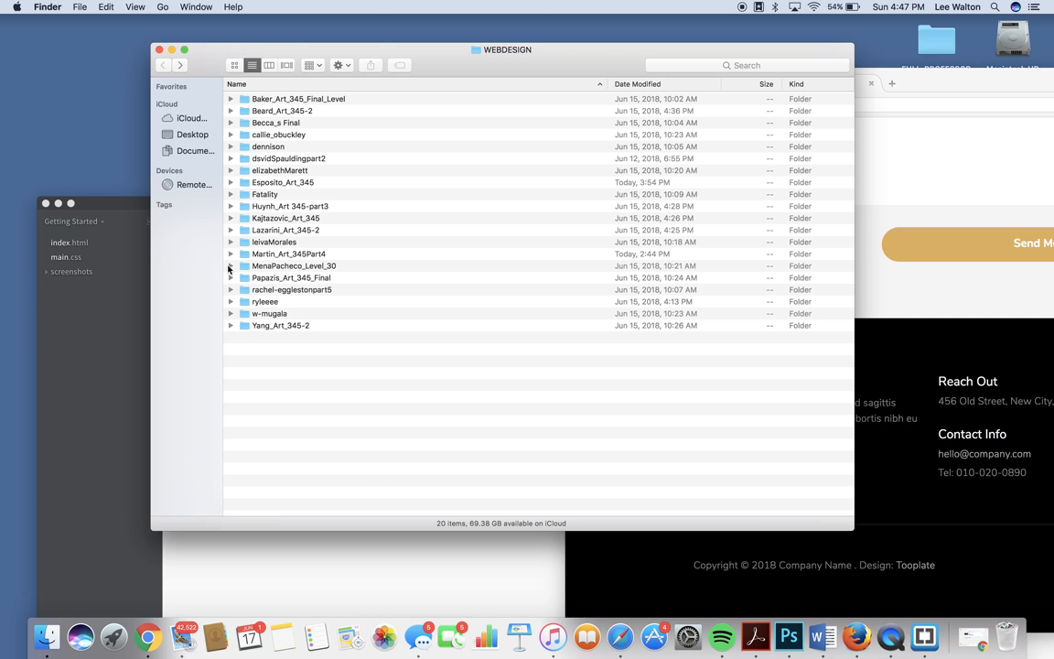
mouse_move(621, 7)
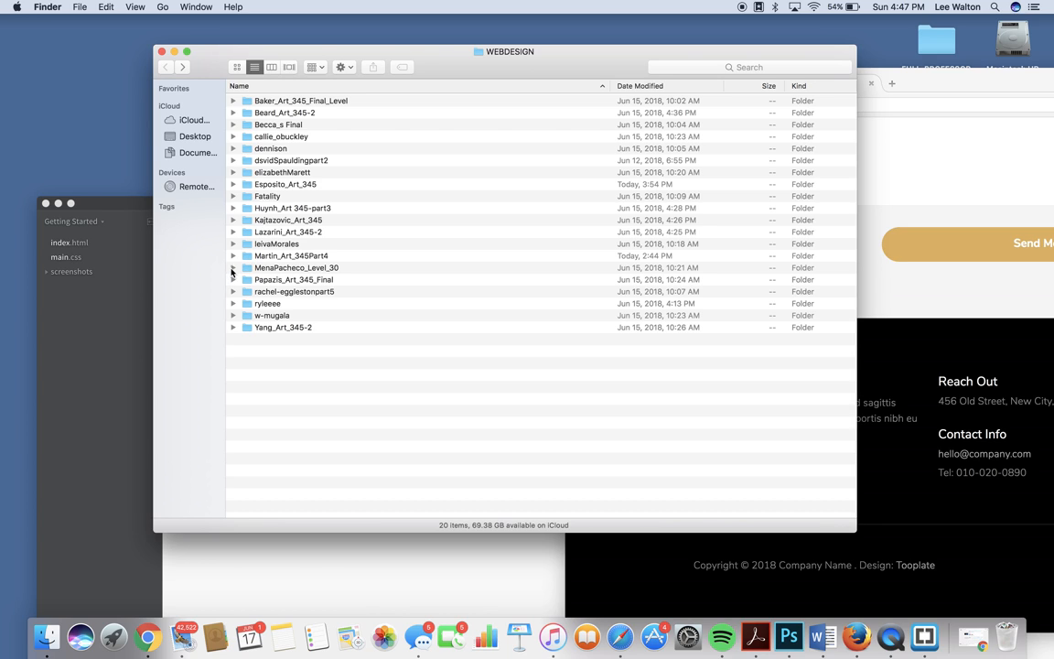
Step: Expand MenaPacheco_Level_30 and select its index.html file
left_click(233, 268)
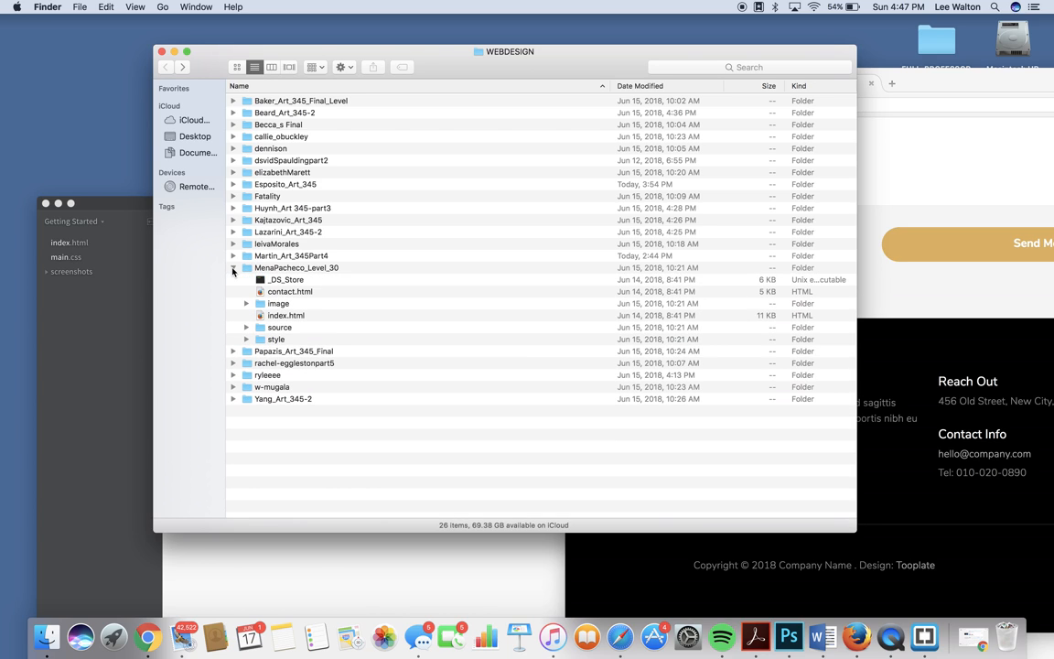
left_click(287, 315)
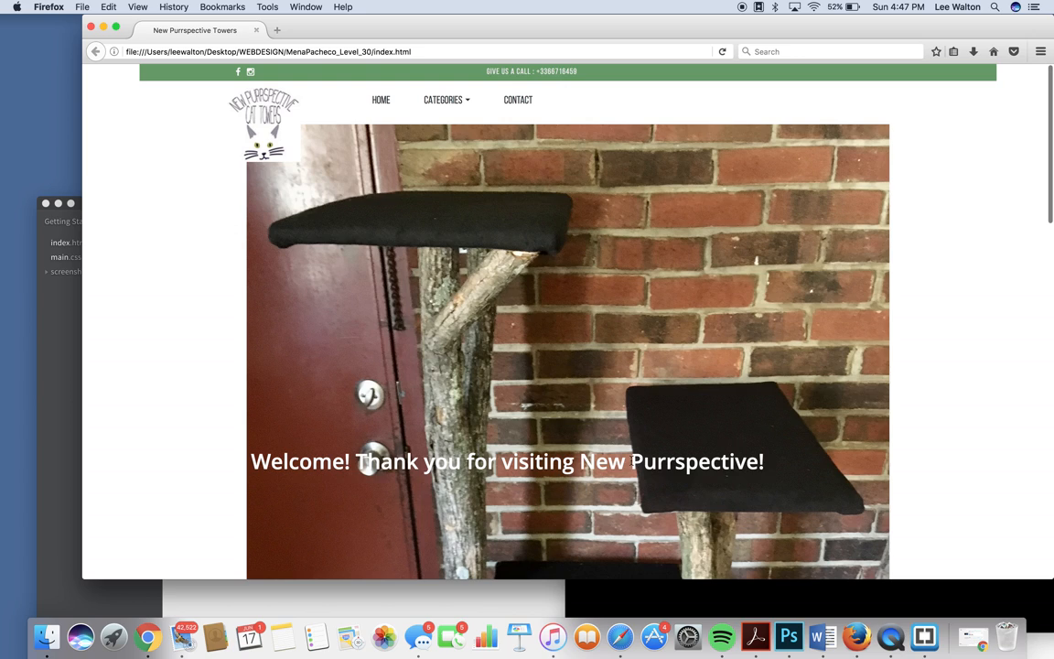
Step: Select 'Purrspective' on the New Purrspective Towers home page, then send index.html to the editor
double_click(689, 461)
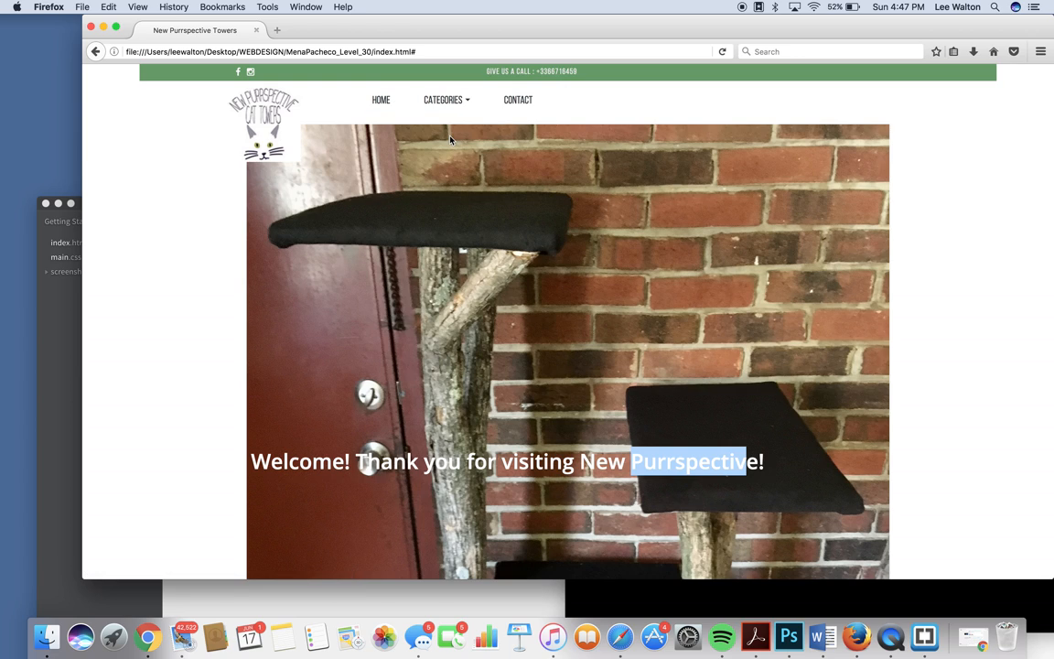
mouse_move(442, 177)
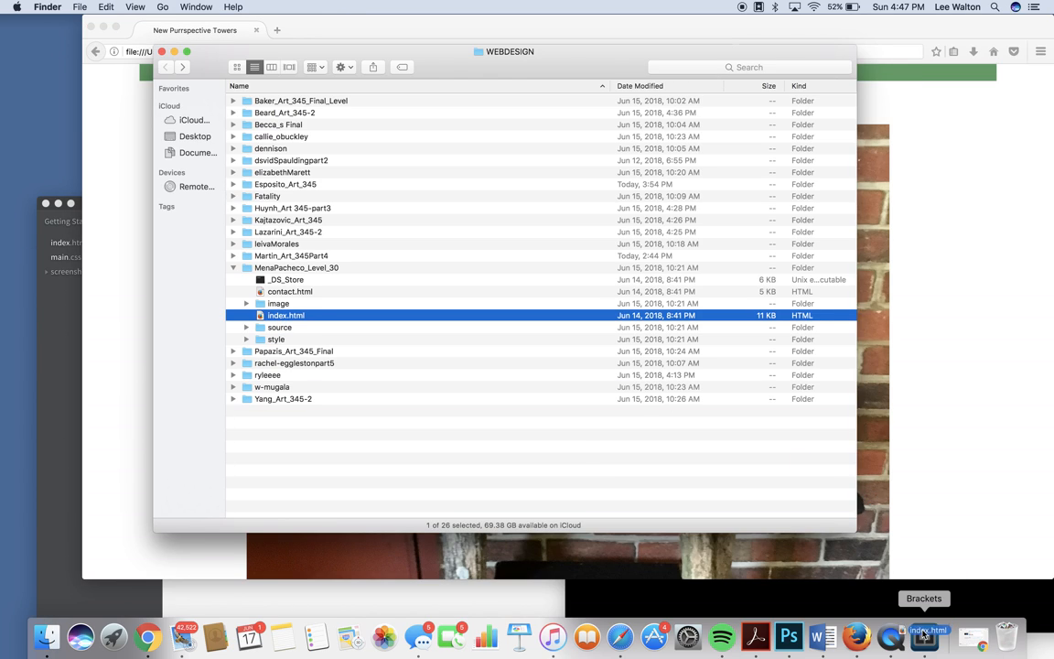
left_click(921, 632)
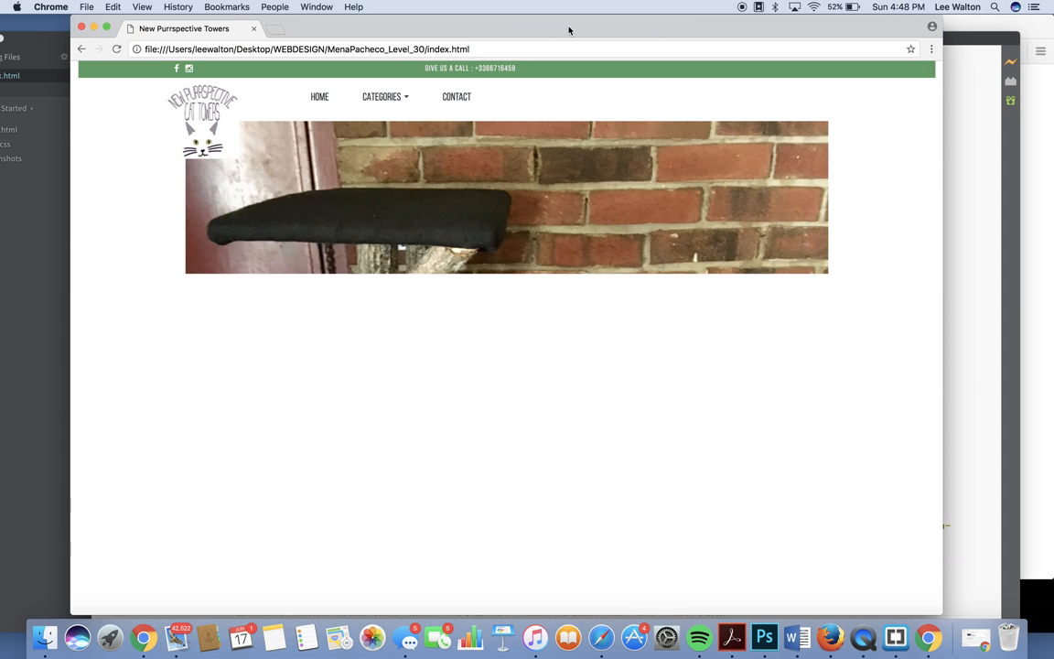
Step: Open Categories, follow Sky Scraper to the Contact page, then reopen Categories
left_click(383, 97)
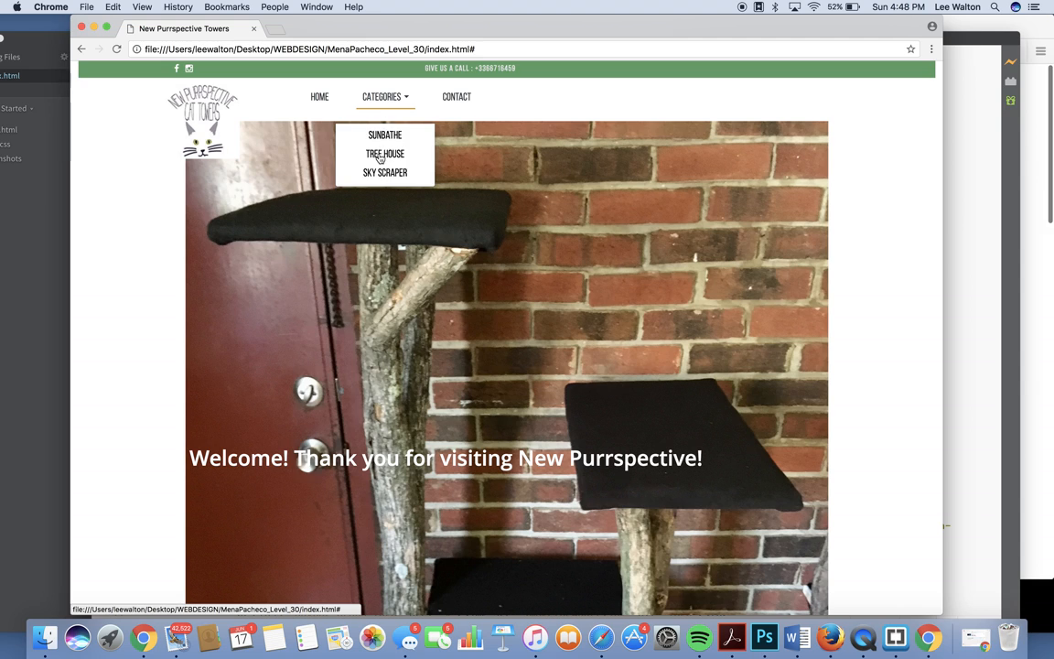
mouse_move(393, 175)
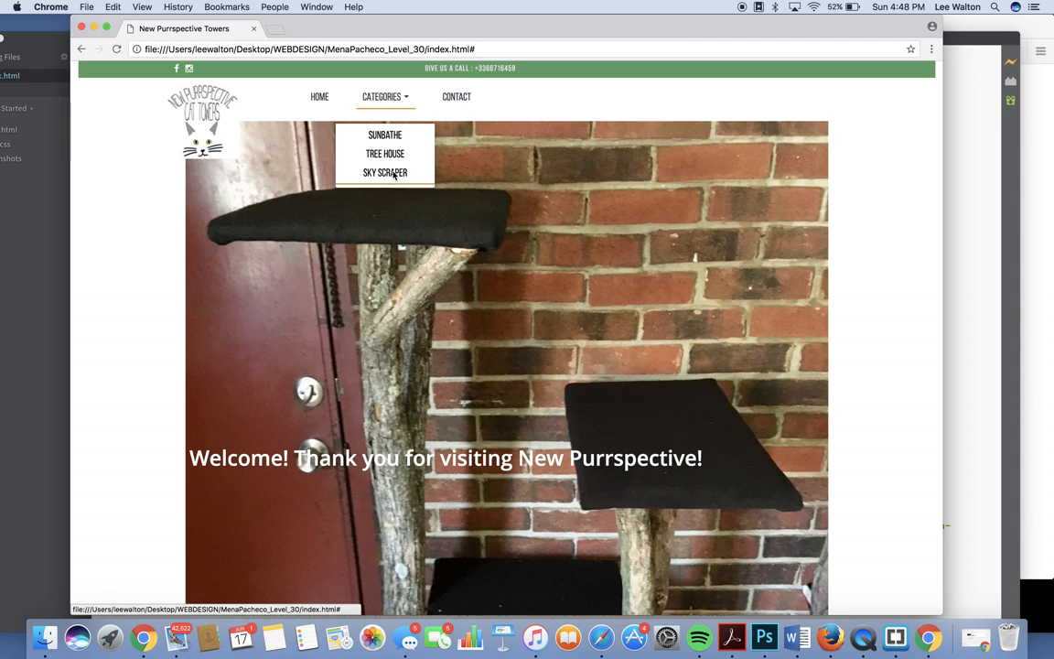
left_click(455, 96)
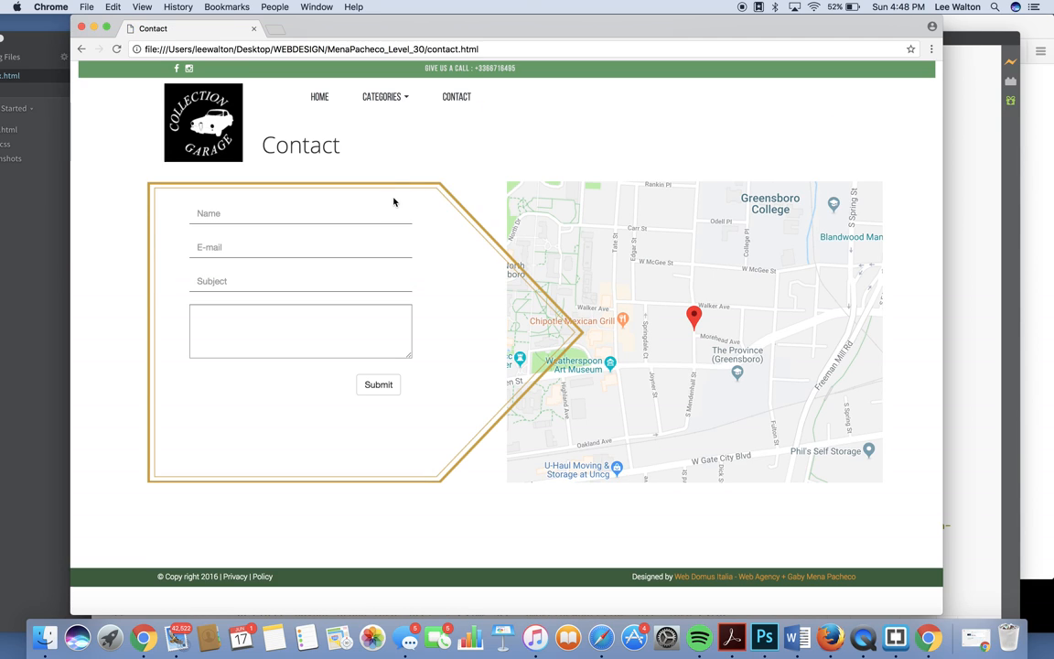
left_click(383, 96)
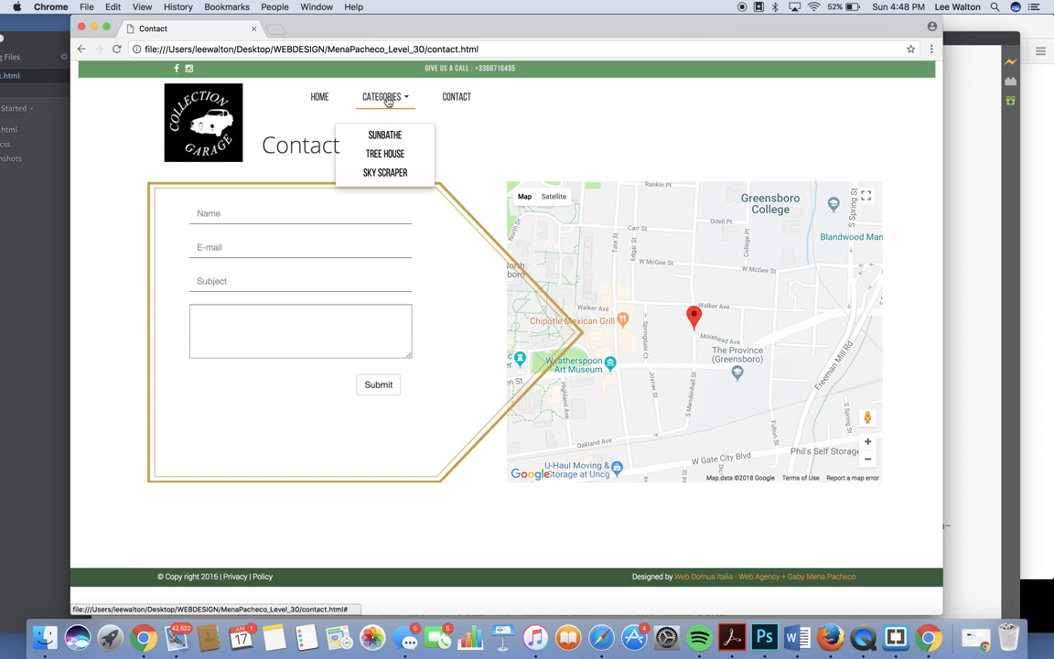
mouse_move(380, 136)
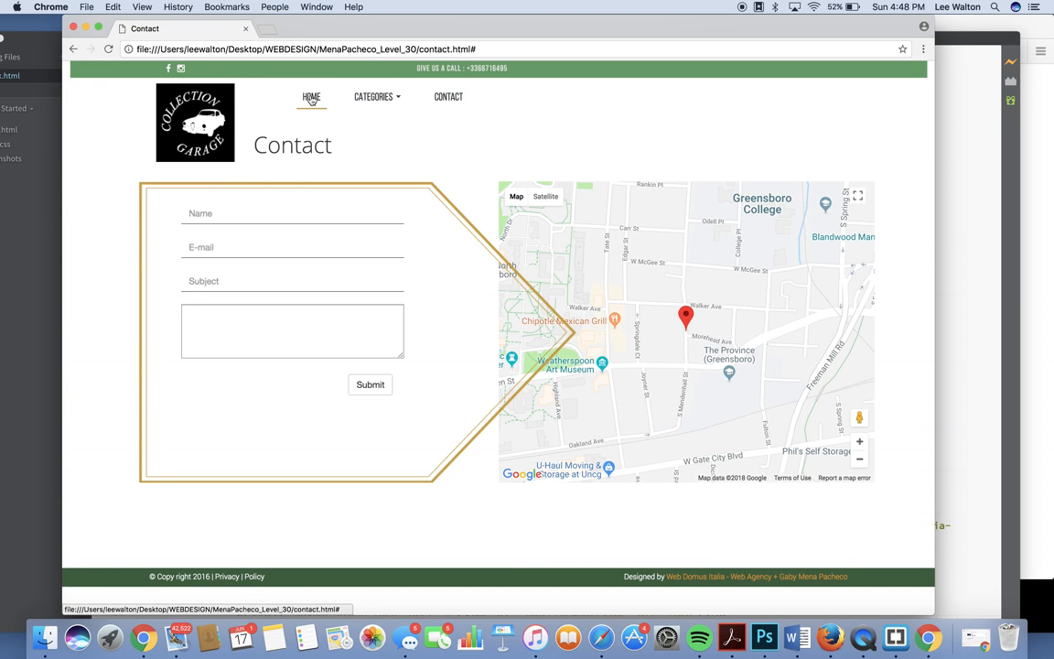
mouse_move(59, 50)
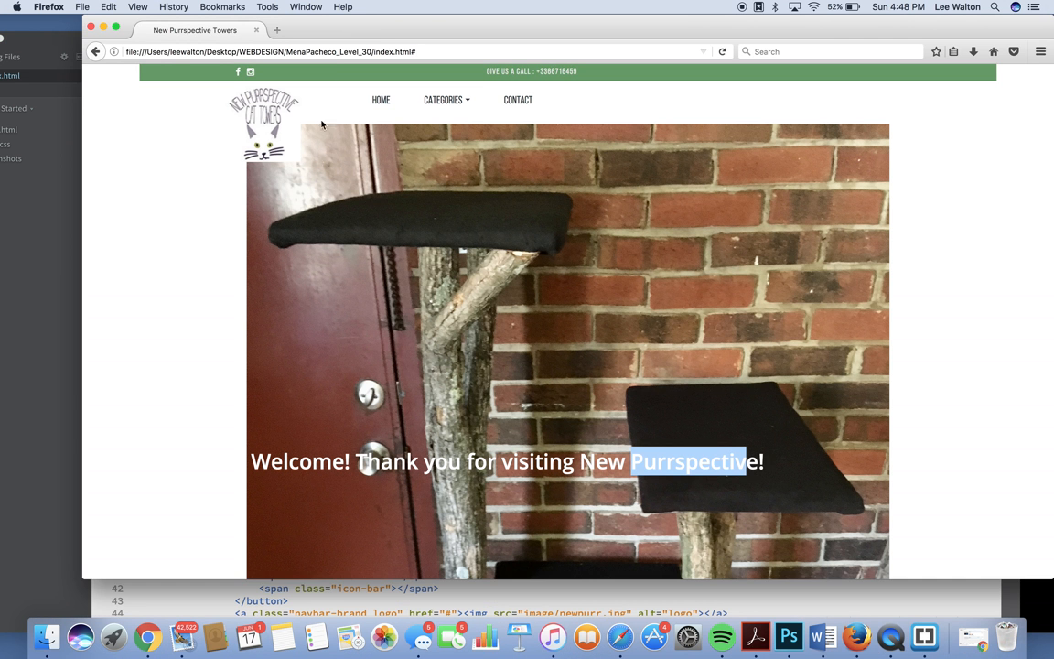
Step: Scroll through the New Purrspective tower photo captions, then go to the Garage Bootstrap Theme page
scroll("down", 3)
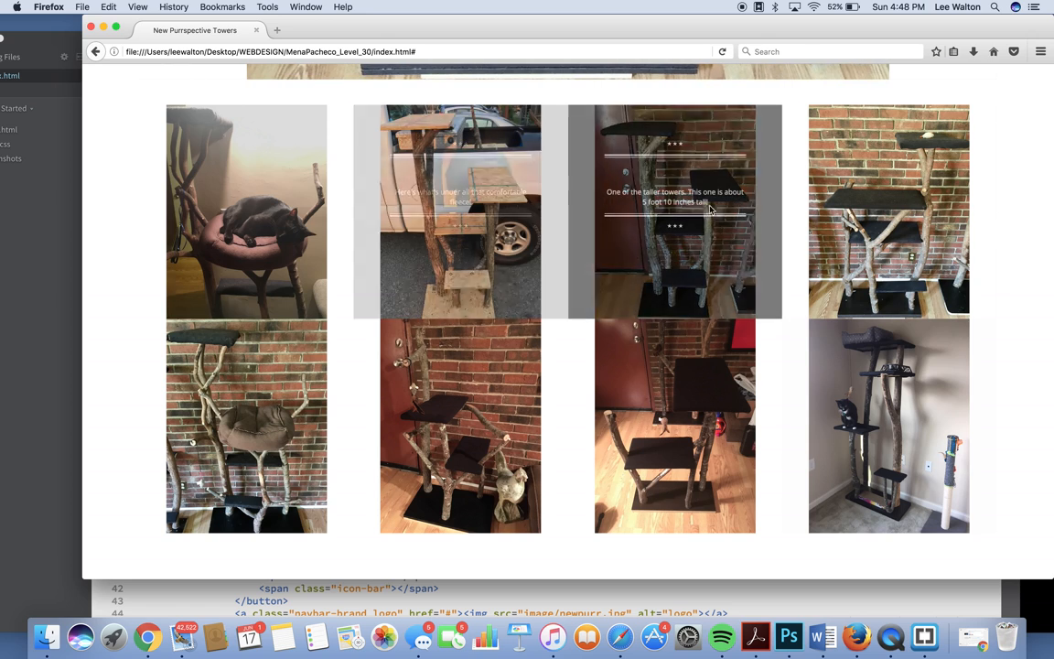
mouse_move(675, 284)
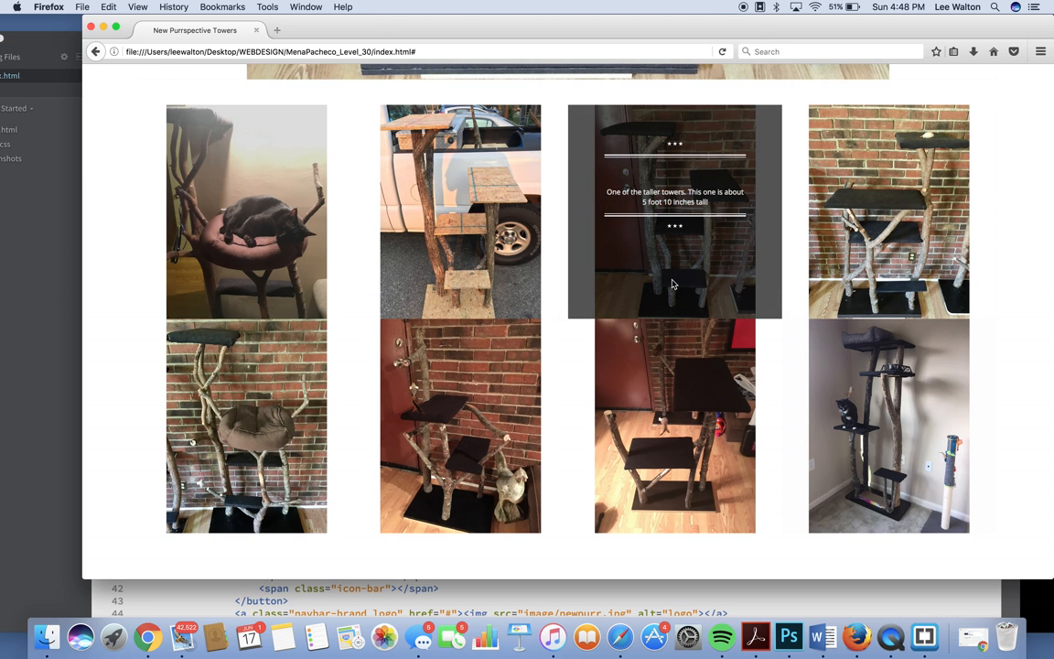
mouse_move(824, 236)
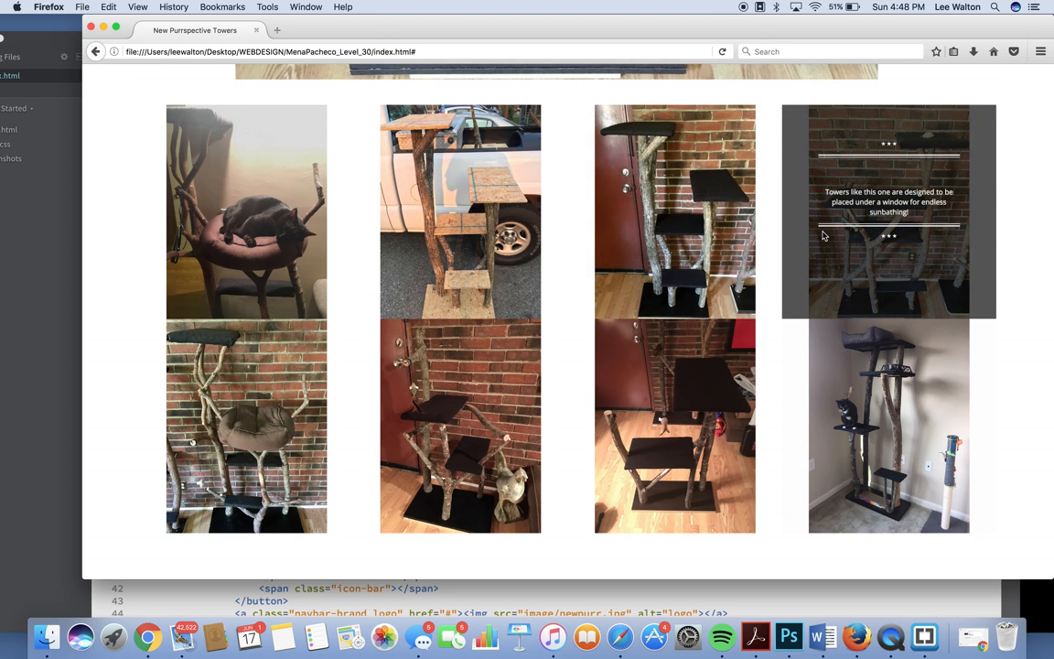
scroll("down", 3)
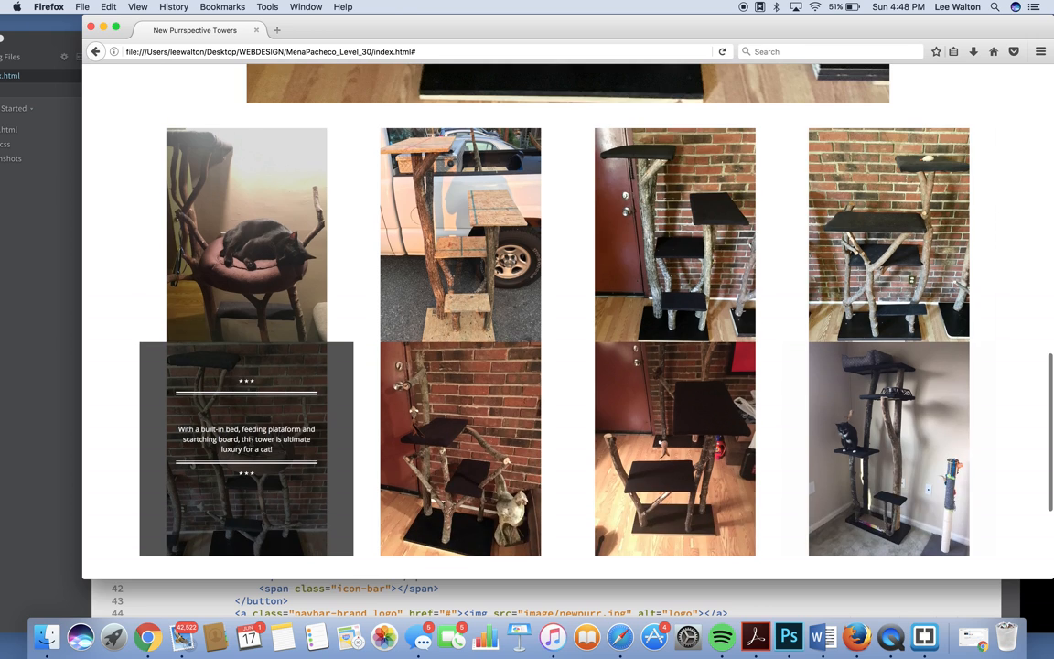
mouse_move(473, 483)
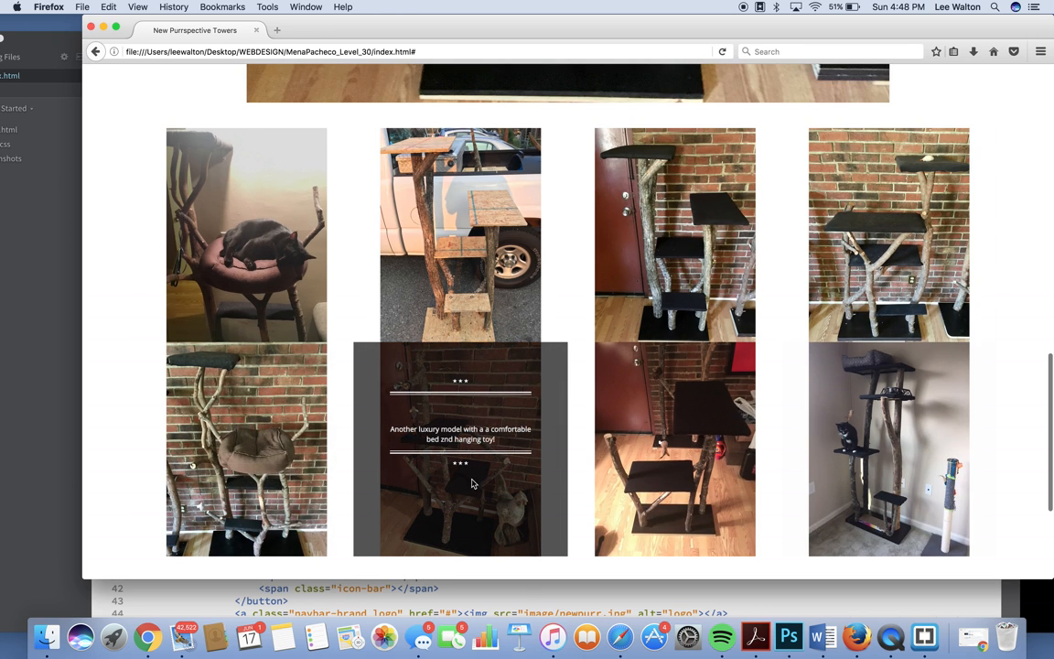
scroll("down", 3)
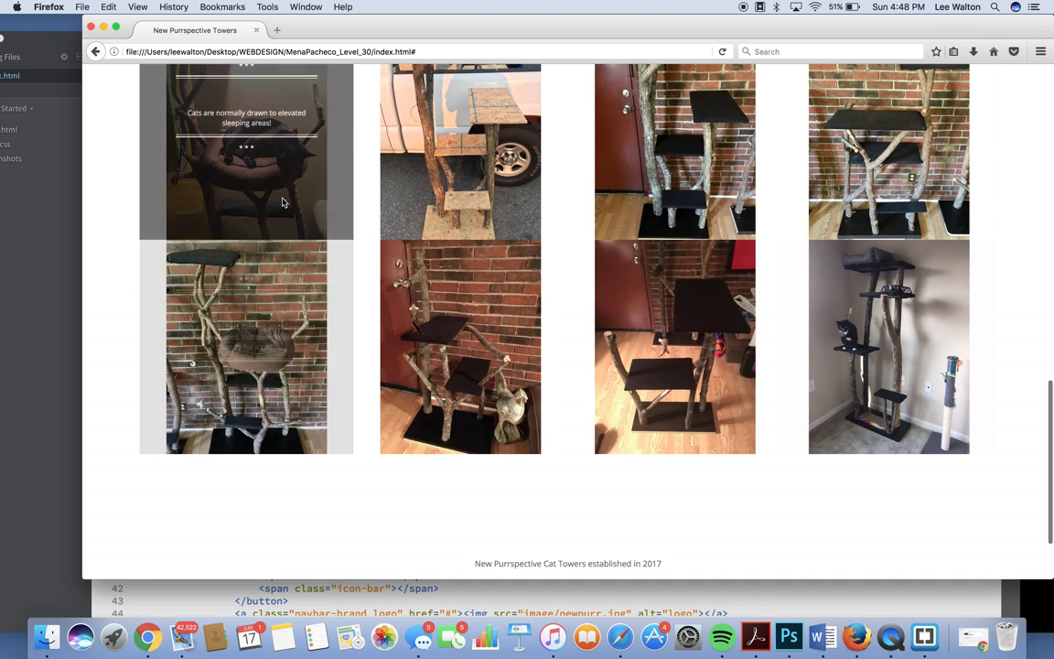
mouse_move(577, 349)
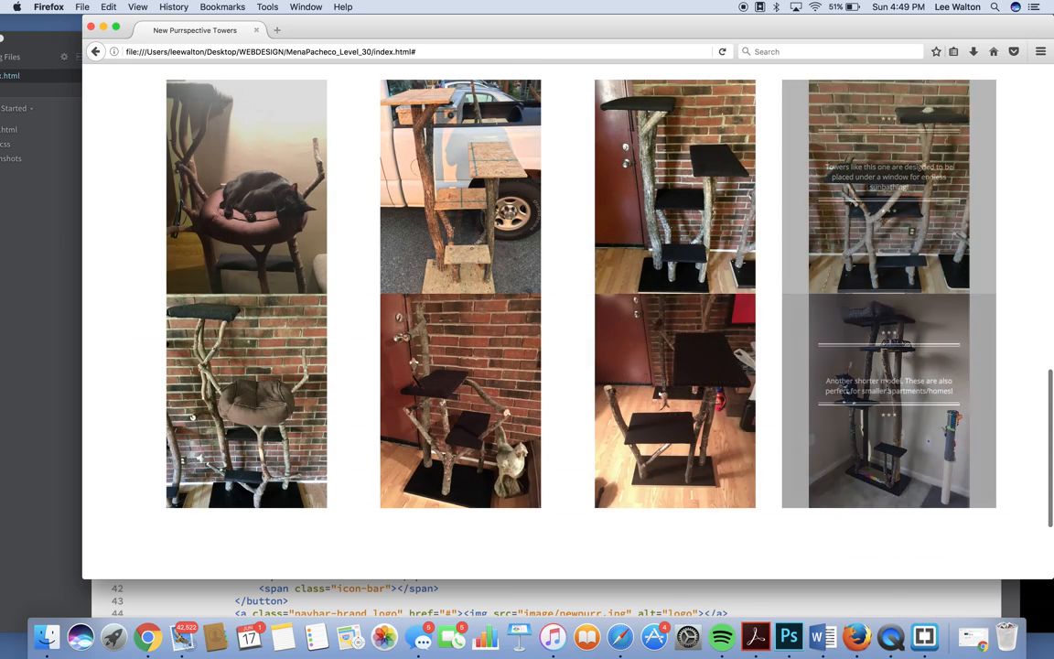
scroll("down", 3)
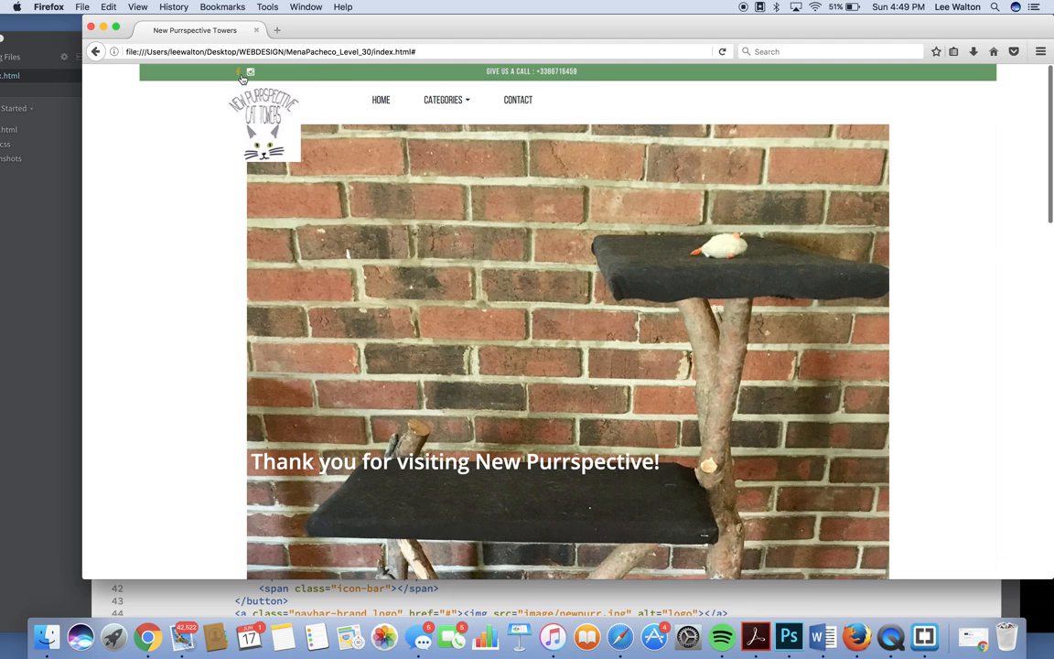
left_click(257, 71)
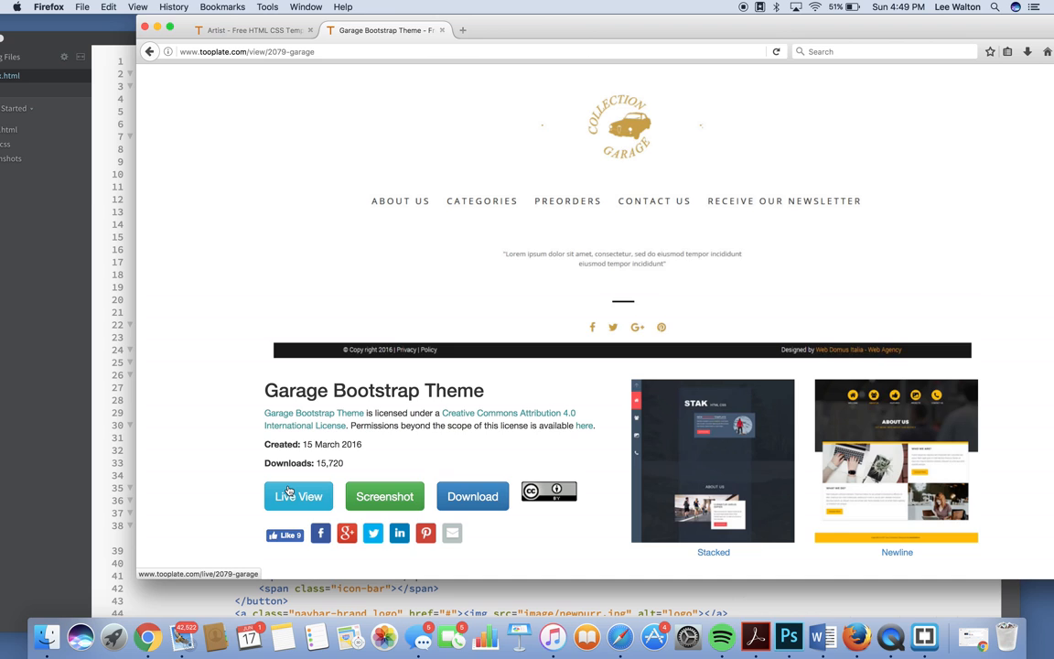
Step: Open the Garage template's live demo and try its Categories and Dealers dropdowns
left_click(297, 497)
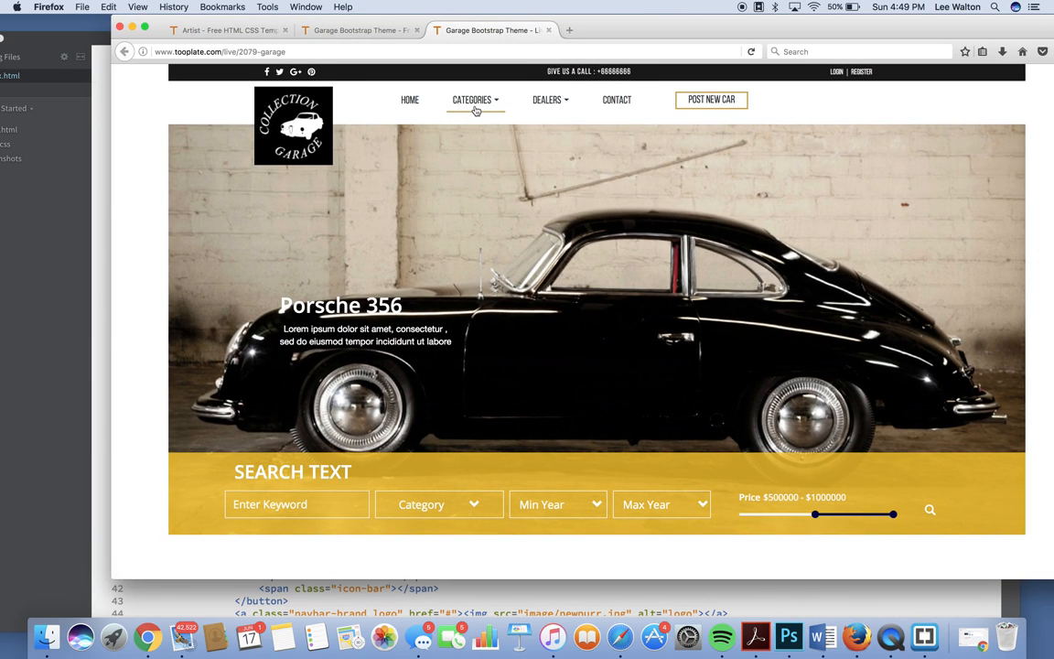
left_click(470, 99)
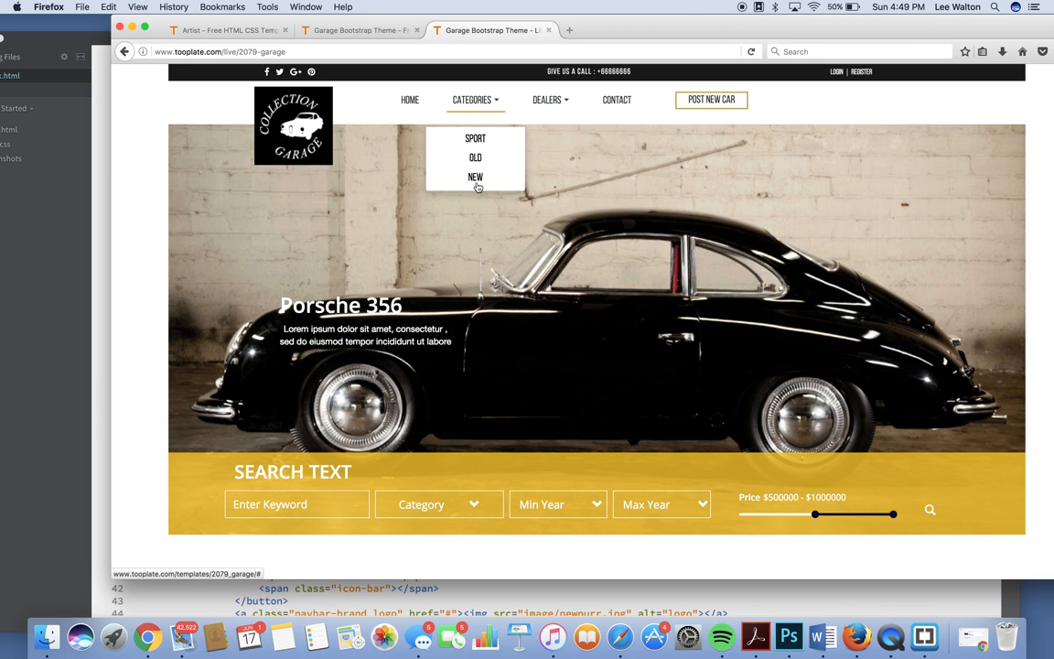
mouse_move(488, 160)
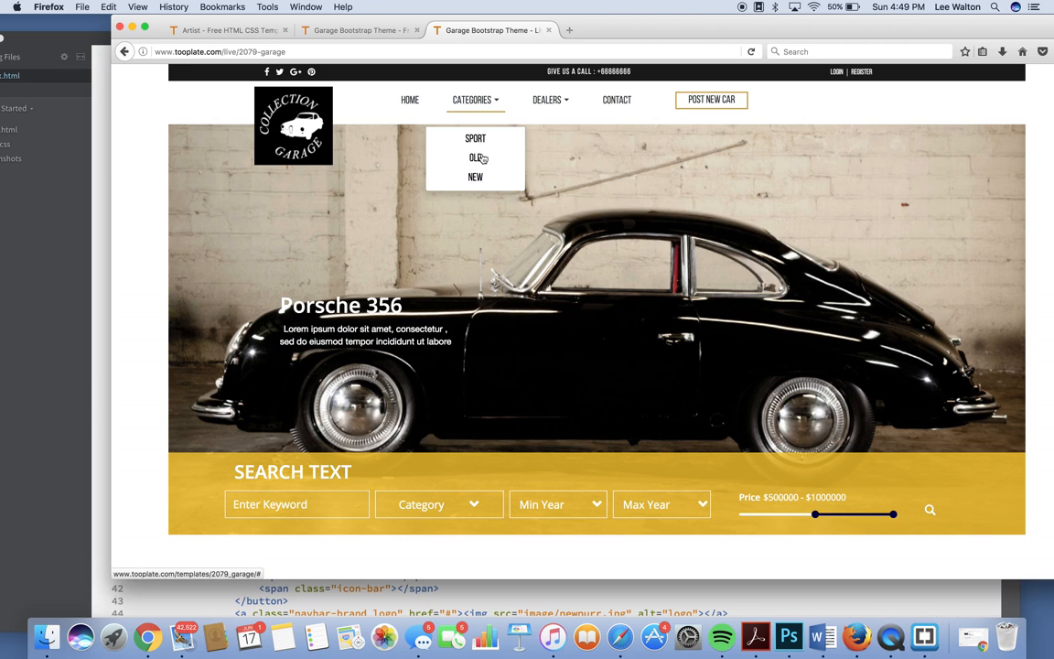
mouse_move(561, 107)
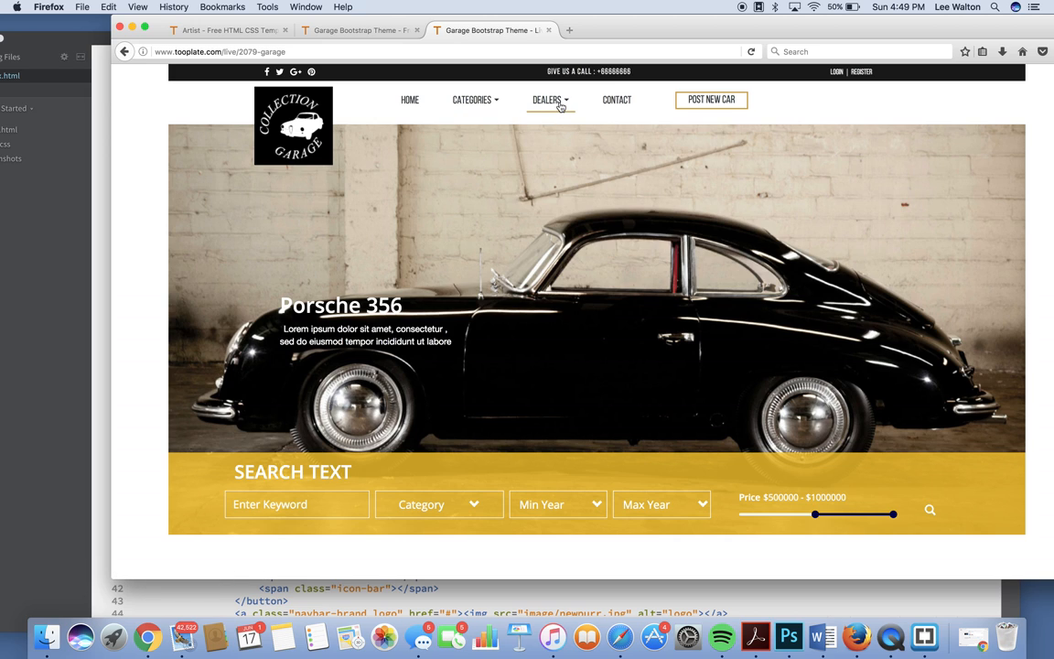
left_click(551, 100)
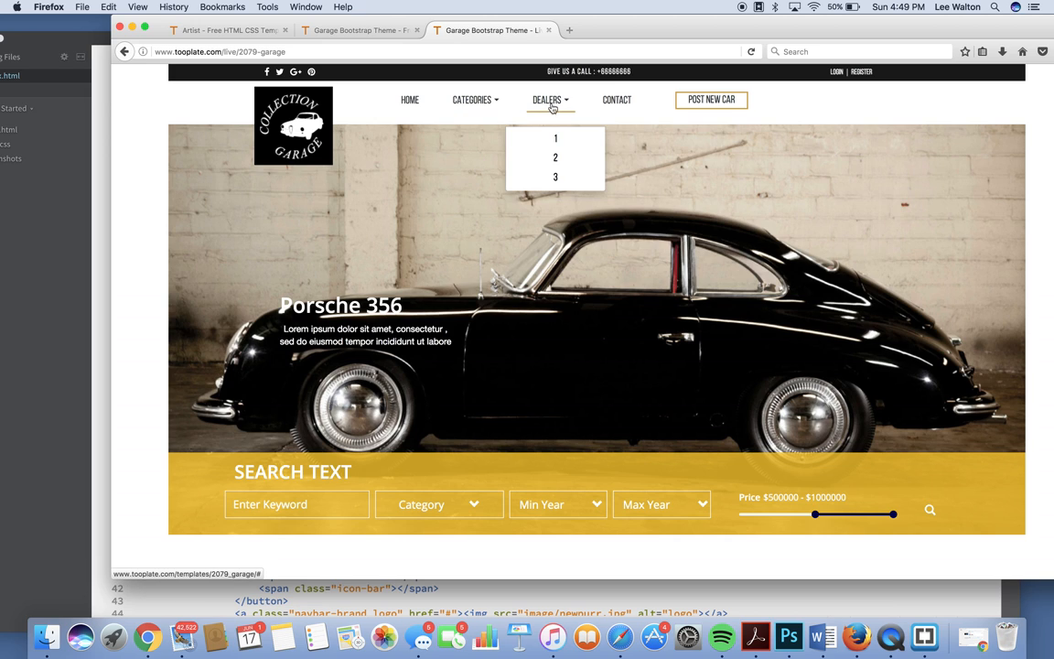
Step: Scroll through the demo's car listings down to the newsletter section
scroll("down", 3)
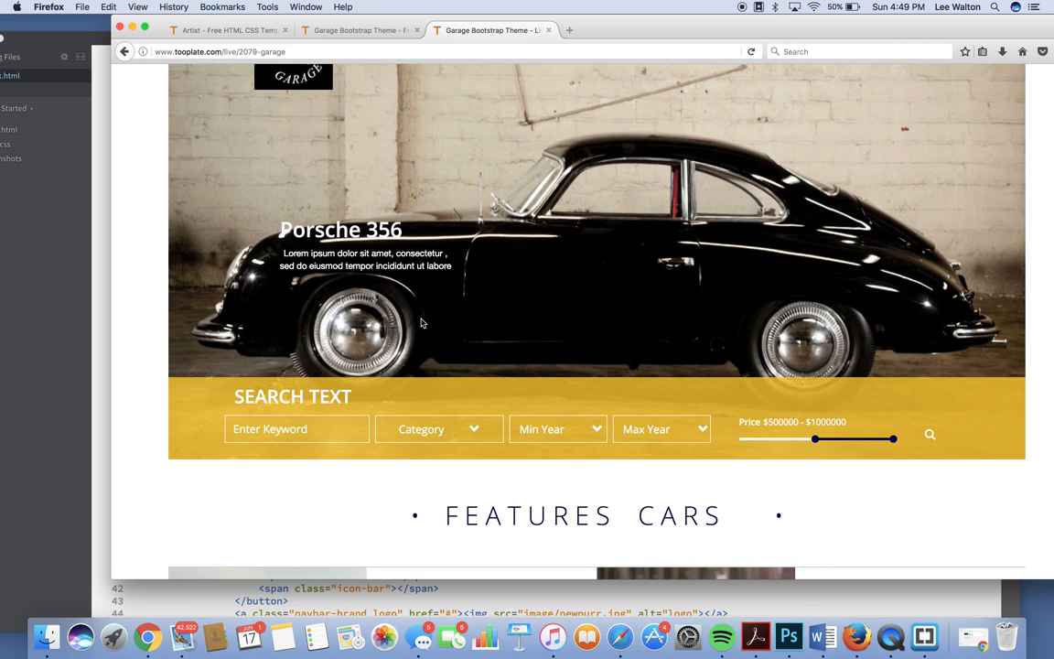
scroll("up", 3)
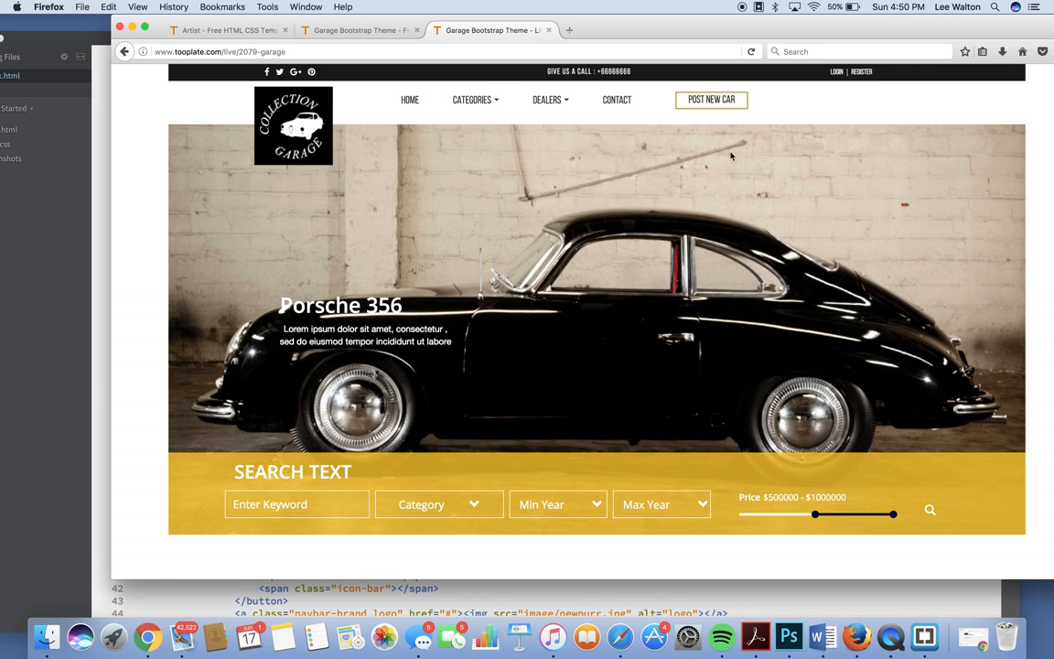
mouse_move(724, 167)
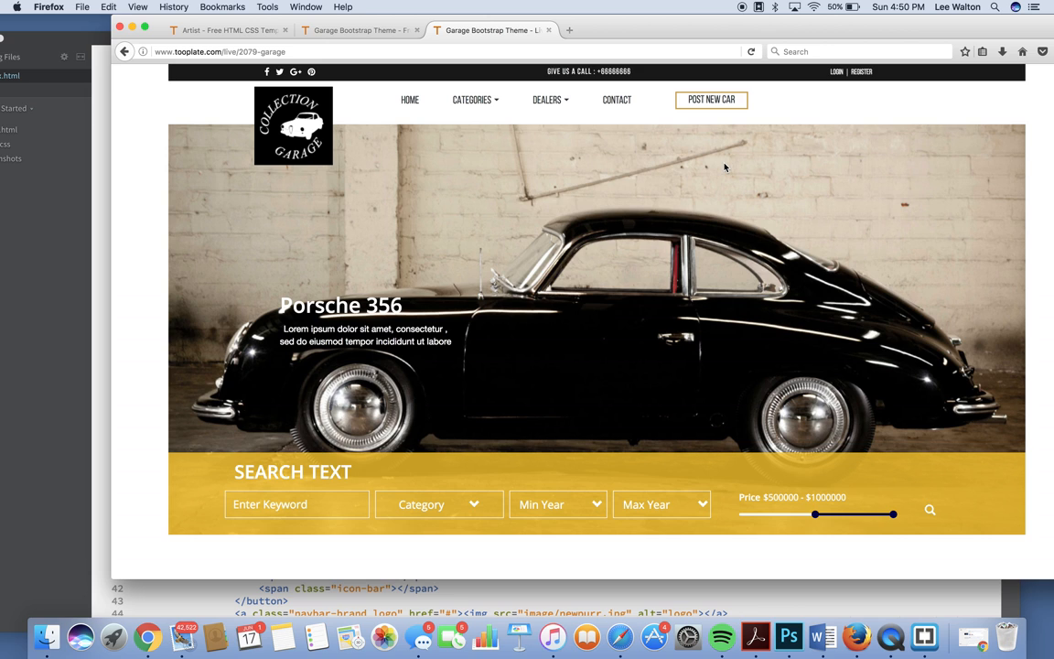
scroll("down", 3)
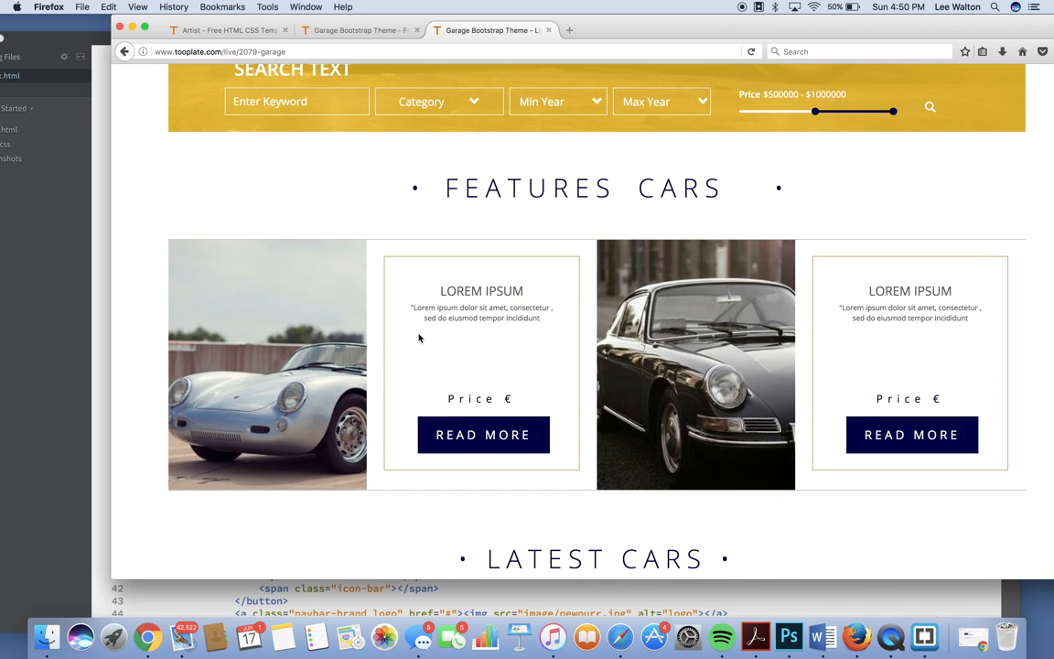
scroll("down", 3)
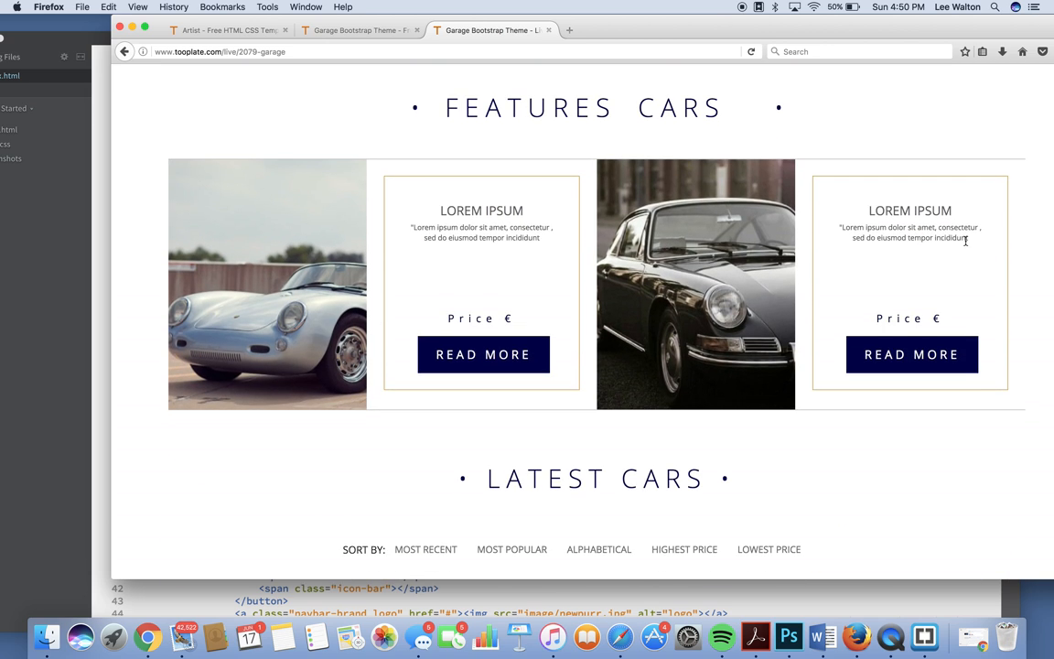
scroll("down", 3)
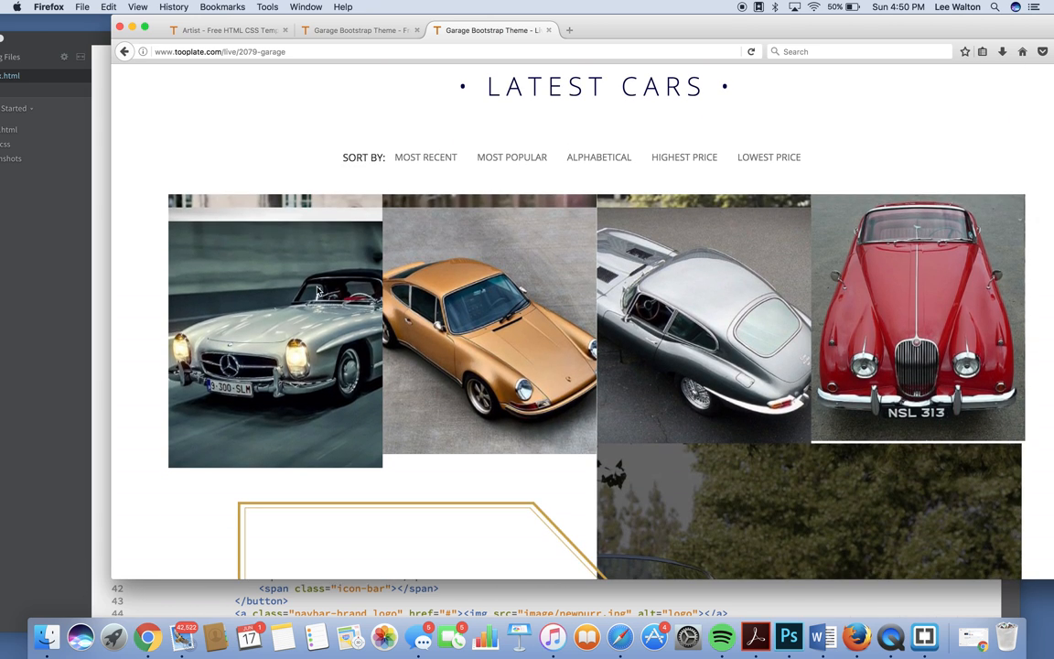
mouse_move(704, 321)
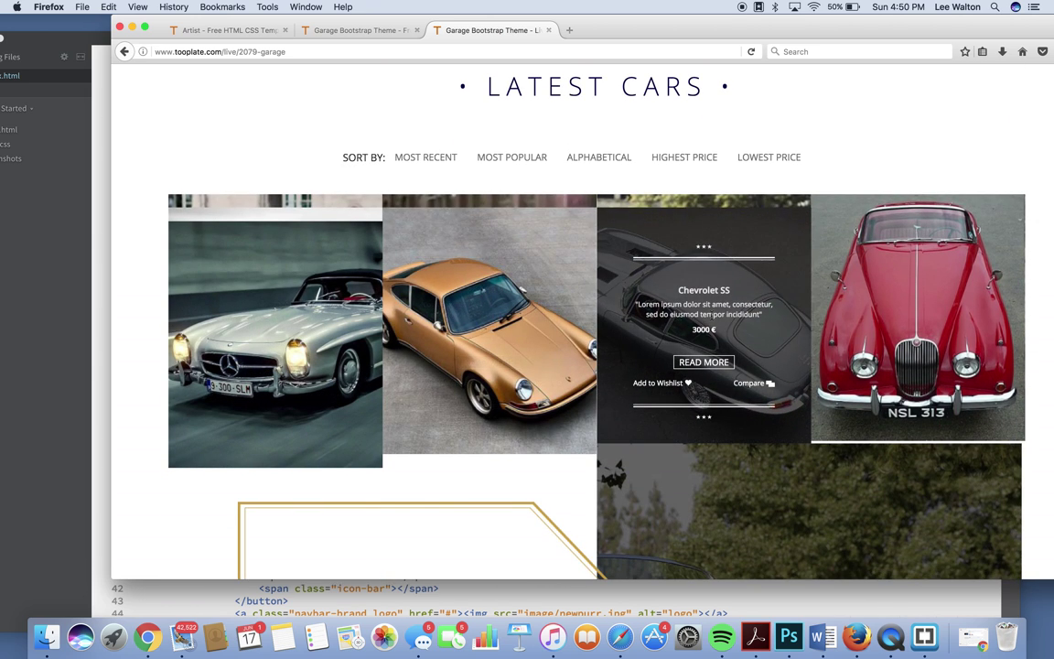
scroll("down", 3)
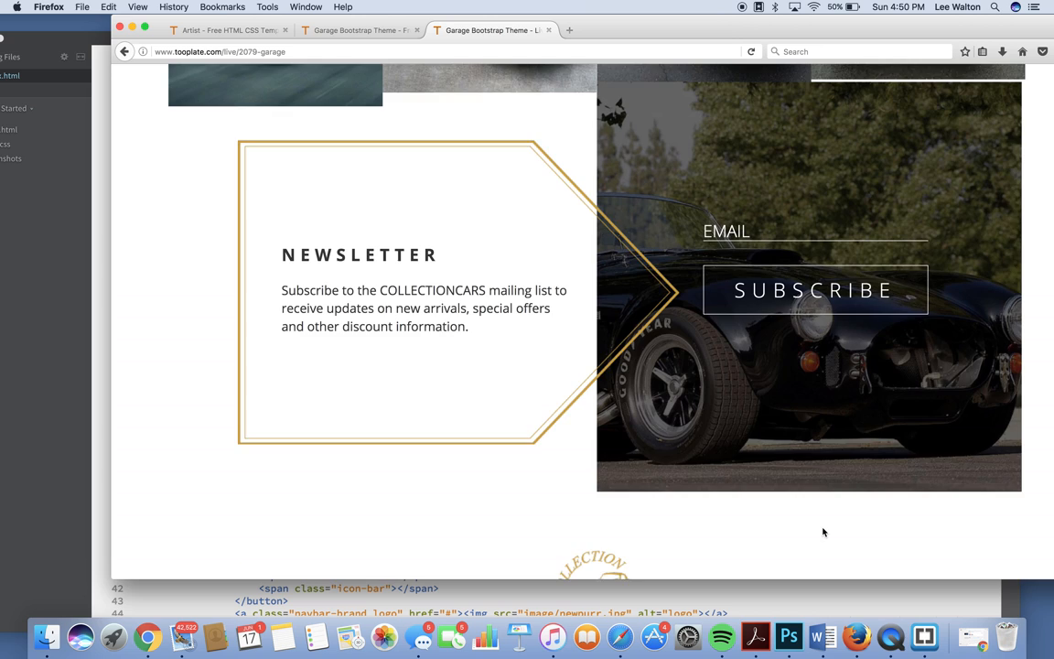
scroll("up", 3)
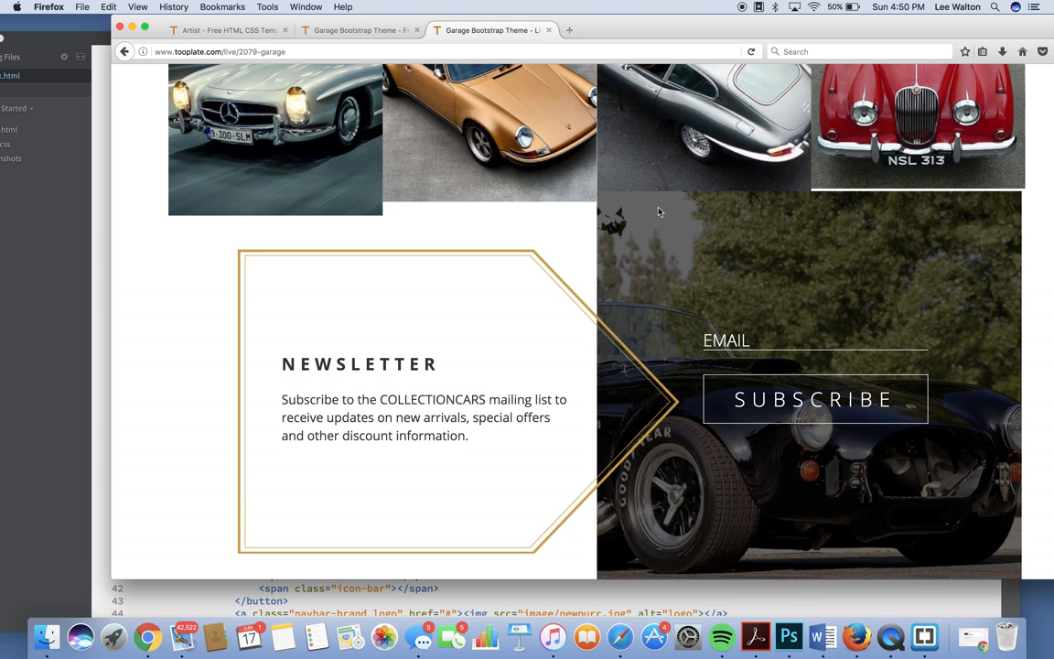
scroll("down", 3)
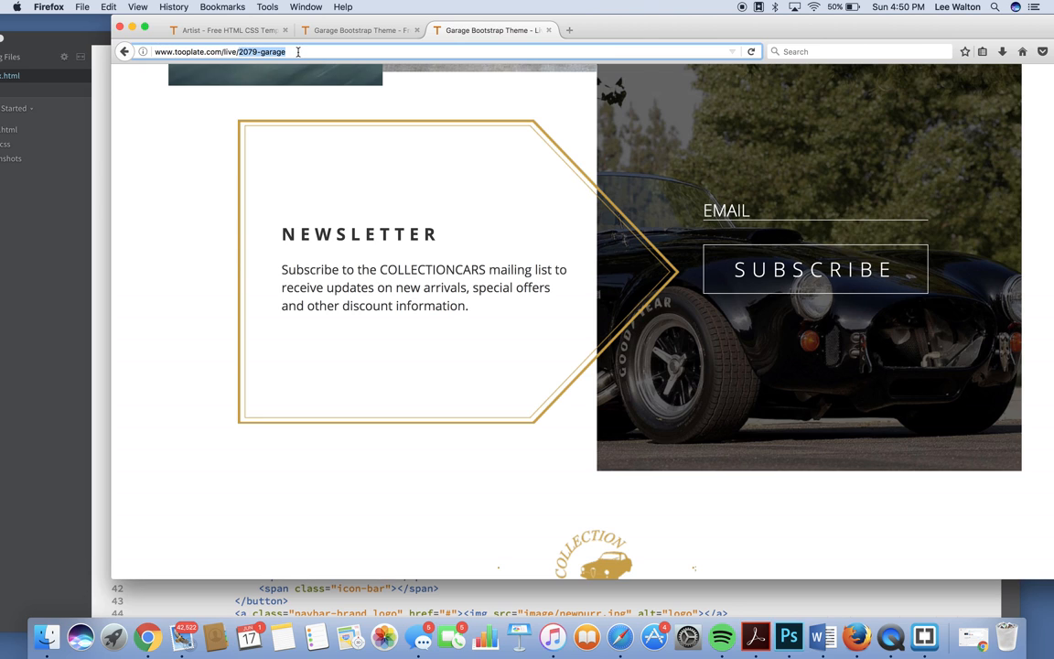
scroll("down", 3)
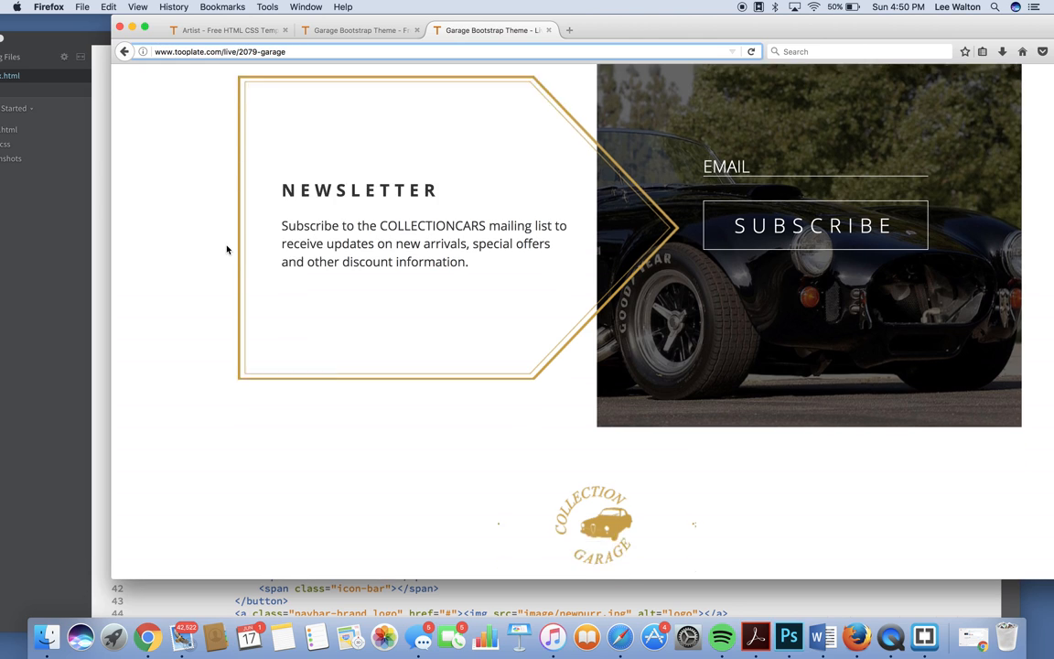
scroll("down", 3)
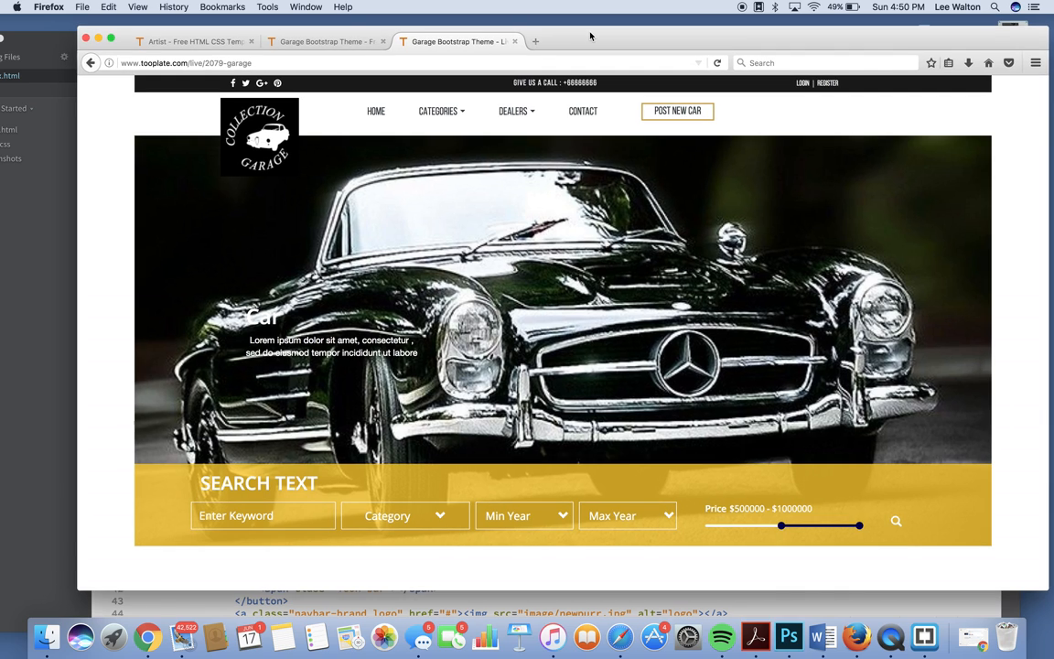
scroll("down", 3)
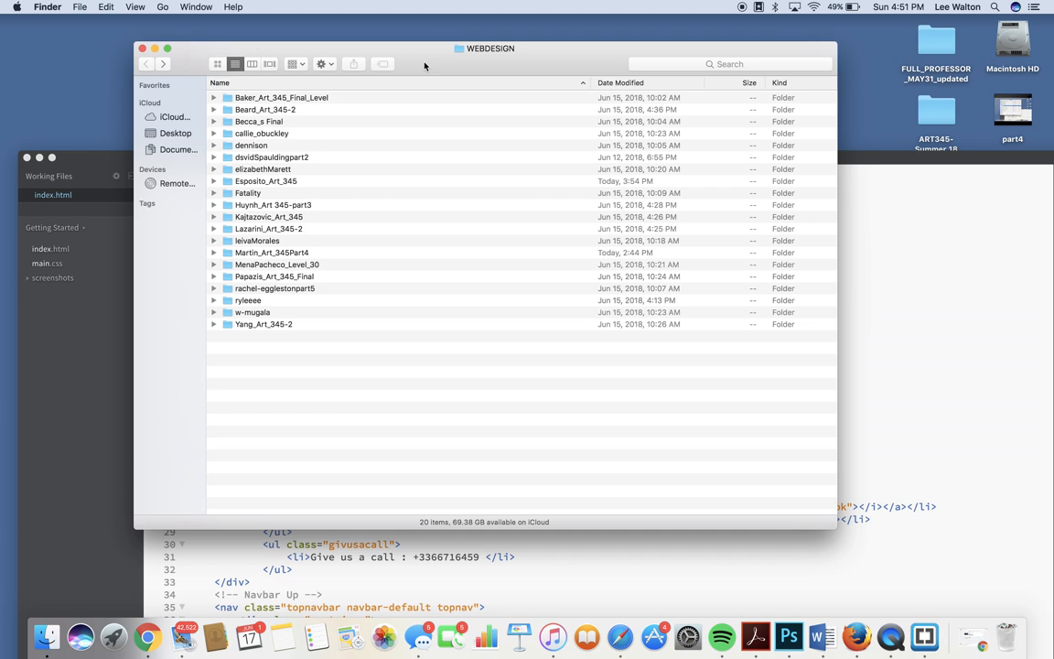
mouse_move(418, 71)
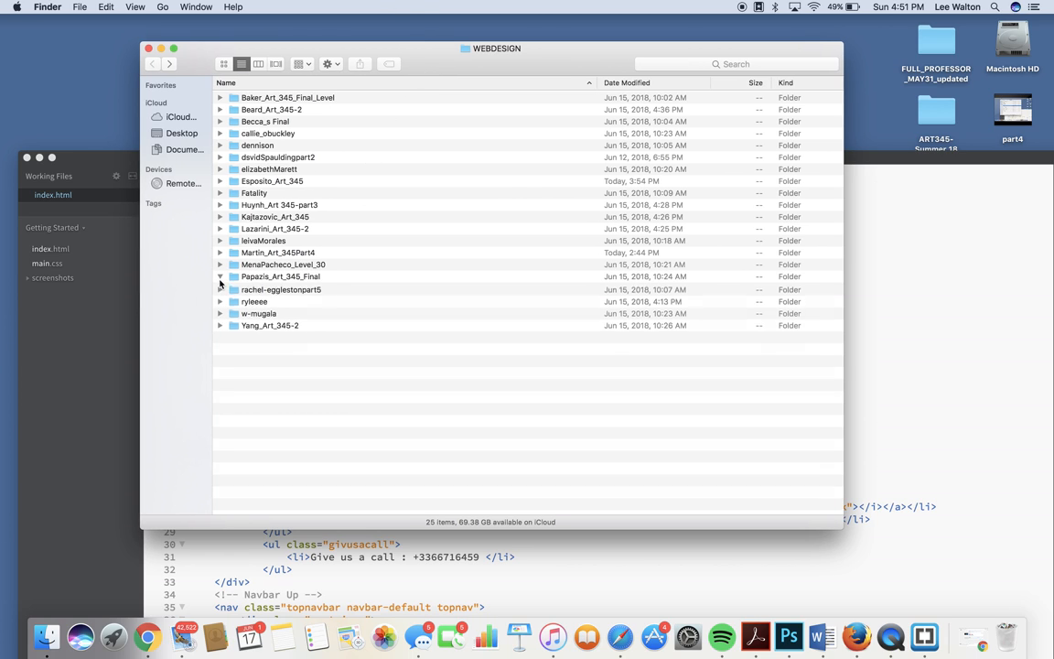
Step: Expand Papazis_Art_345_Final in WEBDESIGN and drag its index.html onto Firefox
left_click(221, 277)
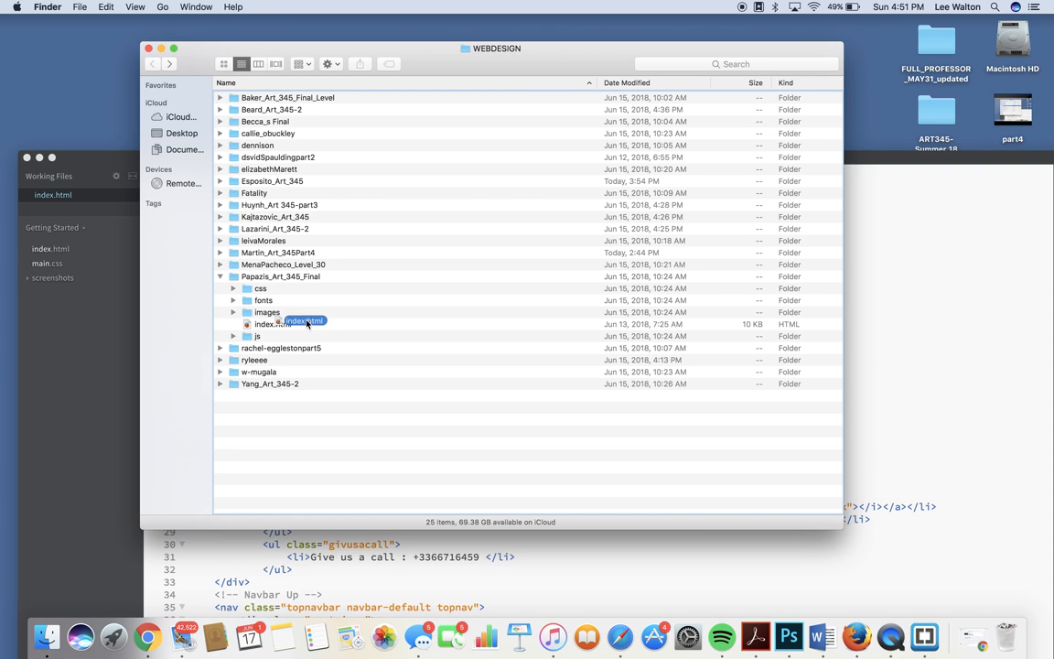
left_click(859, 632)
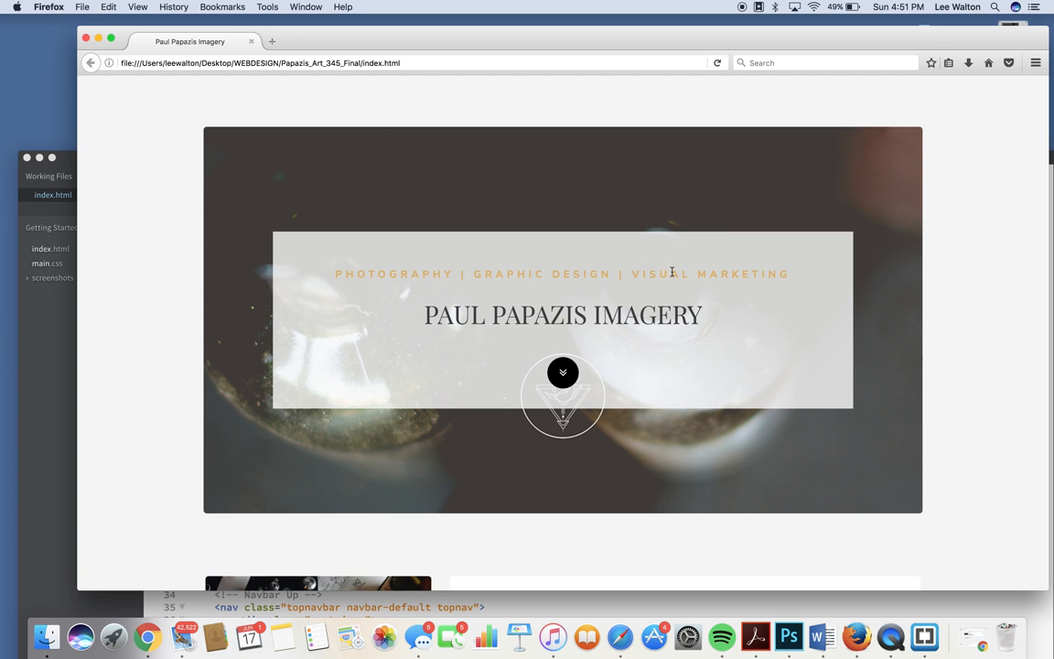
Step: Scroll the Paul Papazis Imagery page past One Stop Shop and About Me to Work Samples
scroll("down", 3)
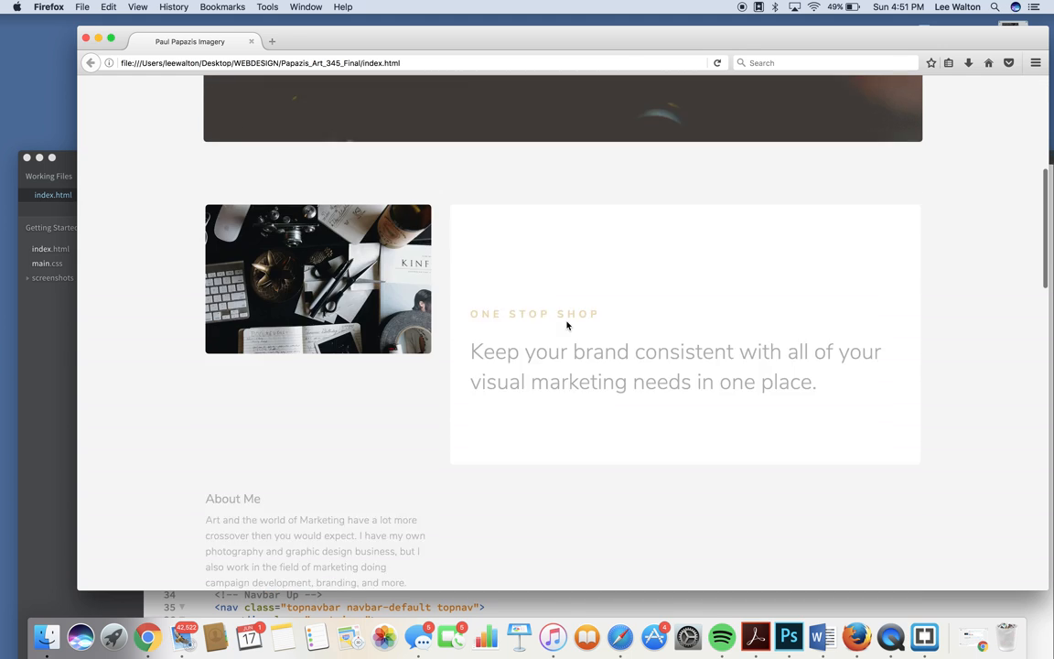
scroll("down", 3)
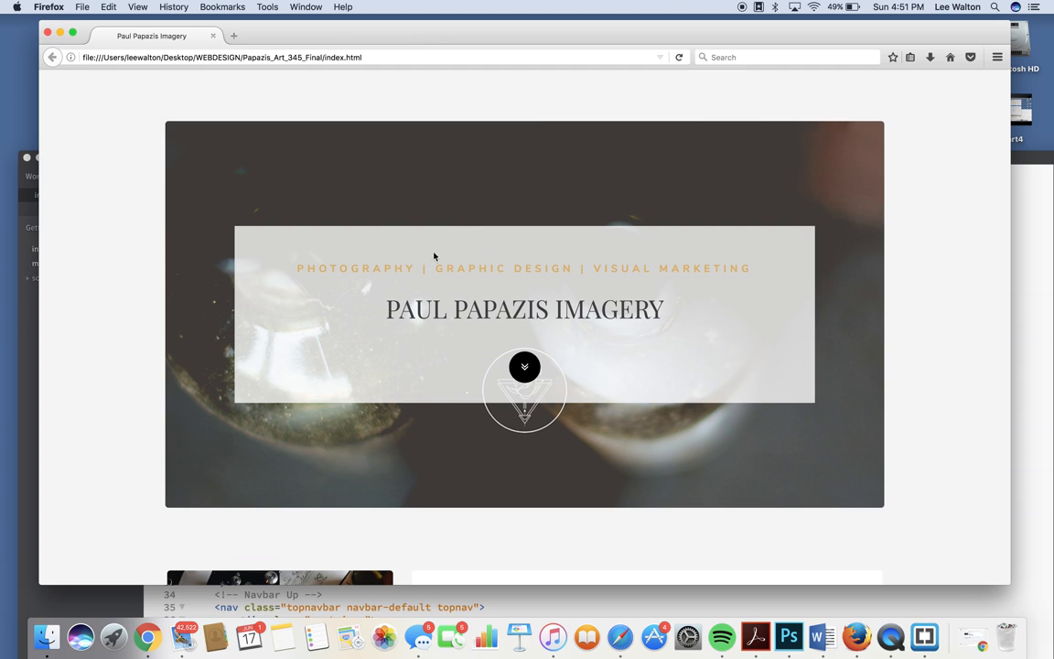
mouse_move(612, 474)
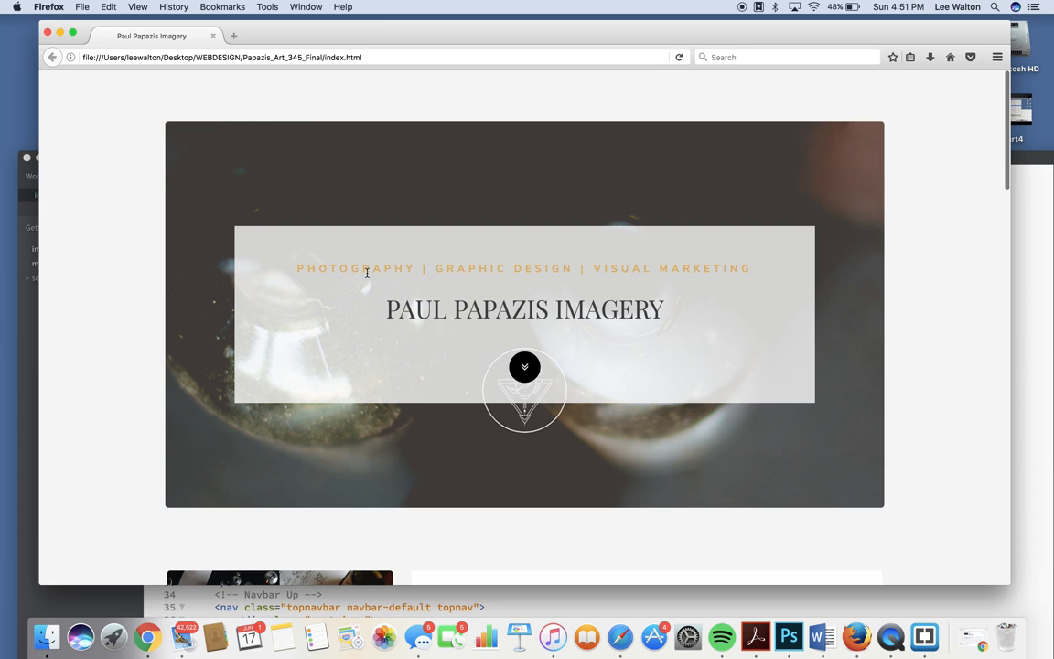
mouse_move(597, 272)
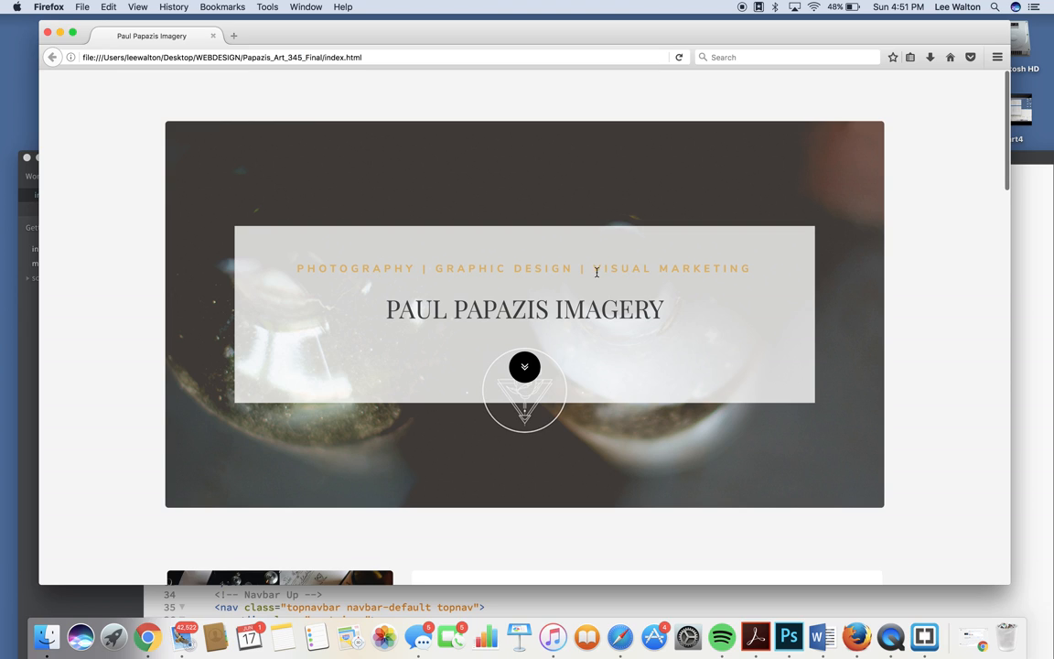
mouse_move(349, 265)
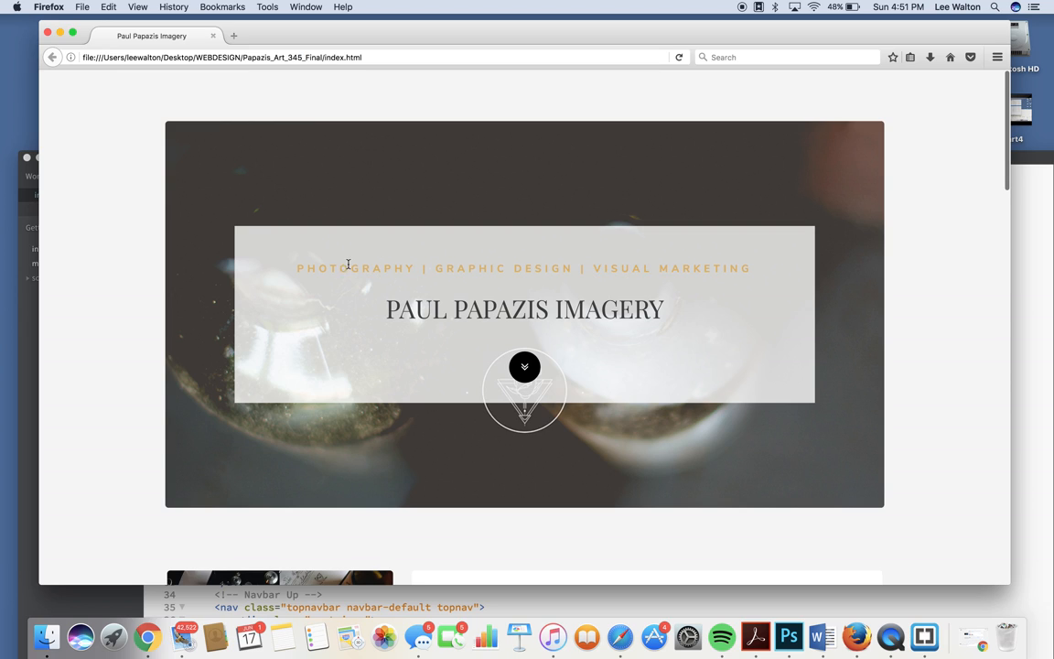
mouse_move(355, 268)
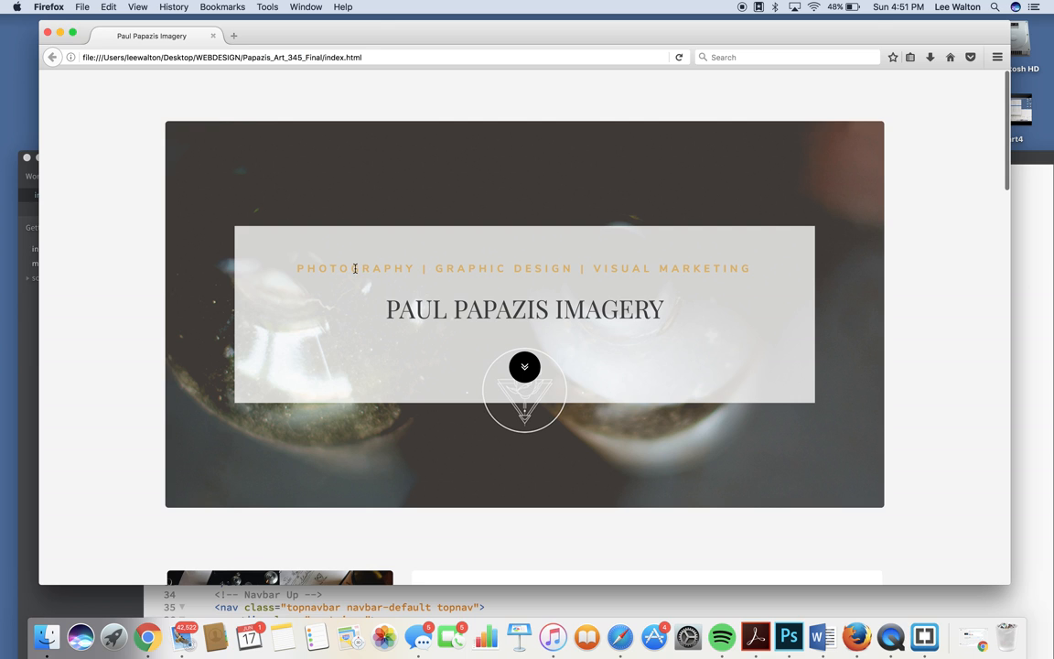
mouse_move(507, 269)
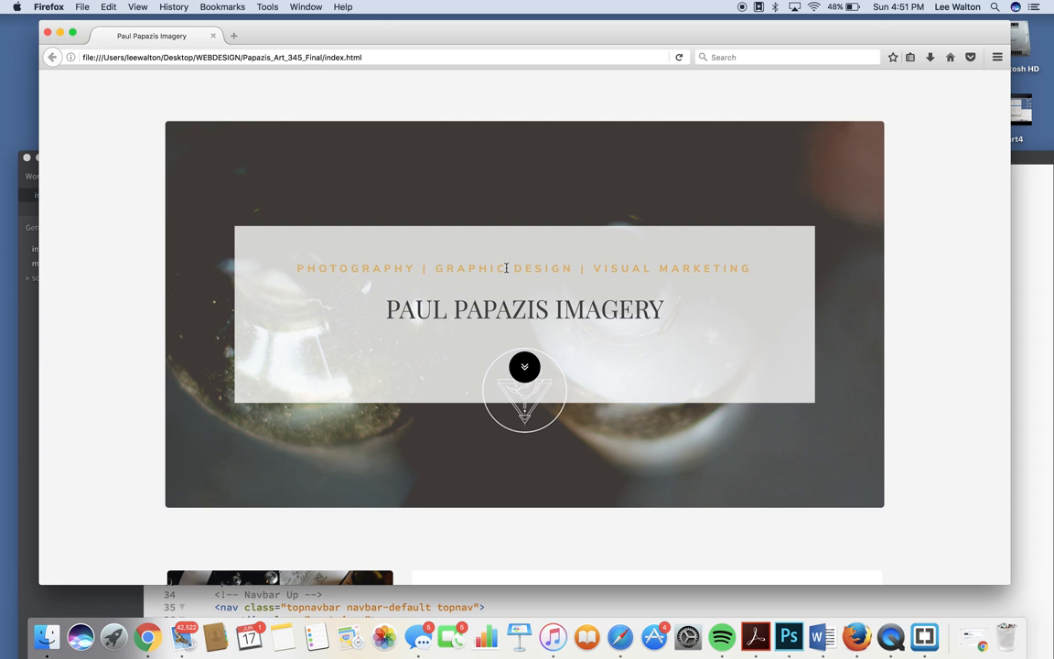
scroll("down", 3)
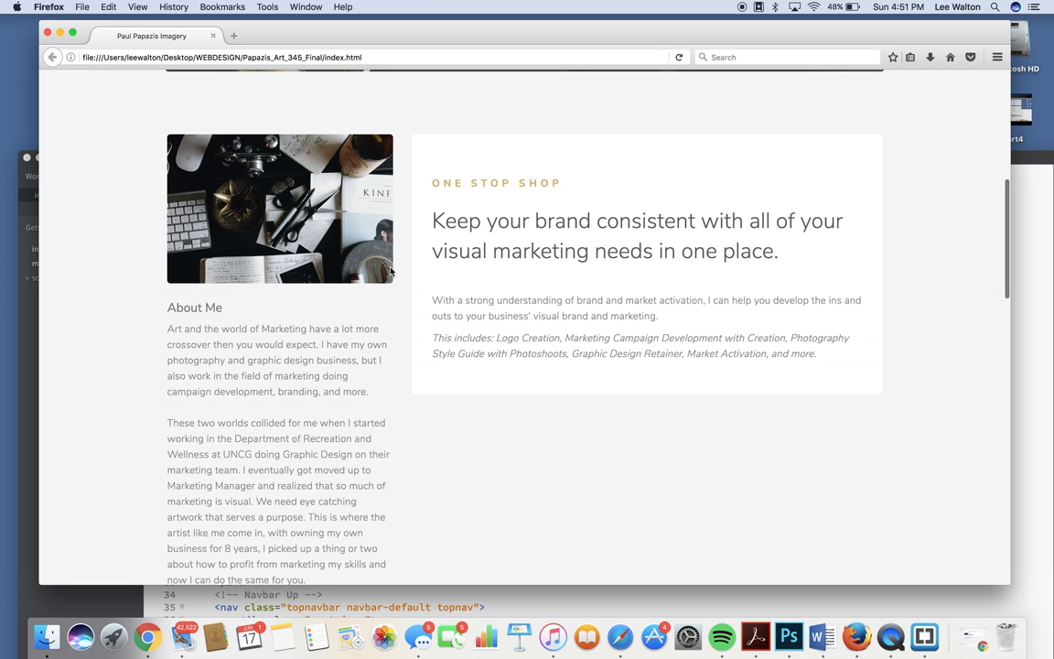
scroll("down", 3)
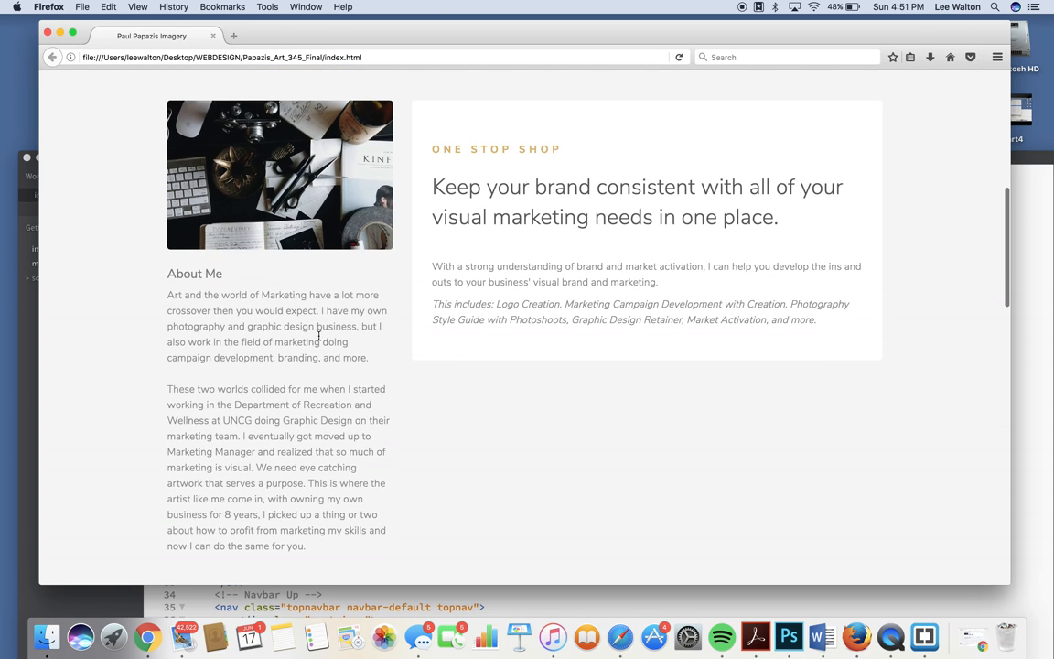
scroll("down", 3)
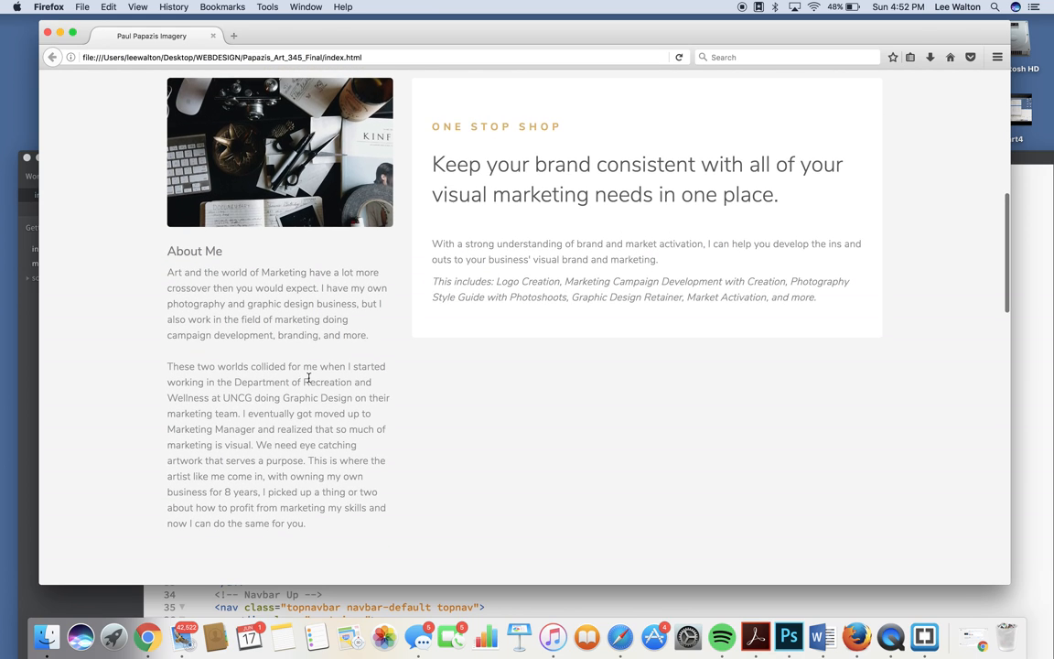
scroll("down", 3)
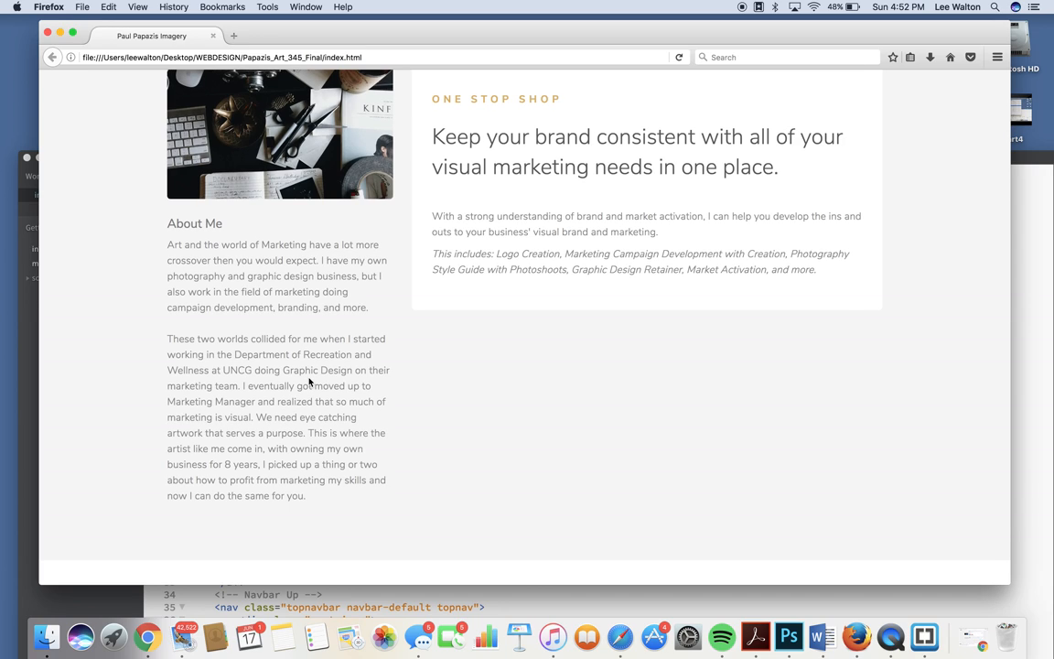
left_click_drag(234, 354, 254, 369)
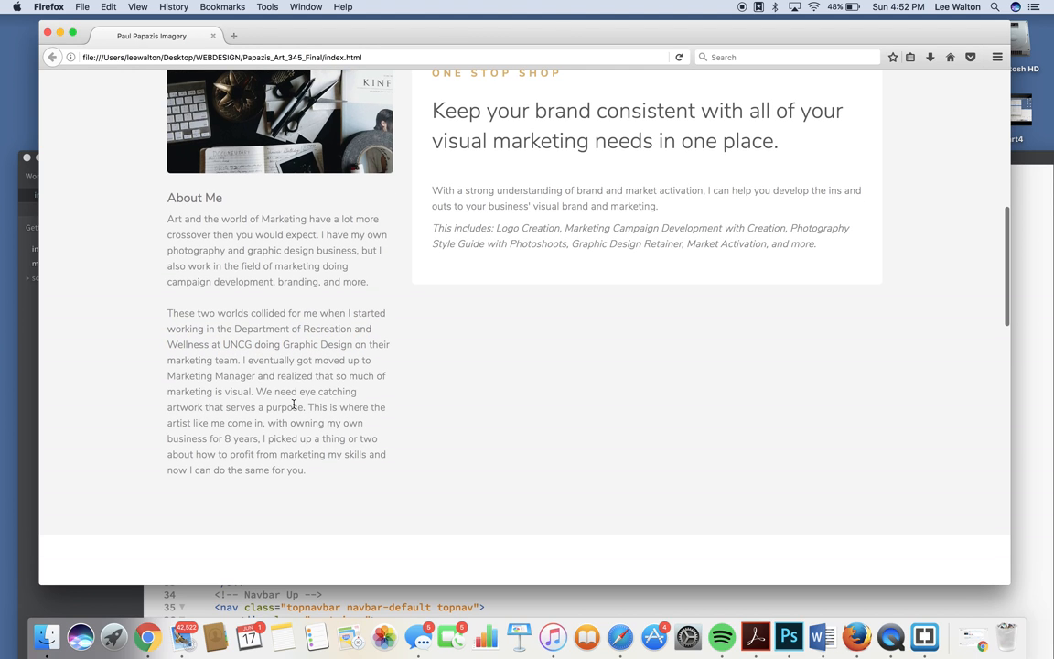
scroll("down", 3)
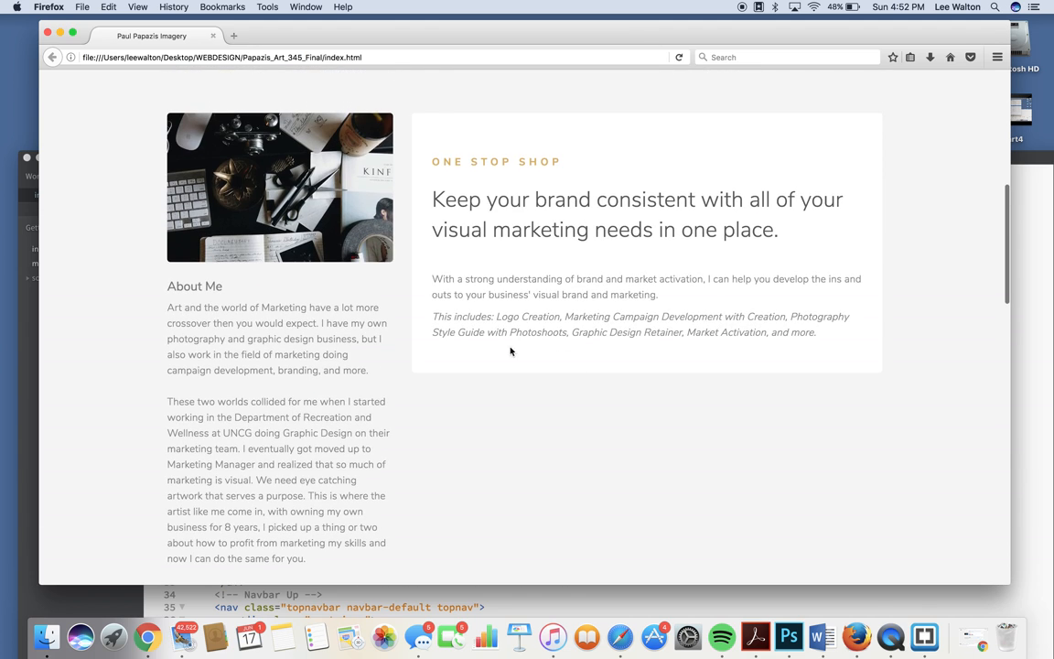
scroll("down", 3)
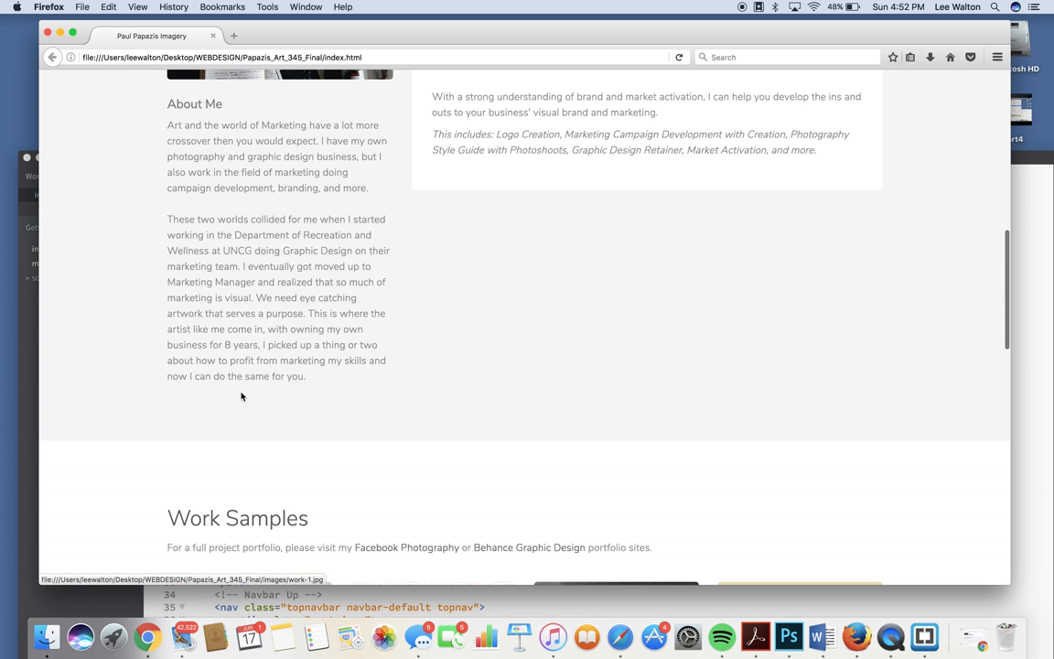
Step: Scroll through the four work samples down to My Resume
scroll("down", 3)
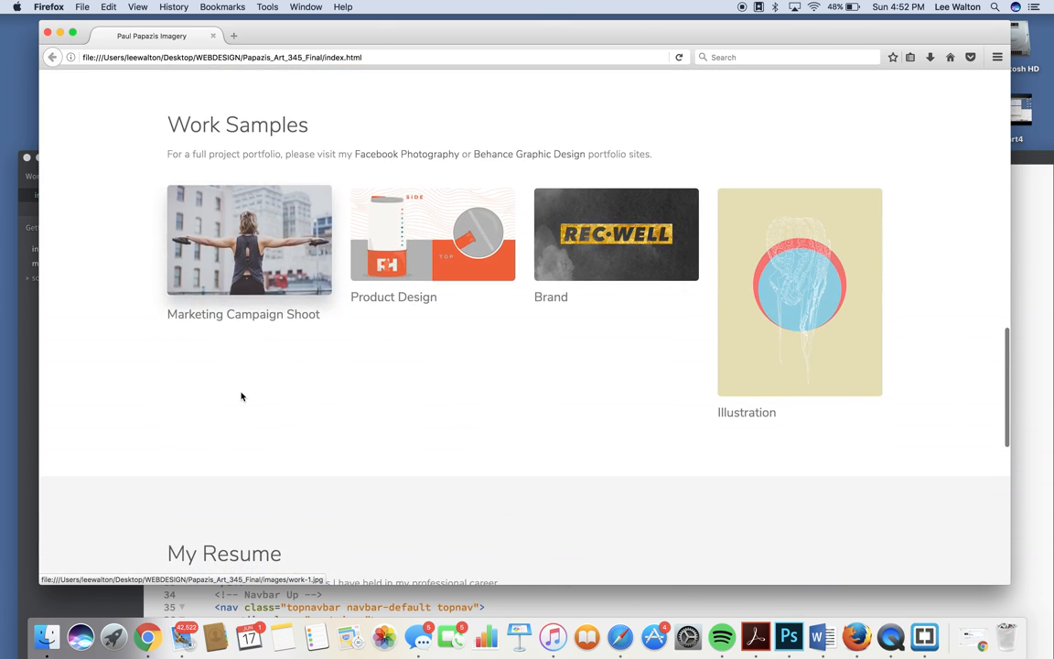
scroll("down", 3)
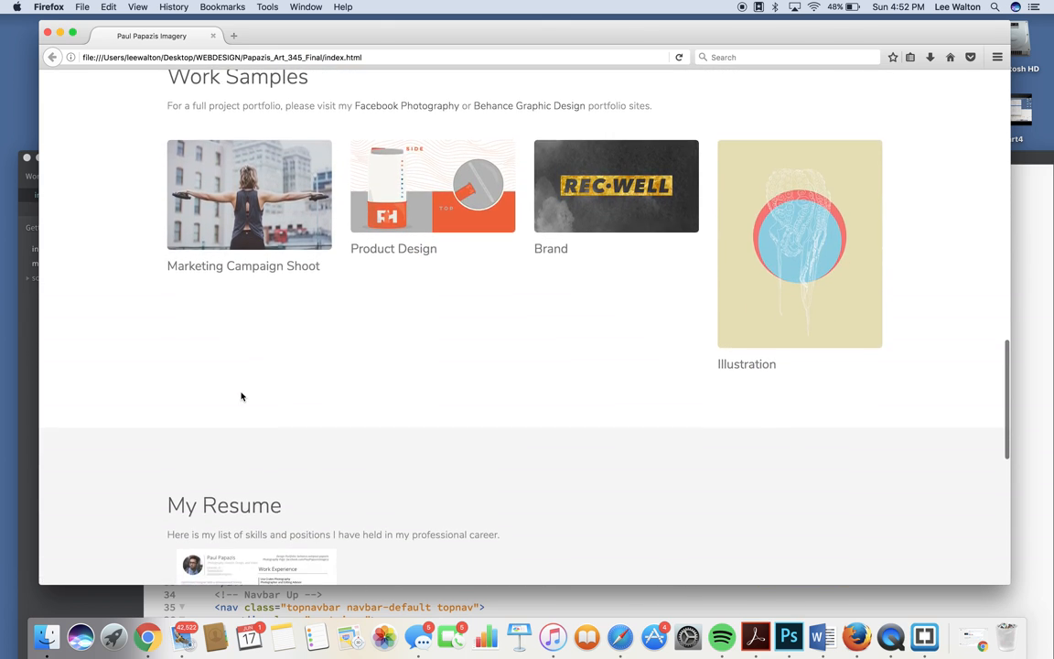
scroll("down", 3)
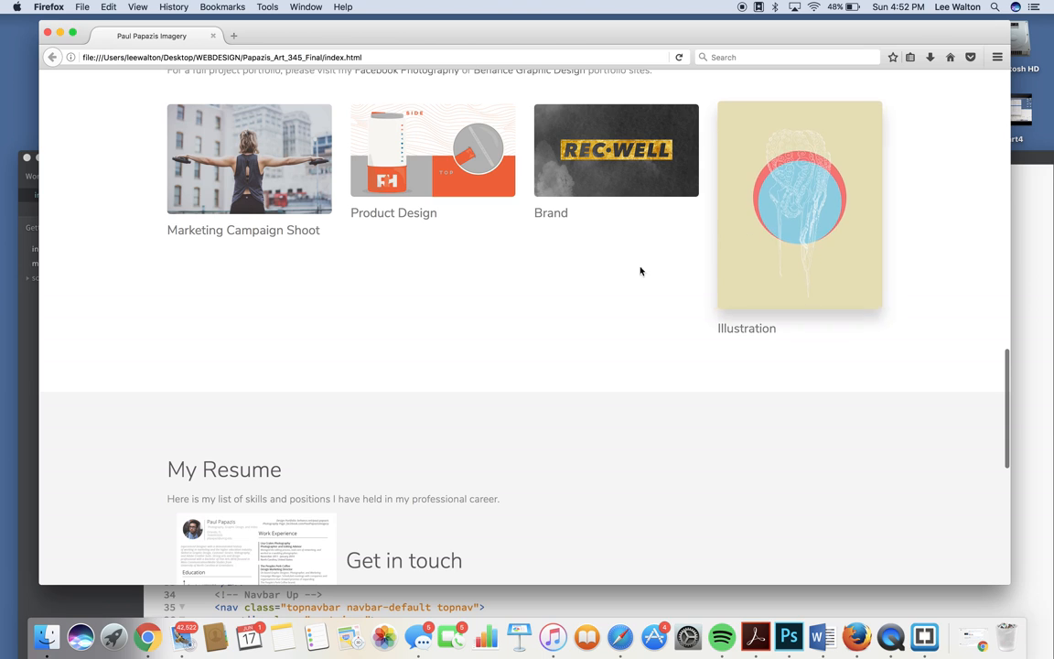
scroll("down", 3)
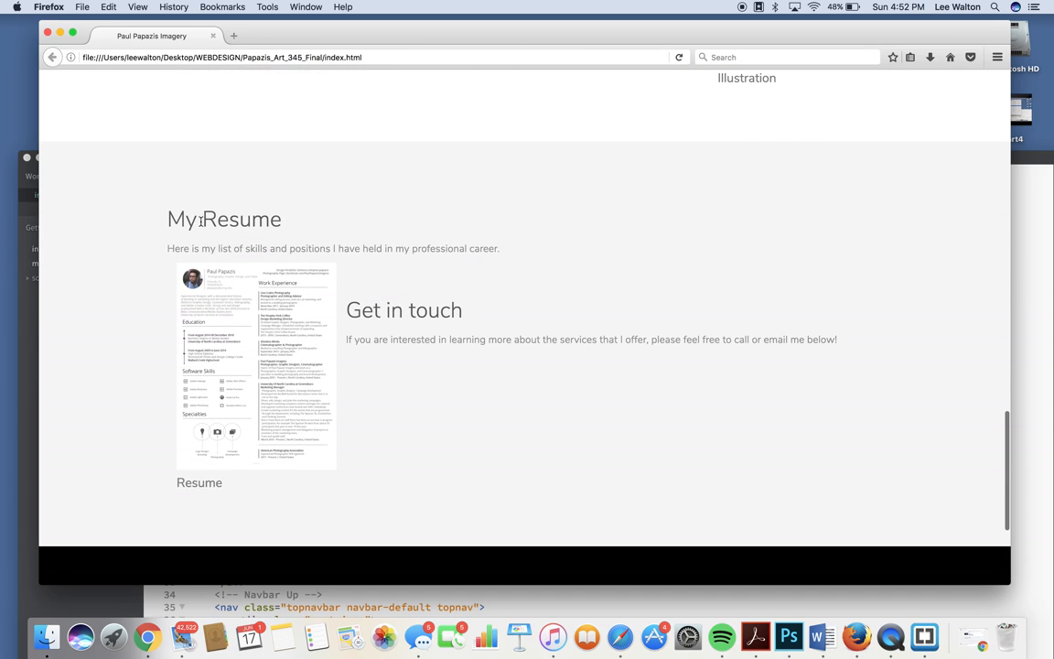
mouse_move(241, 242)
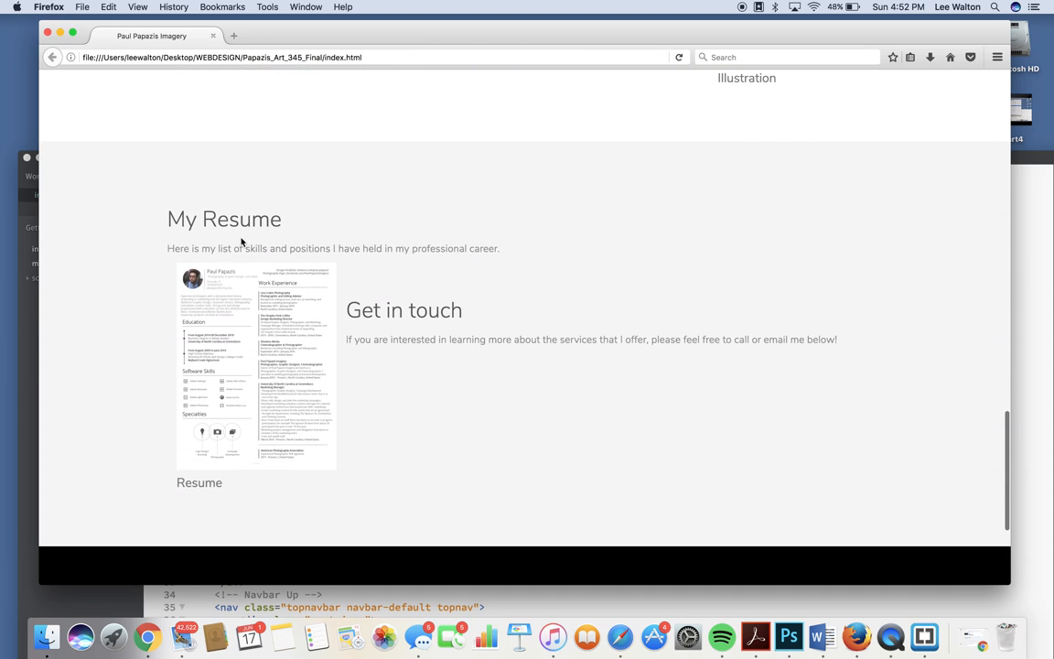
mouse_move(401, 261)
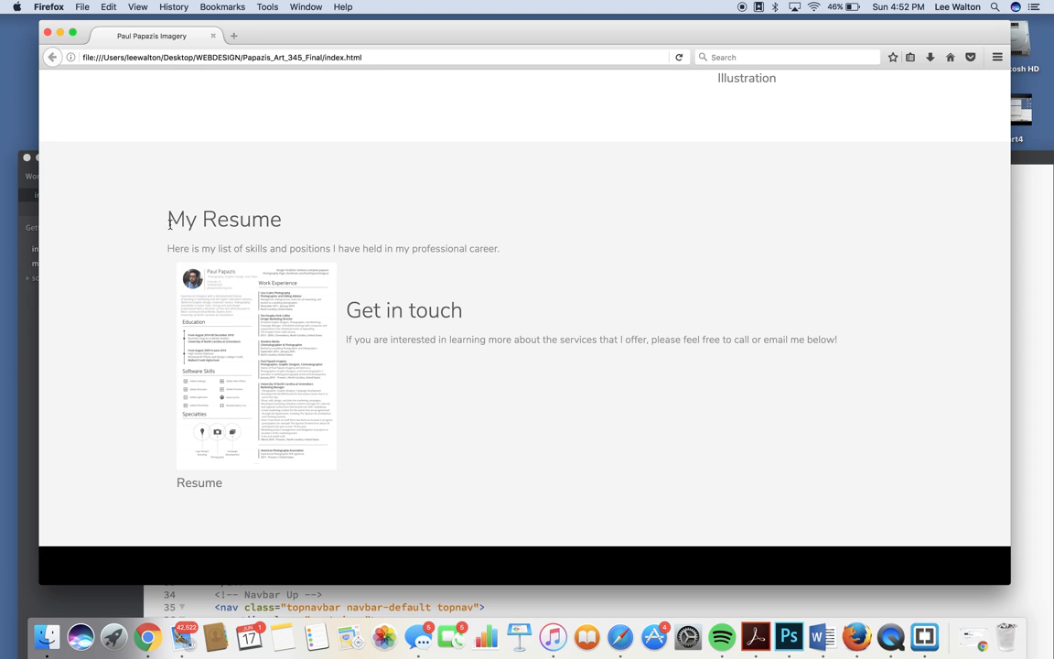
Step: Select and deselect the resume intro sentence, then scroll to Get in touch
left_click_drag(167, 248, 517, 248)
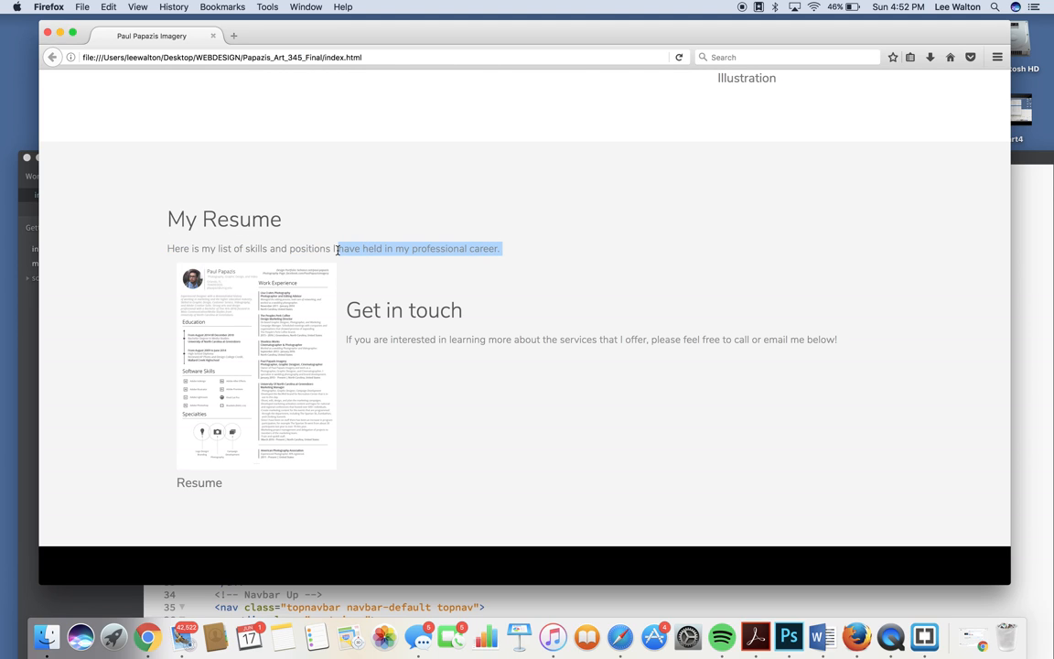
left_click(399, 245)
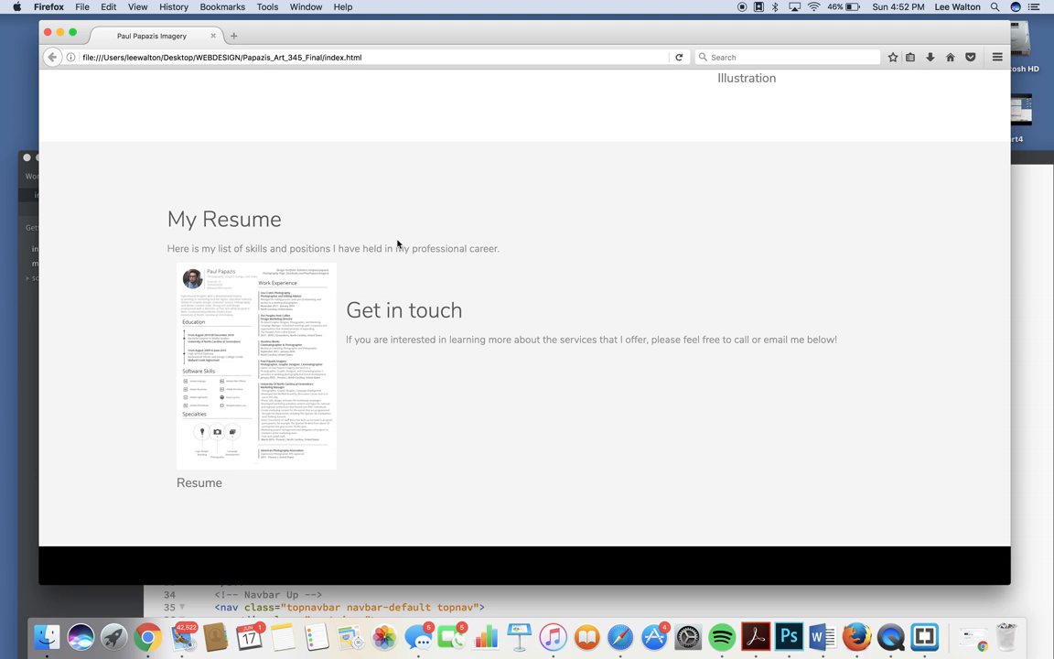
mouse_move(337, 248)
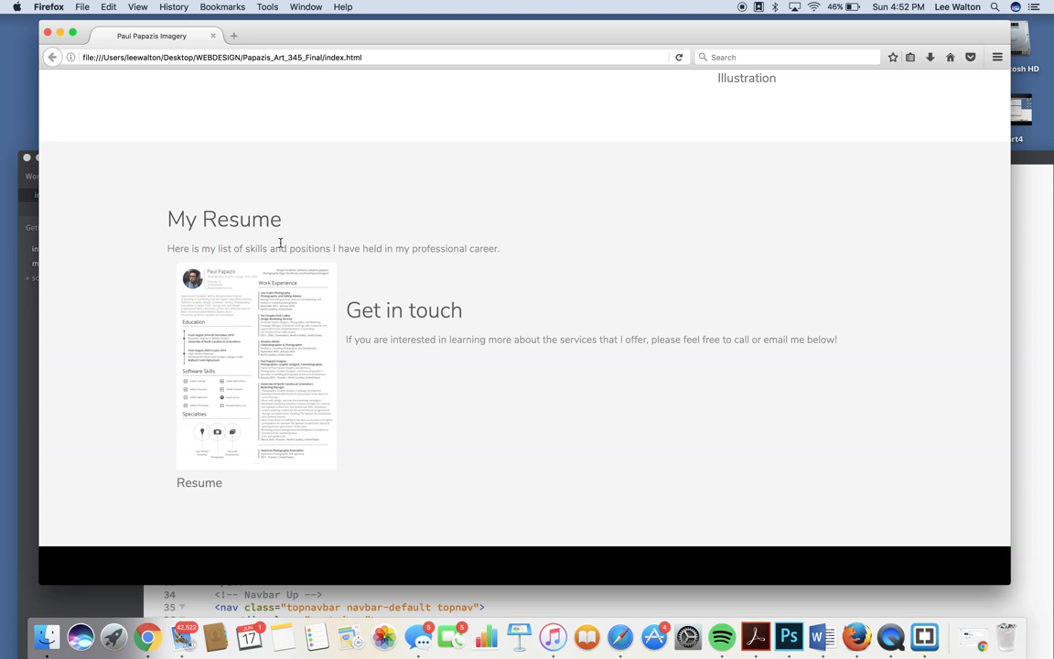
mouse_move(195, 249)
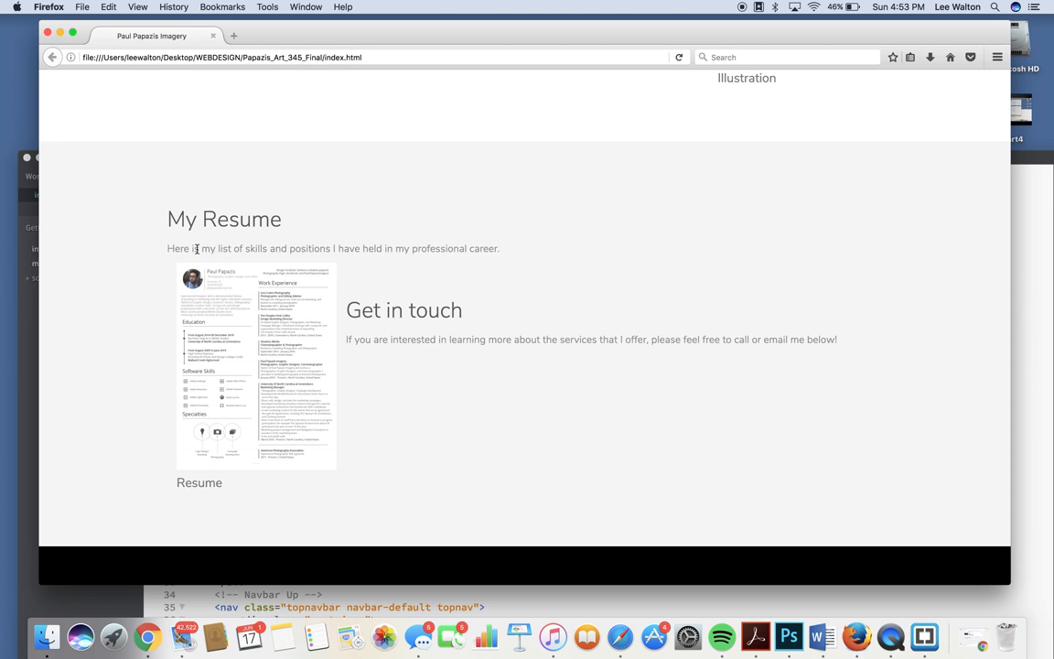
mouse_move(335, 248)
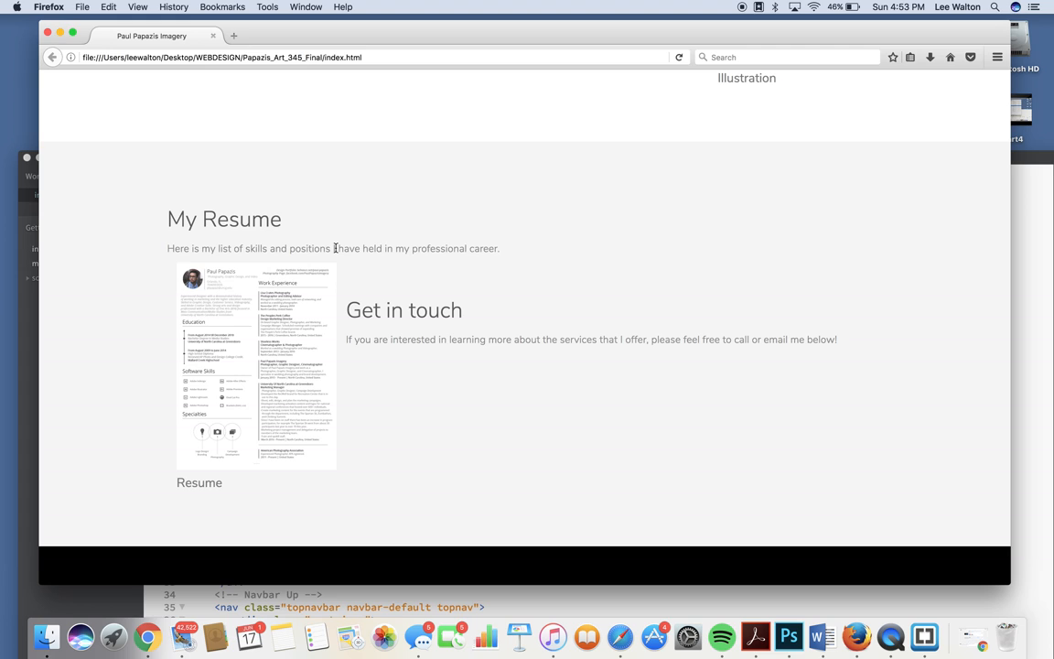
scroll("down", 3)
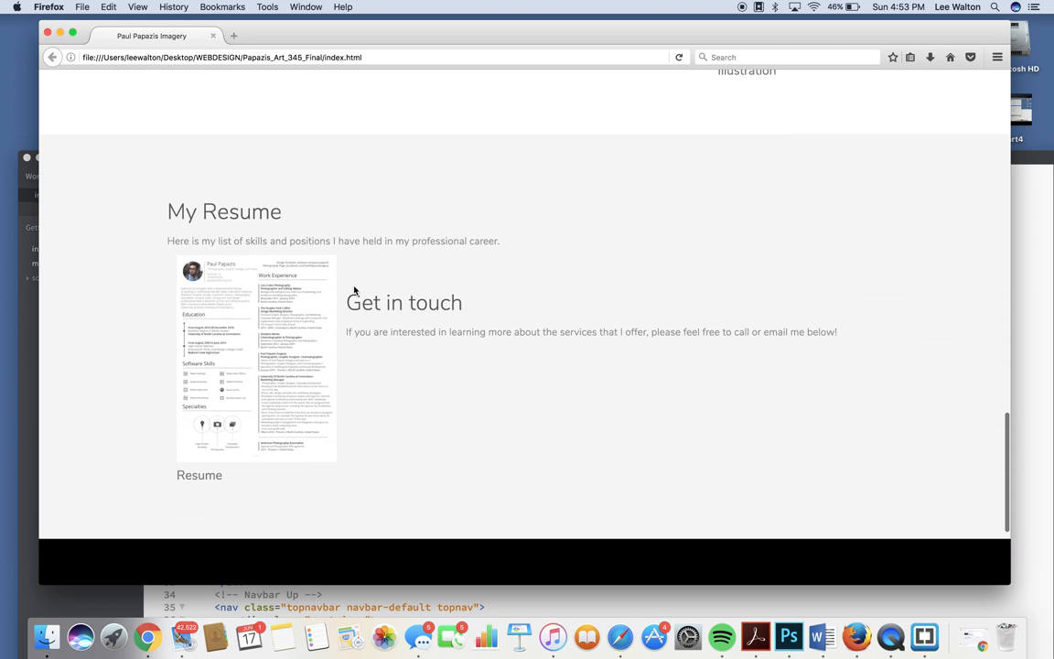
scroll("down", 3)
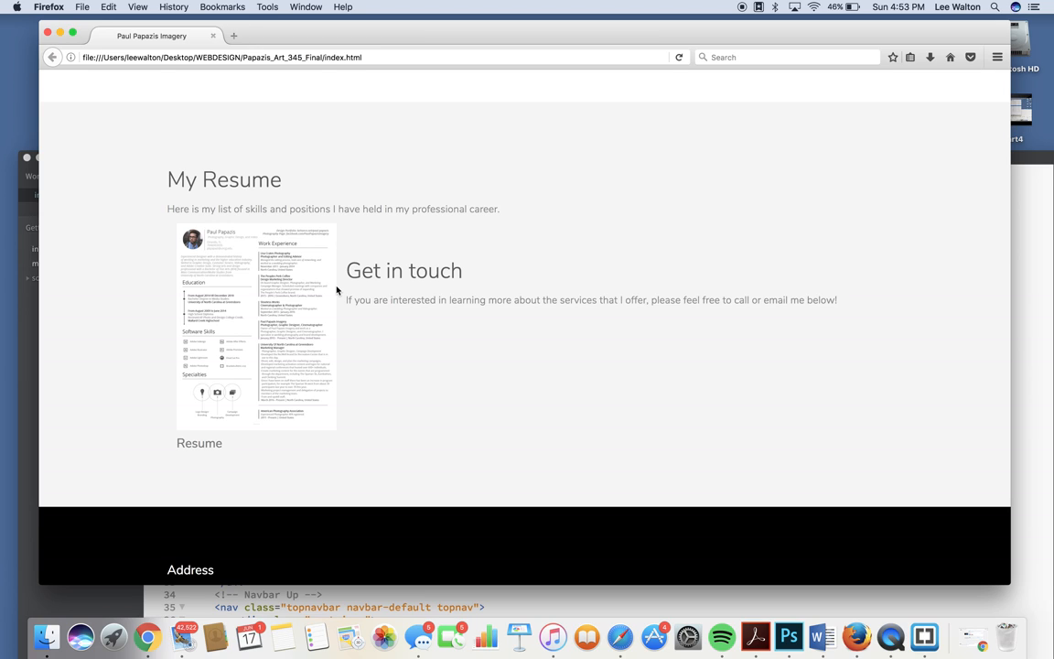
mouse_move(440, 362)
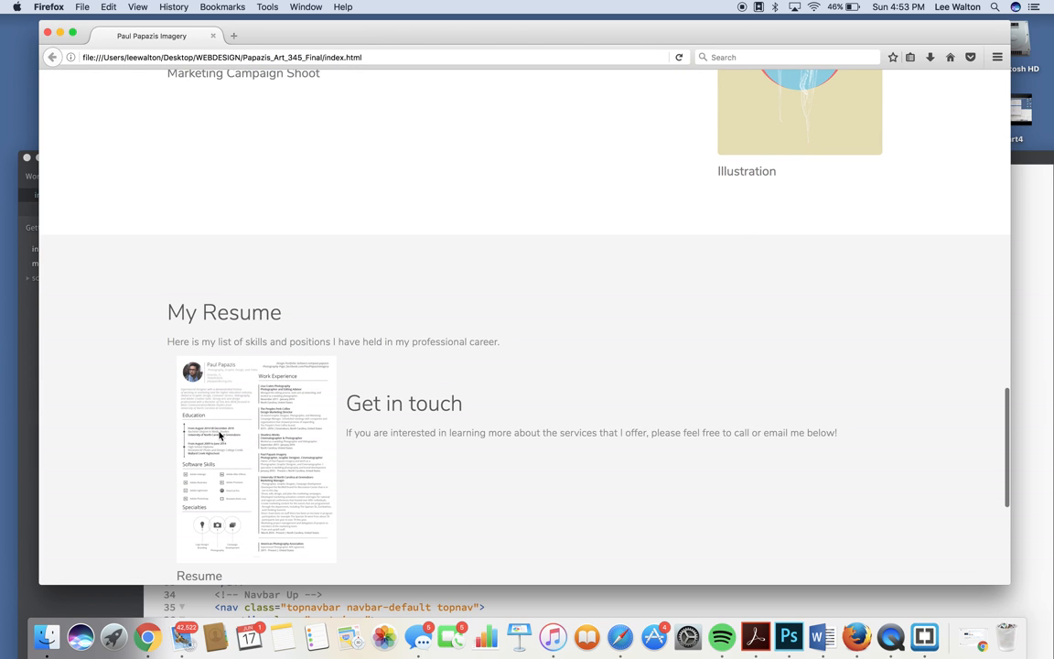
double_click(355, 432)
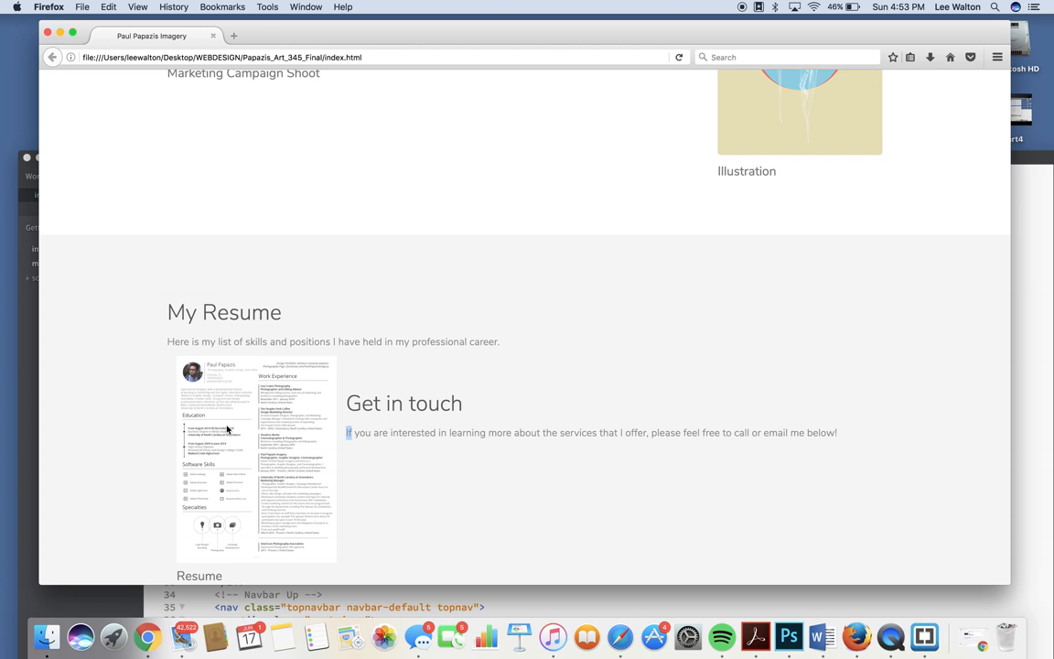
scroll("down", 3)
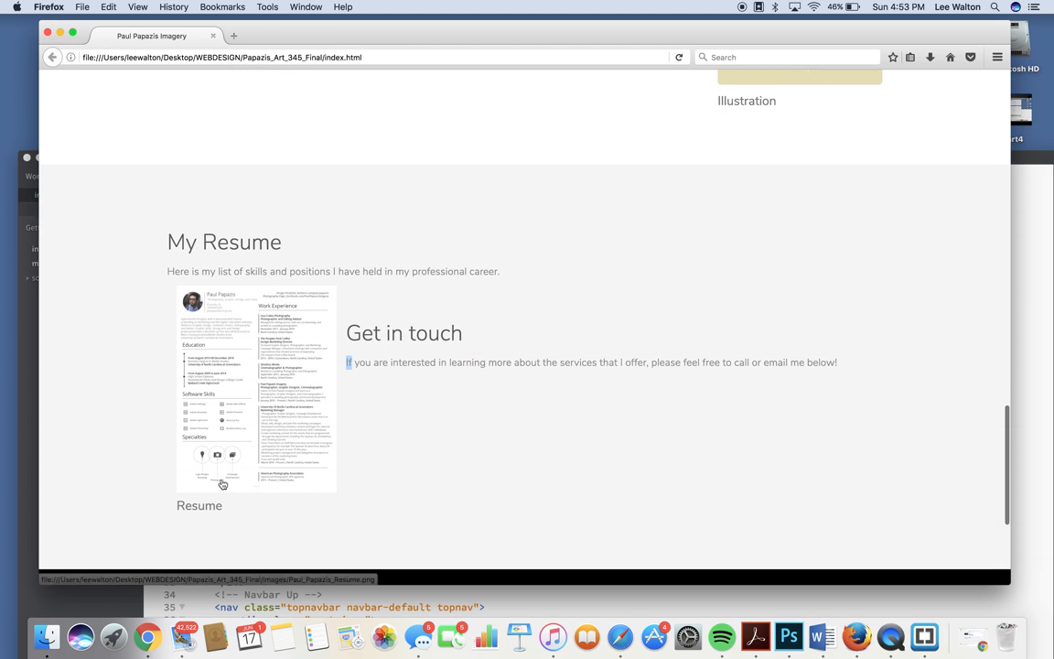
mouse_move(223, 304)
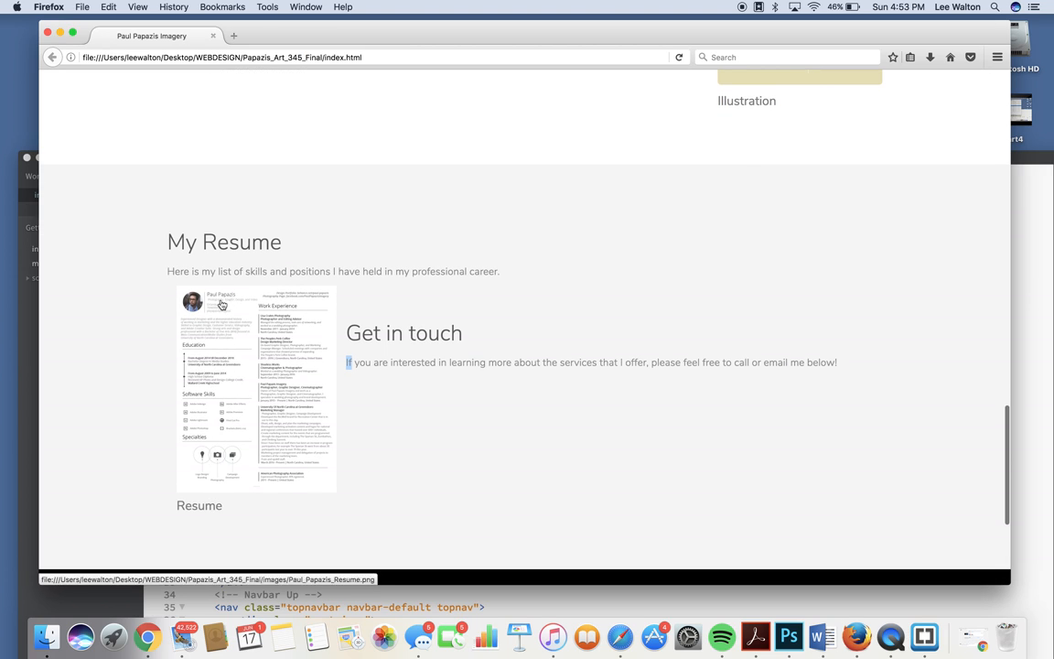
mouse_move(231, 383)
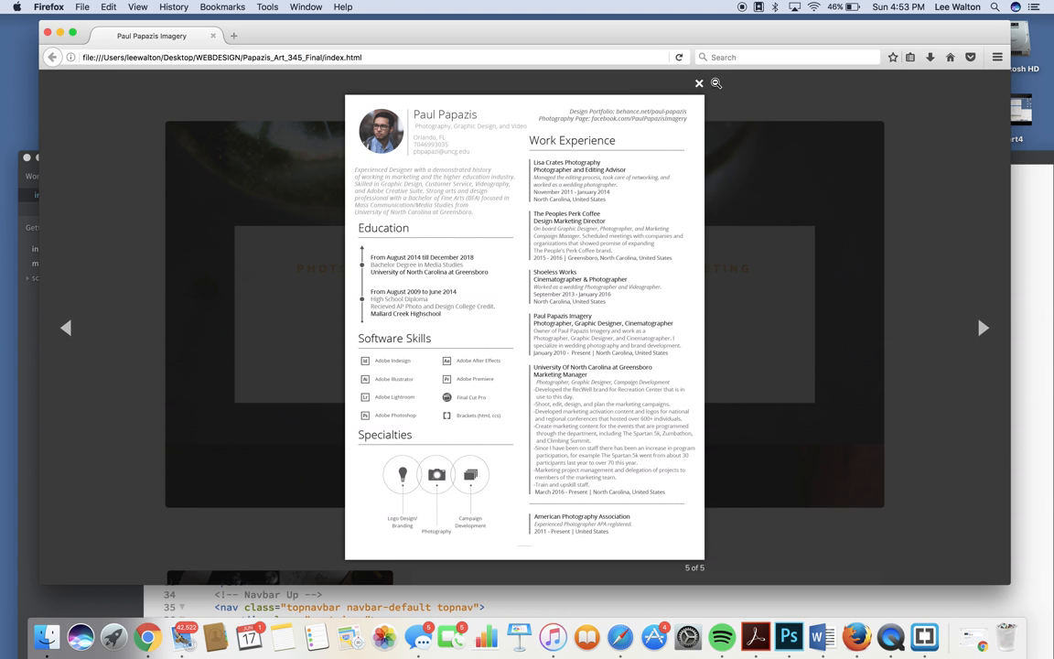
left_click(697, 84)
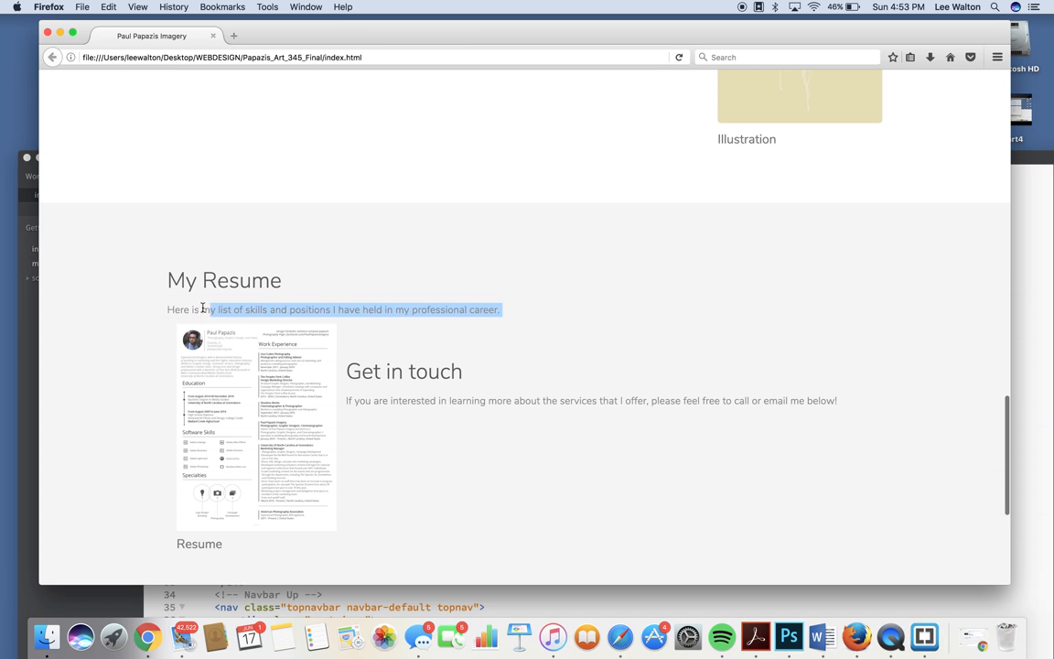
left_click_drag(203, 310, 167, 310)
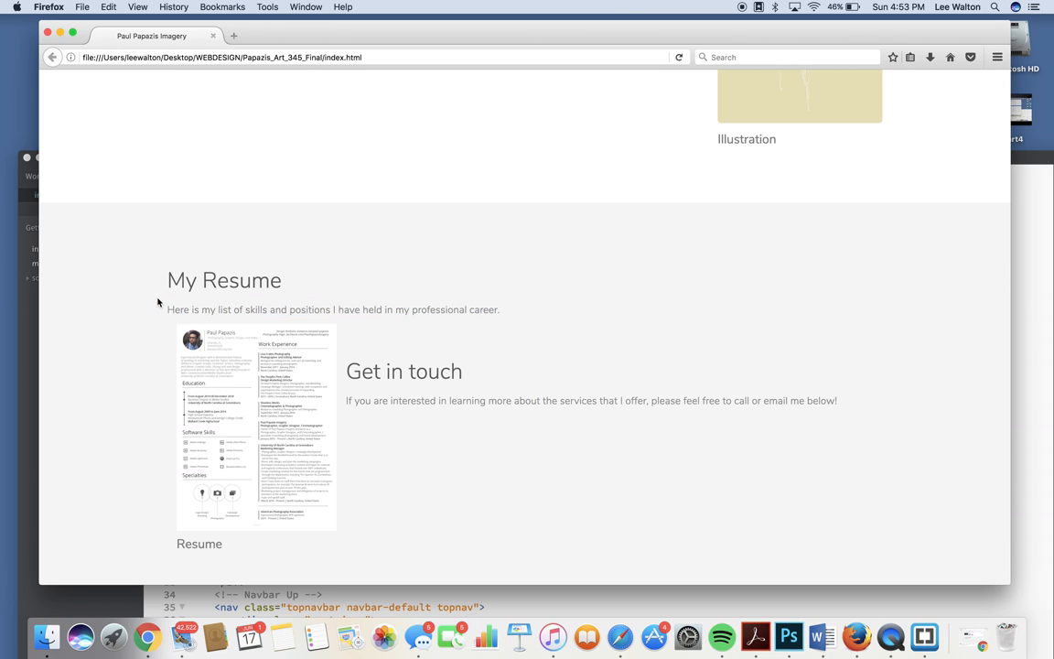
mouse_move(173, 325)
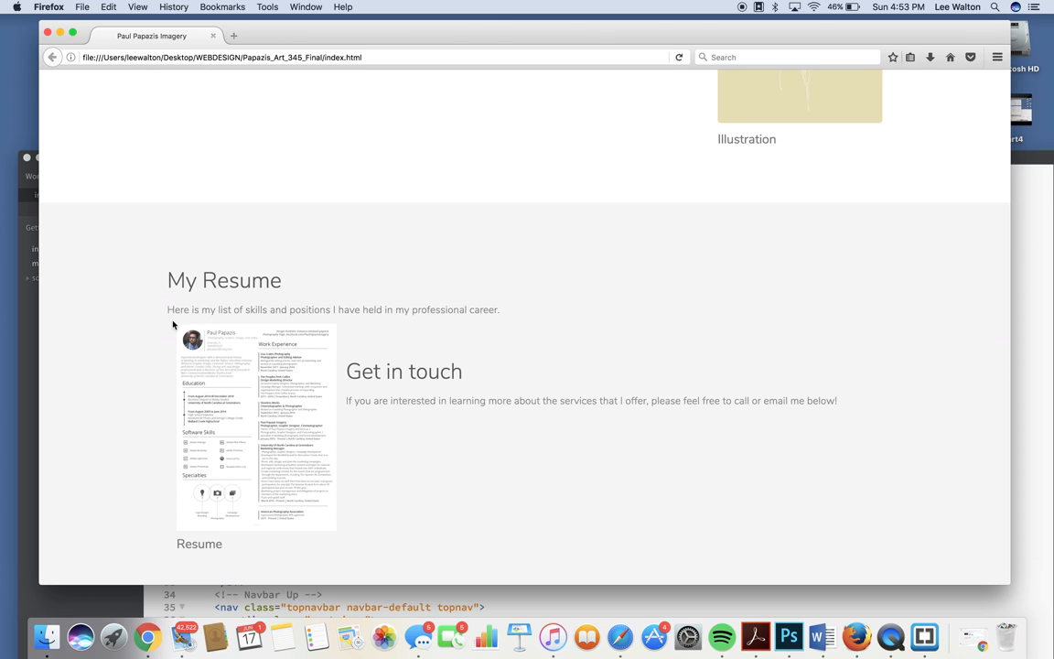
left_click(256, 434)
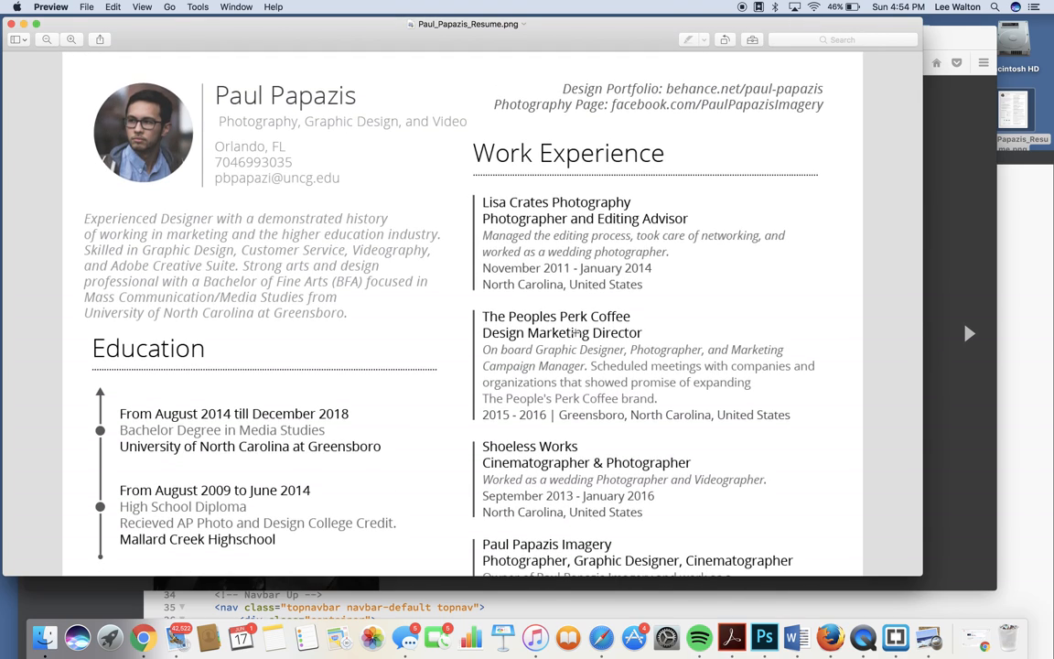
scroll("down", 3)
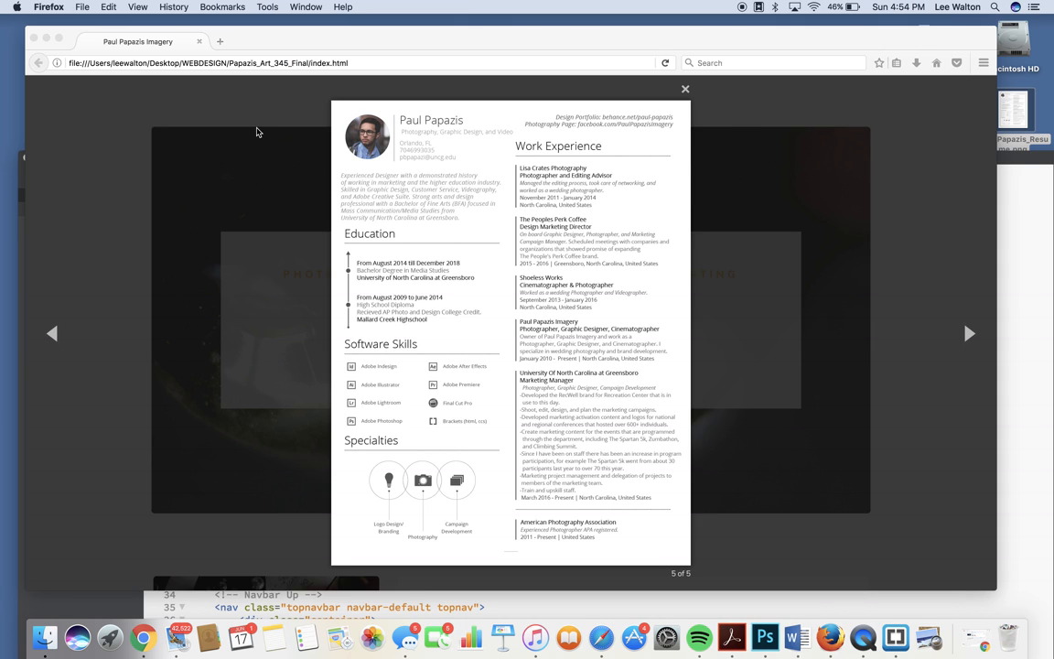
left_click(690, 88)
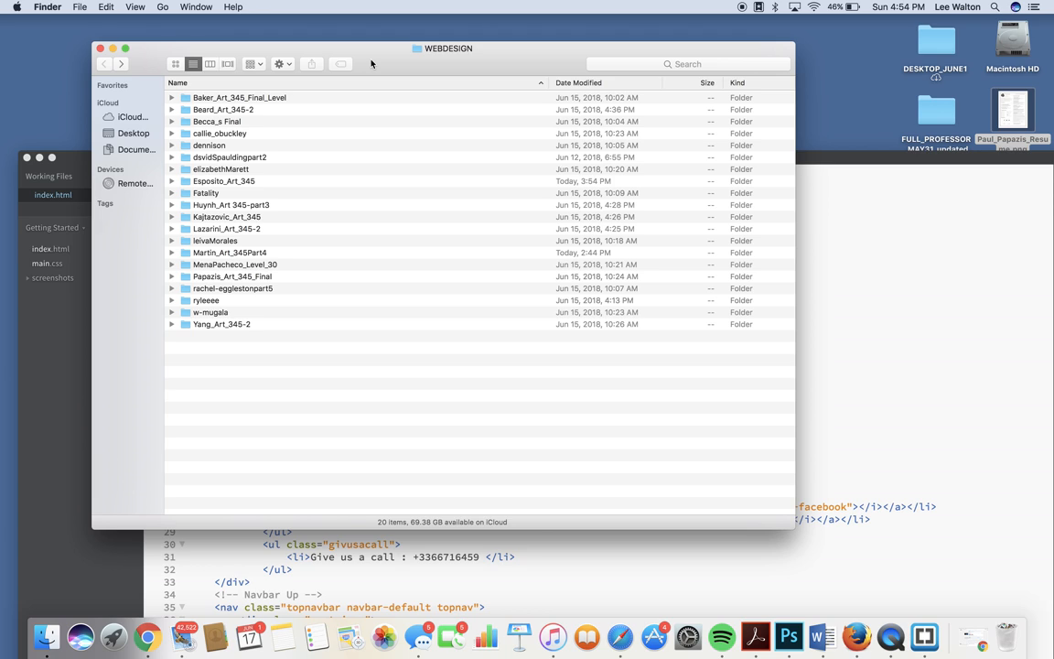
mouse_move(187, 253)
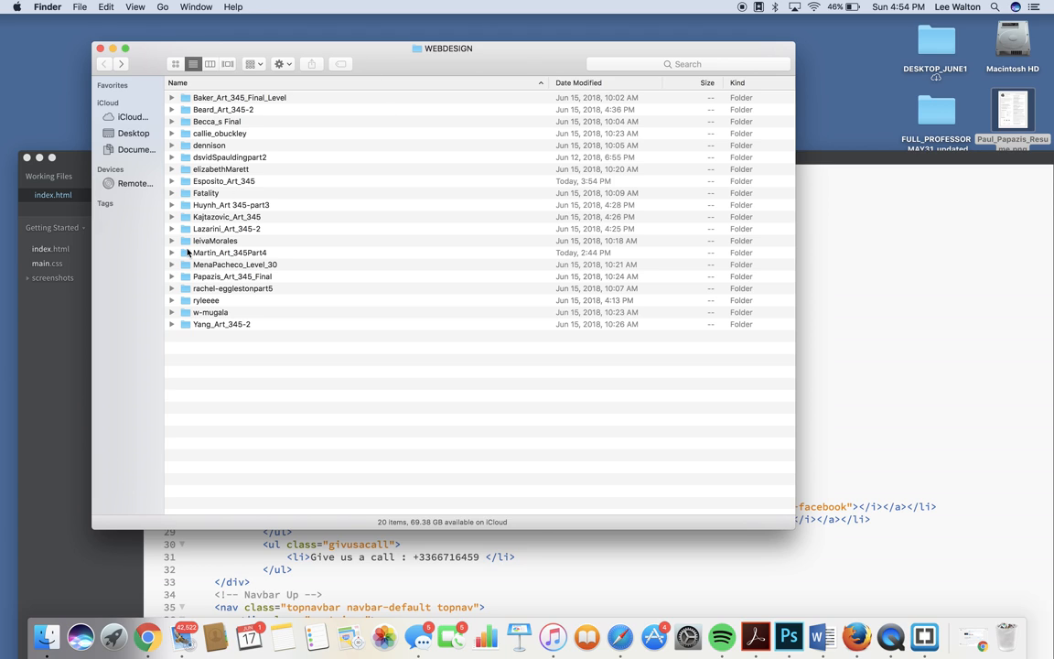